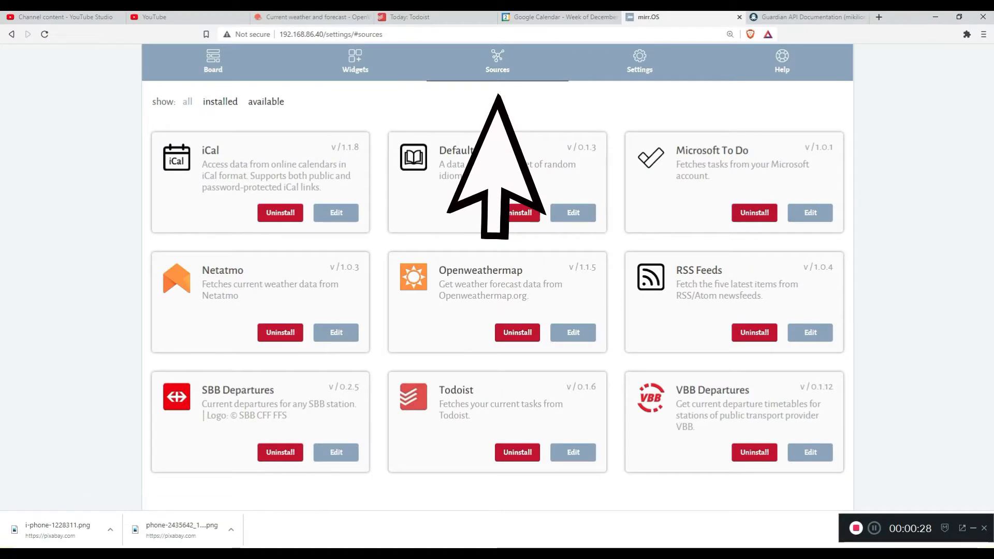
Open the CanaKit Raspberry Pi 4 8GB EXTREME Kit page and scroll through its description
{"action": "left_click", "coordinate": [810, 333]}
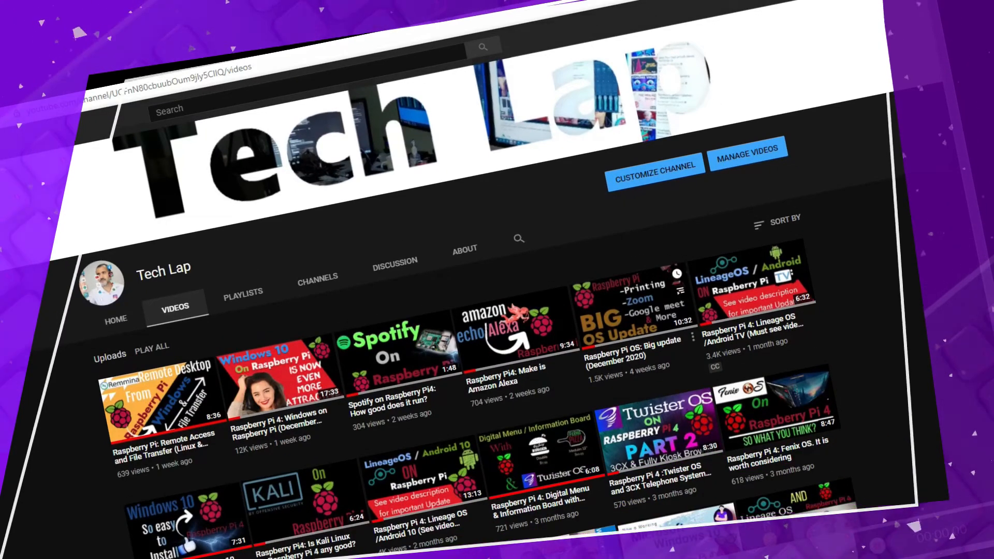
{"action": "scroll", "scroll_direction": "down", "scroll_amount": 3}
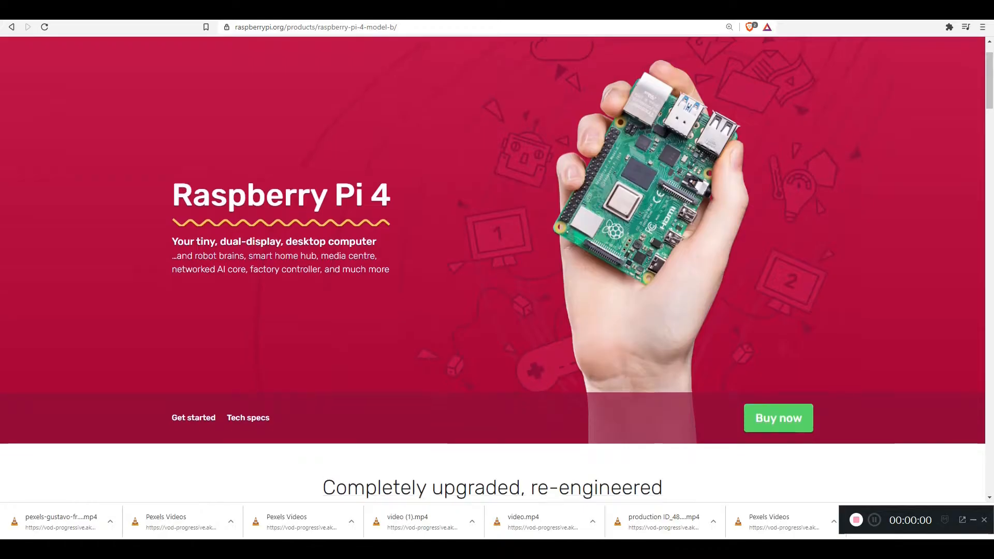
{"action": "scroll", "scroll_direction": "down", "scroll_amount": 3}
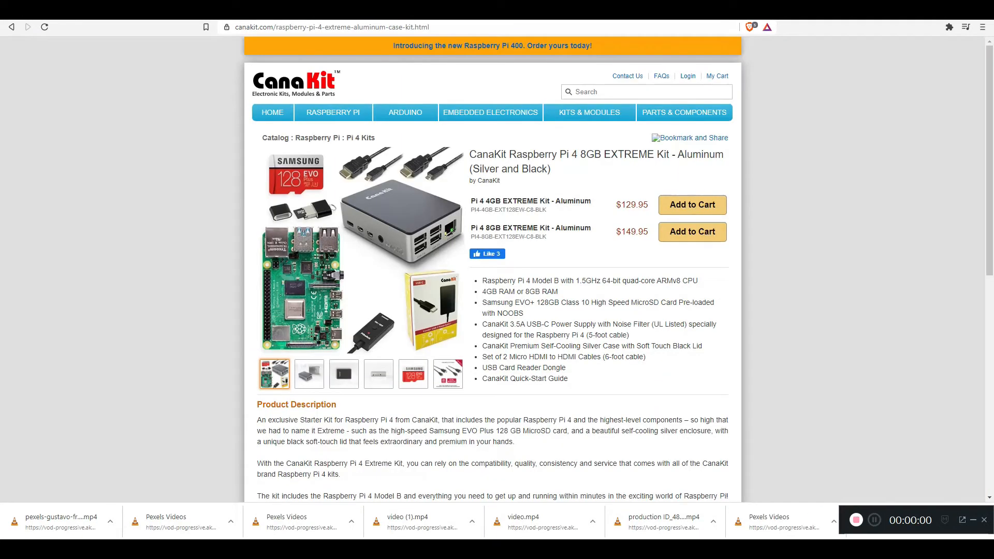
{"action": "scroll", "scroll_direction": "down", "scroll_amount": 3}
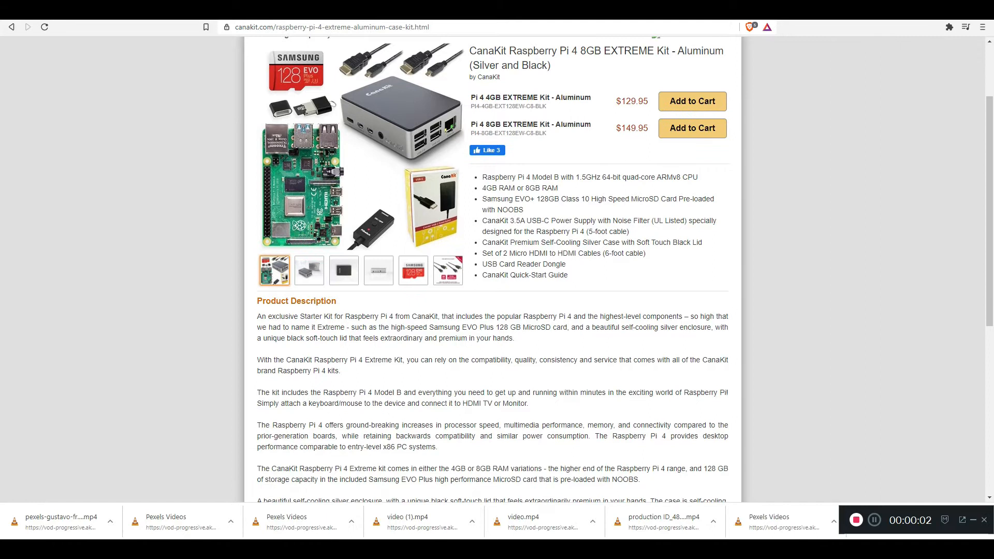
{"action": "scroll", "scroll_direction": "up", "scroll_amount": 3}
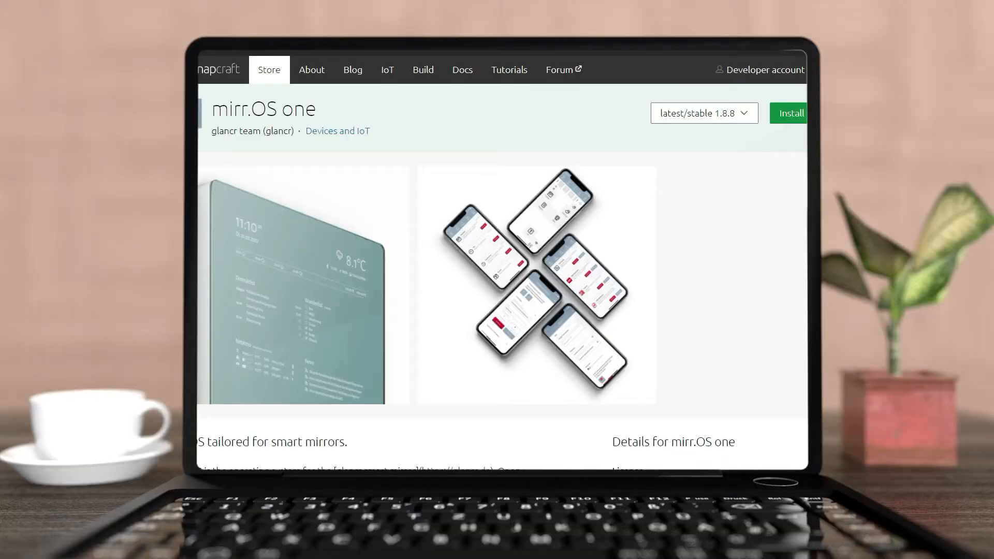
{"action": "mouse_move", "coordinate": [247, 78]}
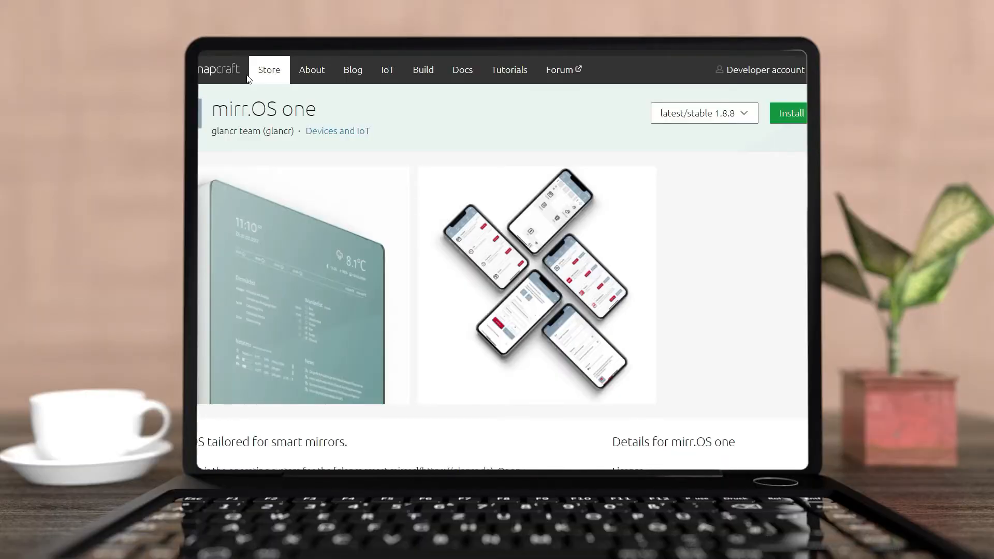
Scroll the mirr.OS one Snapcraft page, then decline the translation extension on glancr.de
{"action": "scroll", "scroll_direction": "down", "scroll_amount": 3}
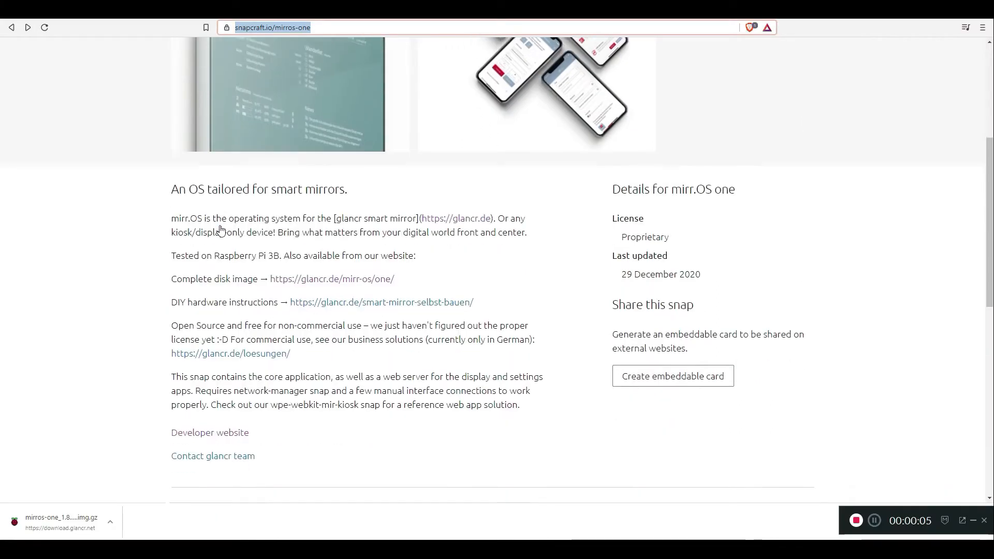
{"action": "scroll", "scroll_direction": "down", "scroll_amount": 3}
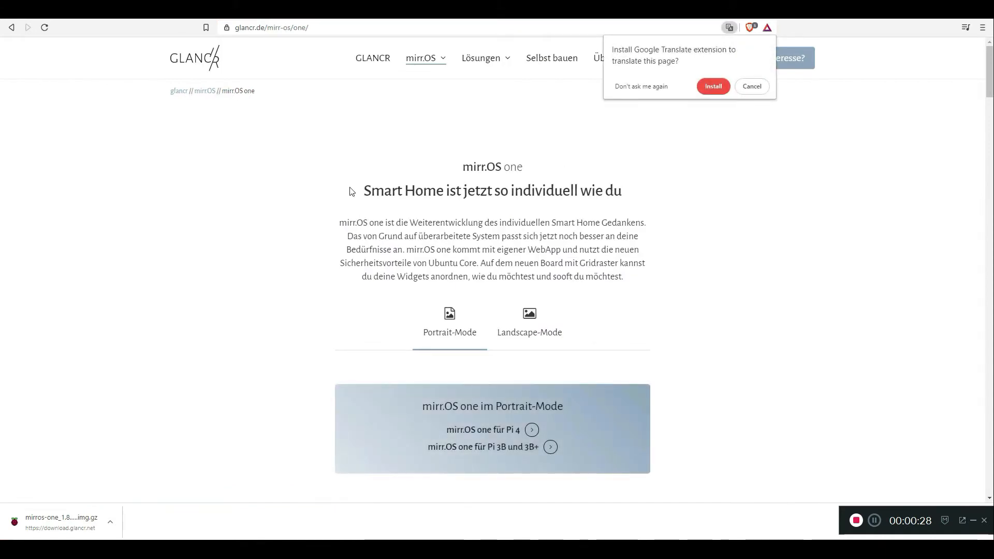
{"action": "mouse_move", "coordinate": [611, 124]}
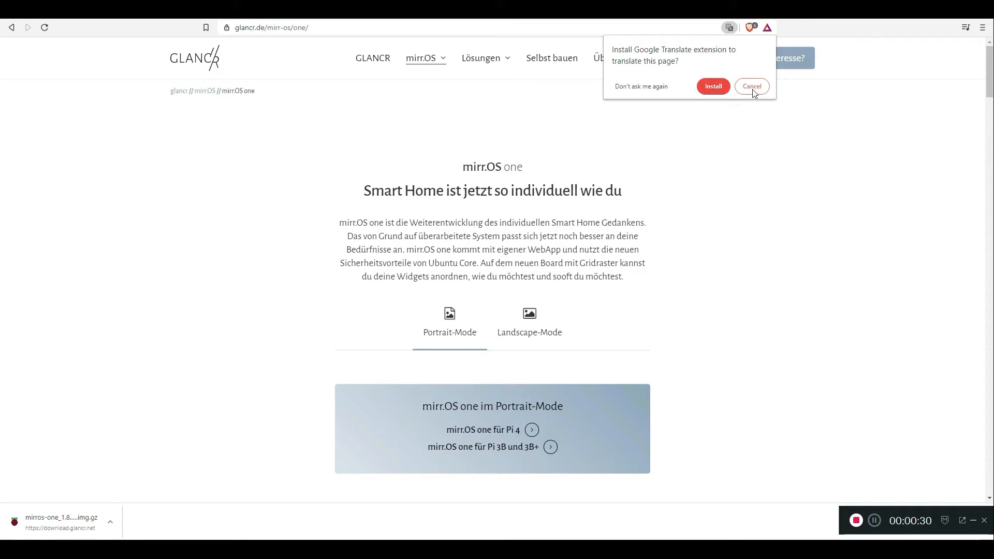
{"action": "mouse_move", "coordinate": [712, 87]}
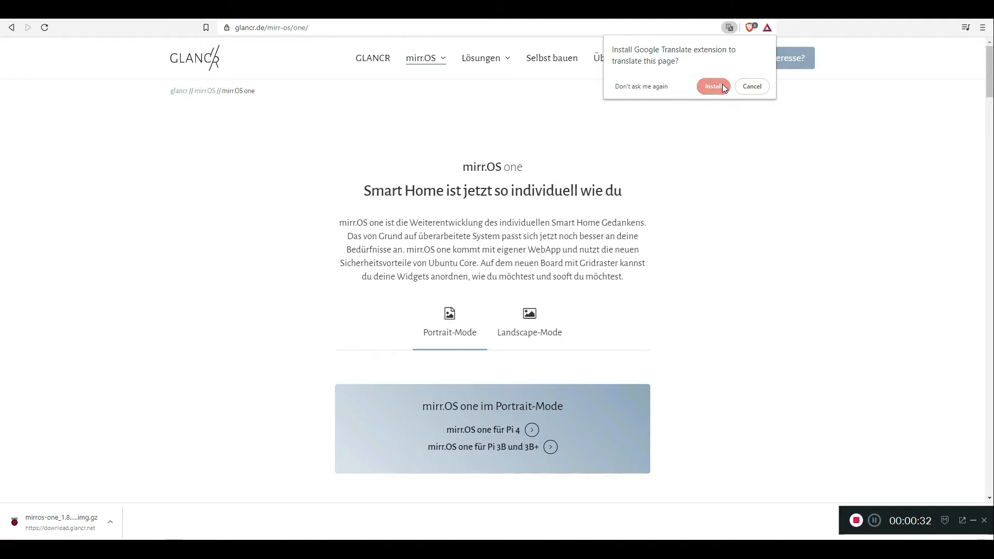
{"action": "left_click", "coordinate": [712, 86]}
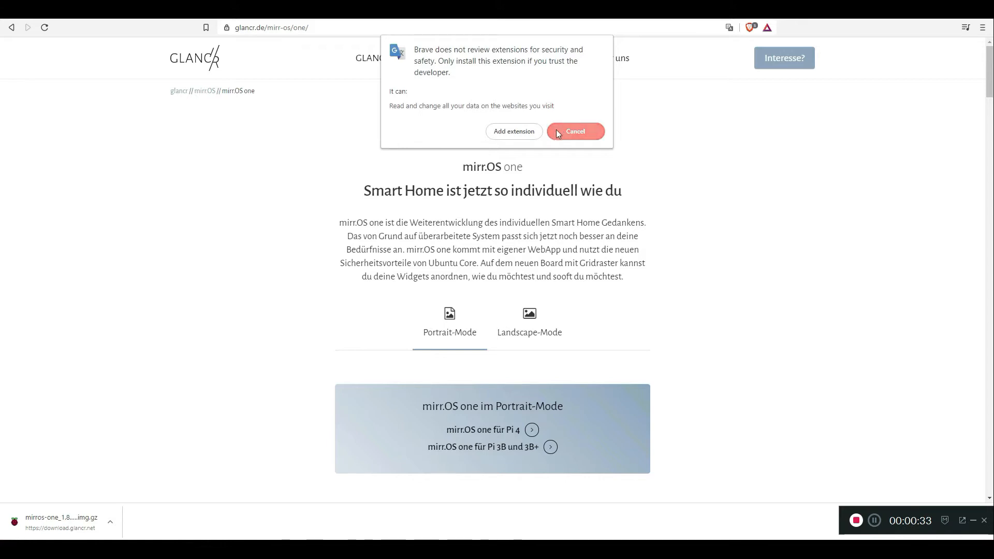
{"action": "left_click", "coordinate": [574, 131]}
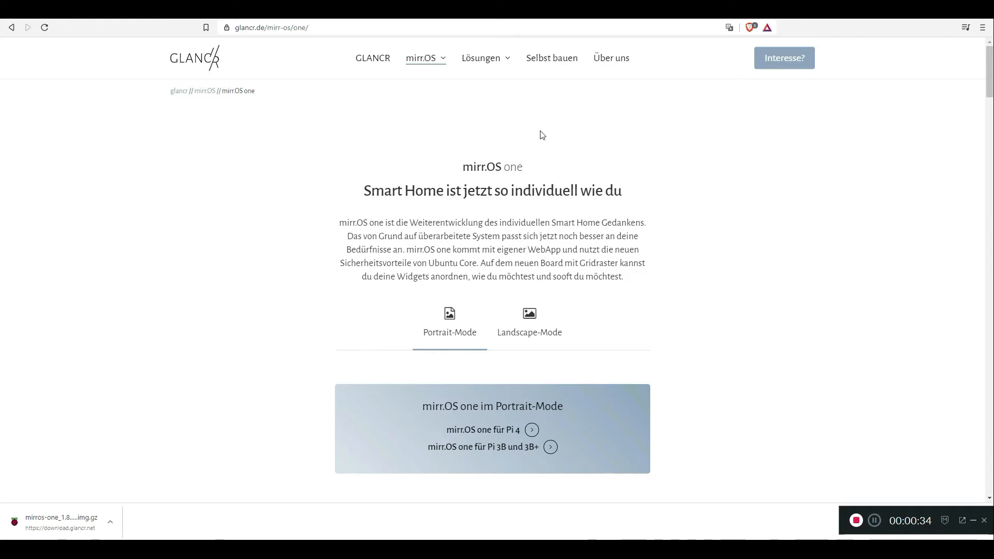
{"action": "mouse_move", "coordinate": [534, 134]}
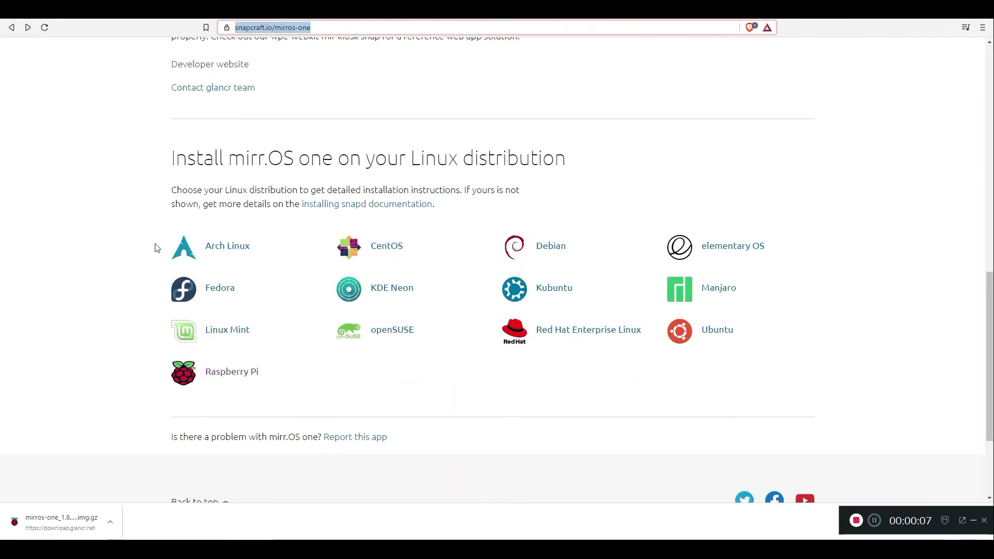
{"action": "mouse_move", "coordinate": [377, 362]}
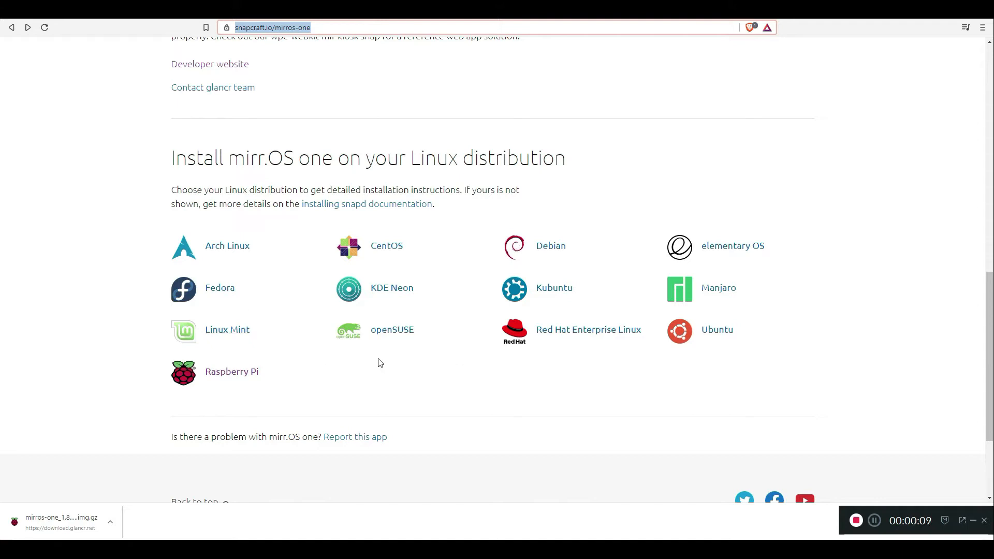
{"action": "mouse_move", "coordinate": [588, 330]}
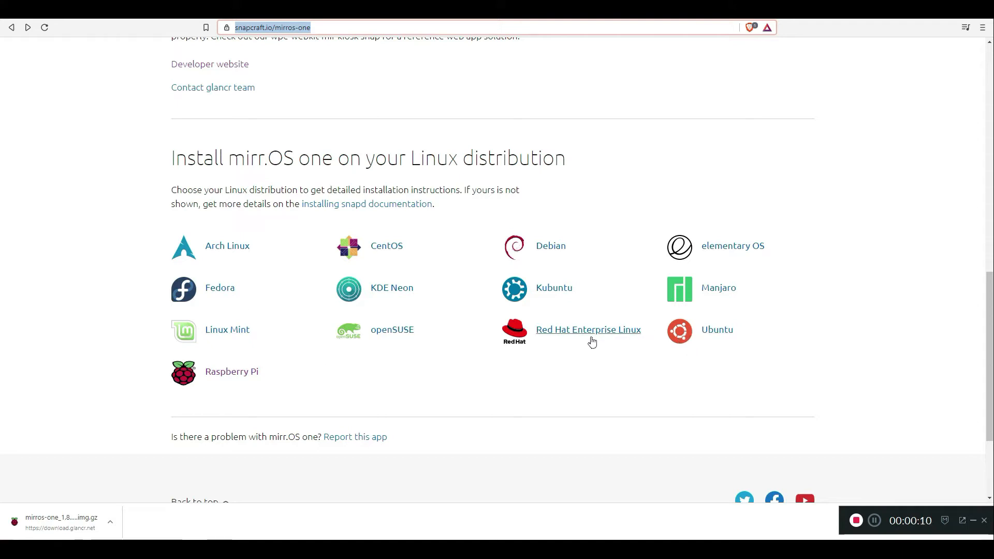
{"action": "mouse_move", "coordinate": [317, 378]}
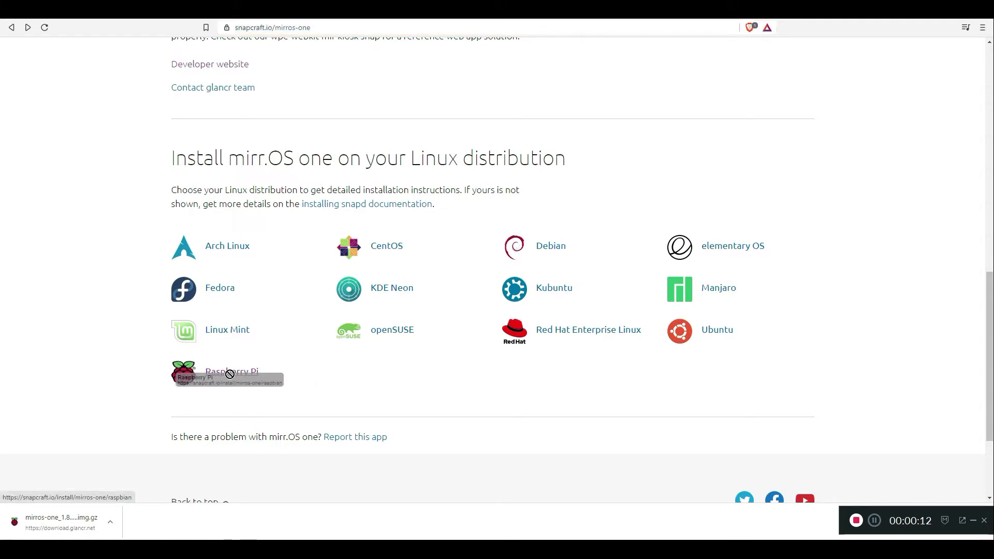
{"action": "mouse_move", "coordinate": [217, 377]}
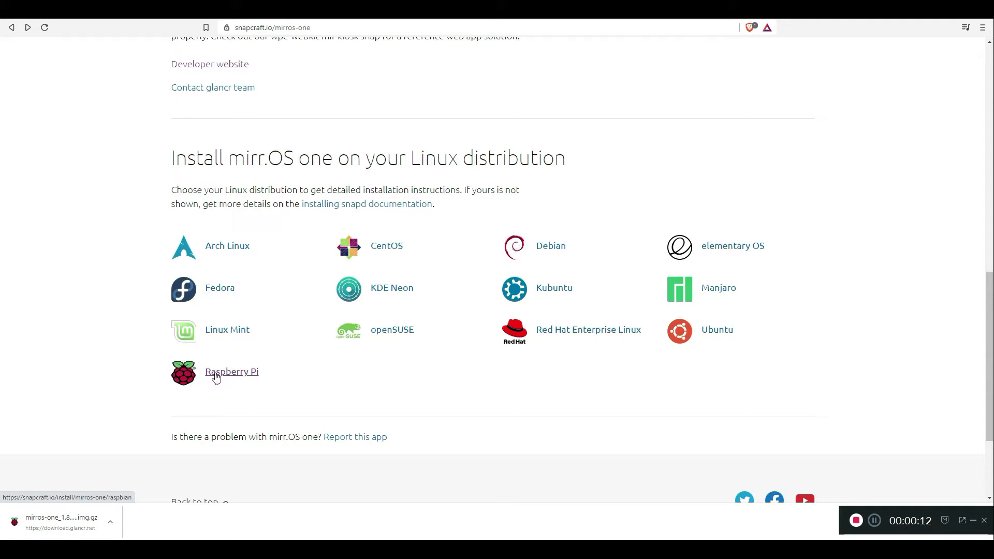
View the Raspberry Pi installation option and follow the glancr.de/mirr-os/one link back
{"action": "left_click", "coordinate": [232, 371]}
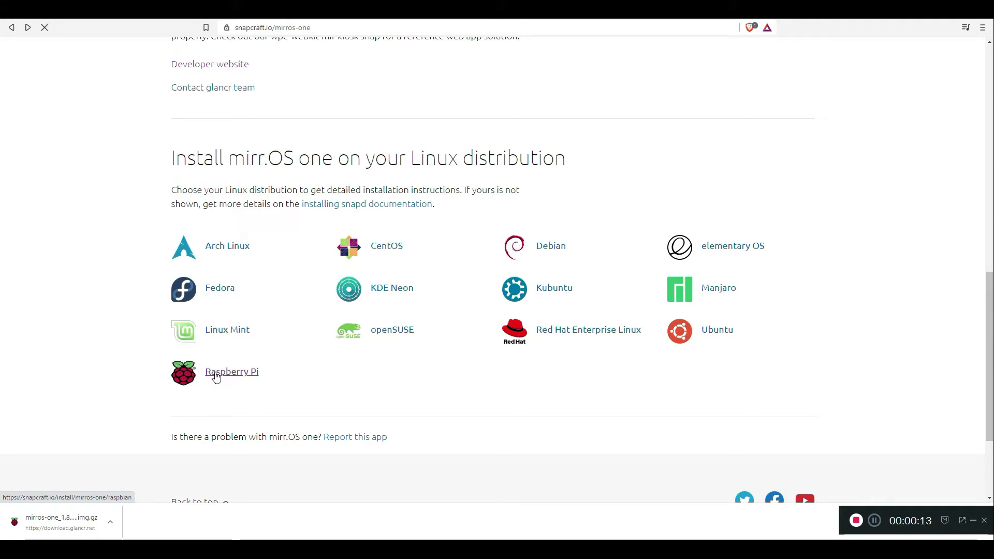
{"action": "scroll", "scroll_direction": "up", "scroll_amount": 3}
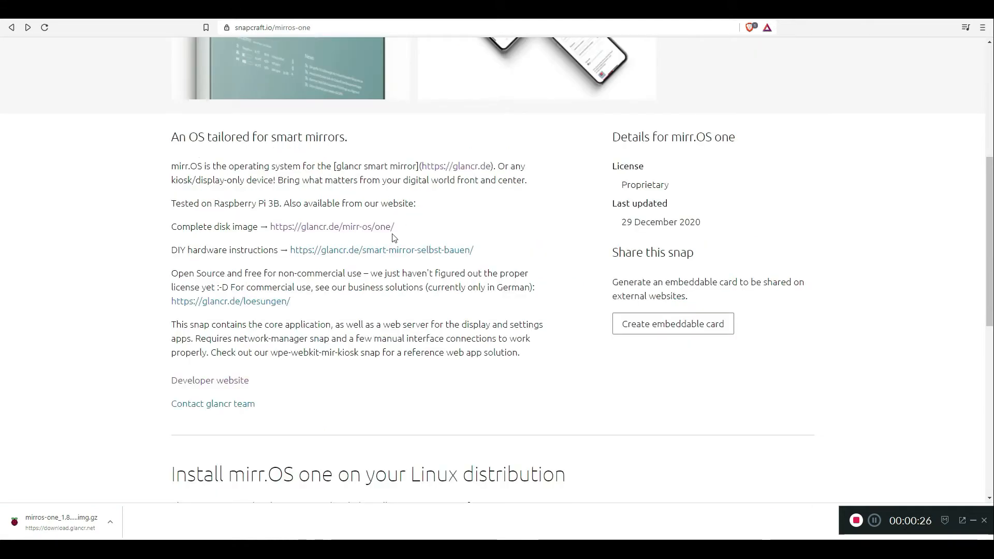
{"action": "mouse_move", "coordinate": [355, 231]}
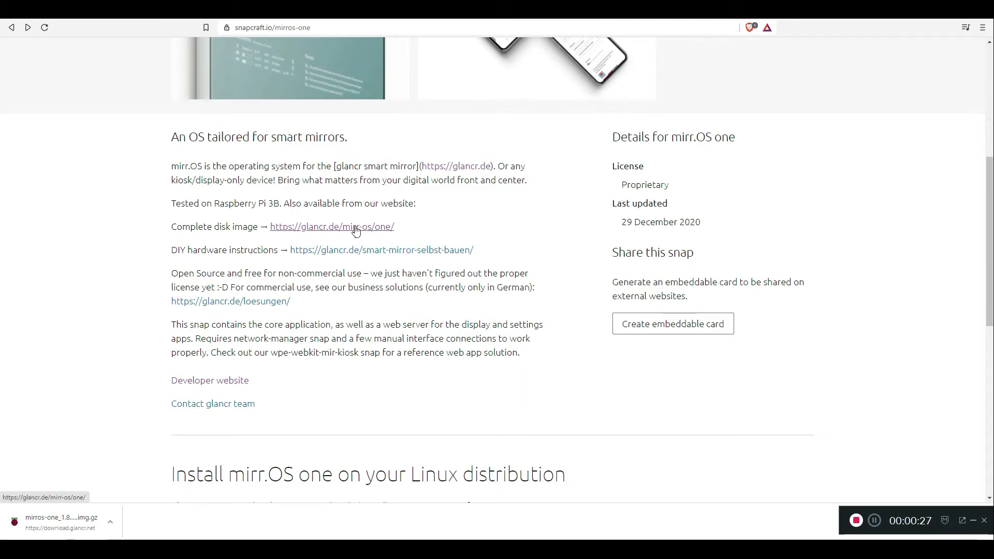
{"action": "scroll", "scroll_direction": "down", "scroll_amount": 3}
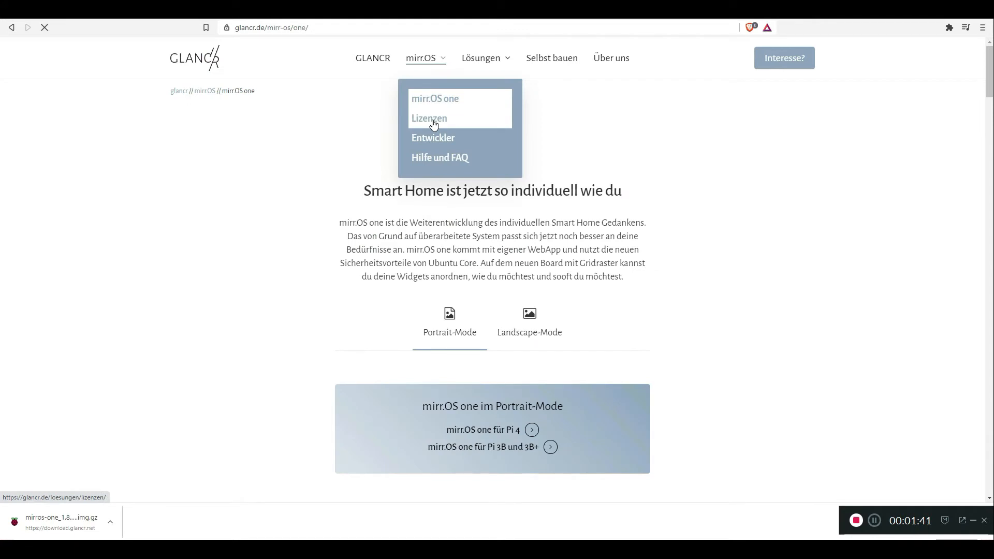
Compare Artisan, Business and Industry licences, then select 'Jetzt und für immer' under Enthusiast
{"action": "left_click", "coordinate": [429, 118]}
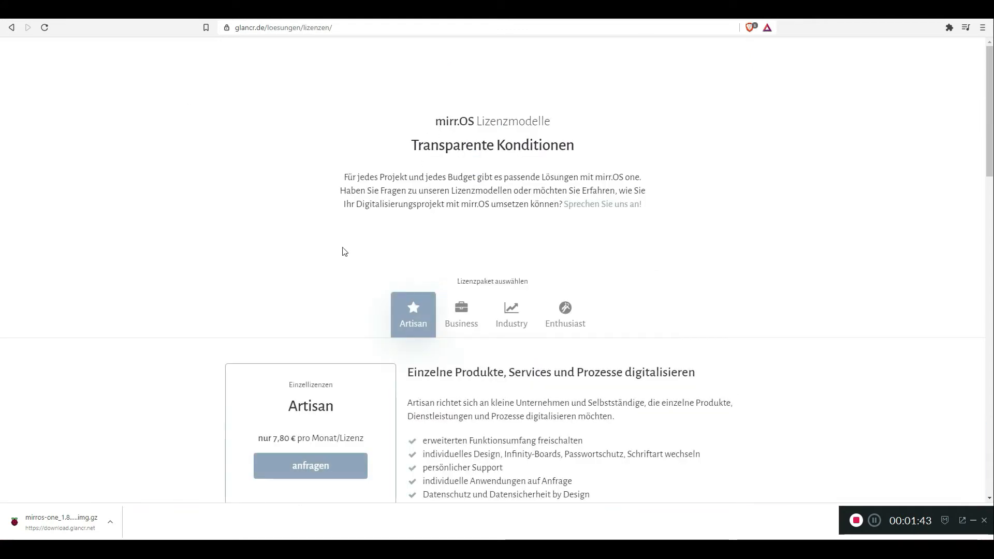
{"action": "scroll", "scroll_direction": "down", "scroll_amount": 3}
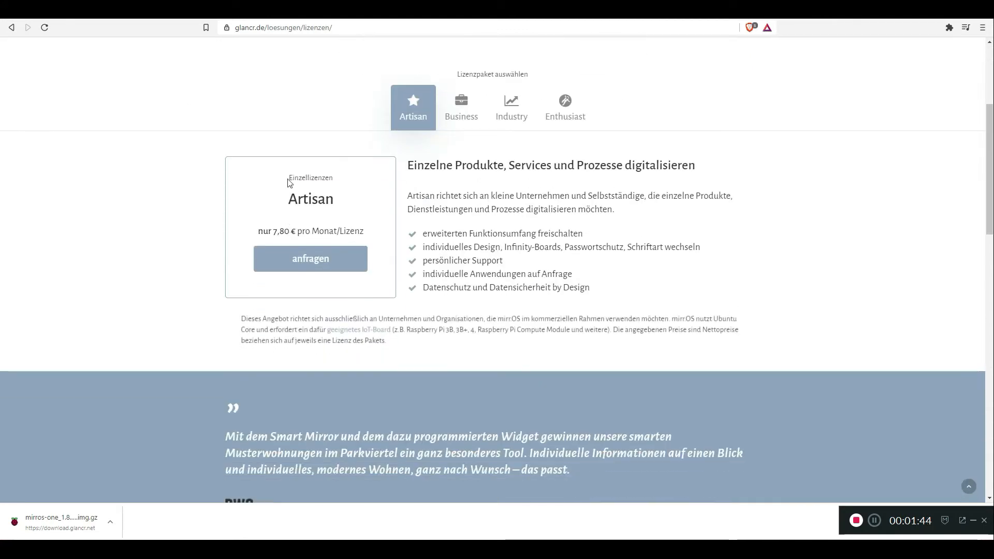
{"action": "double_click", "coordinate": [284, 231]}
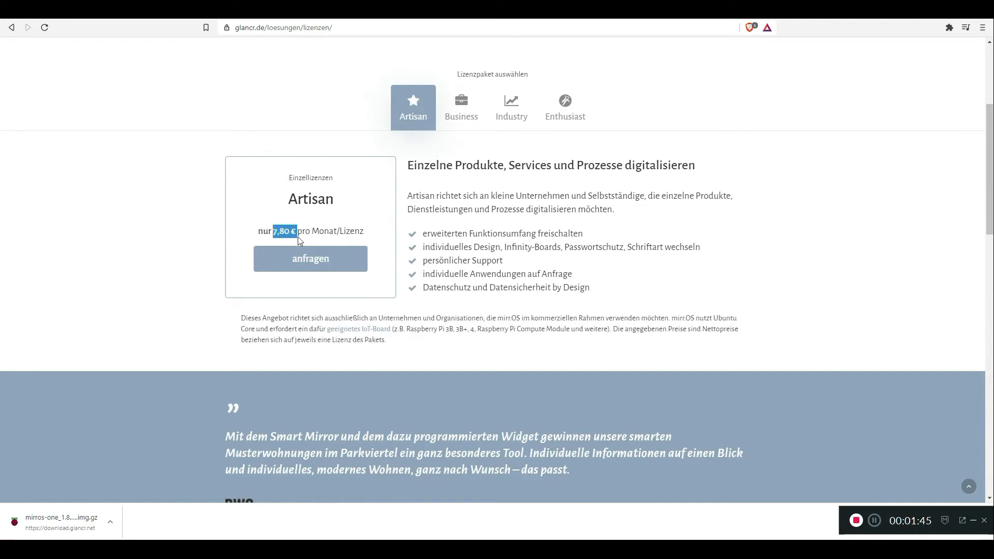
{"action": "left_click", "coordinate": [460, 106]}
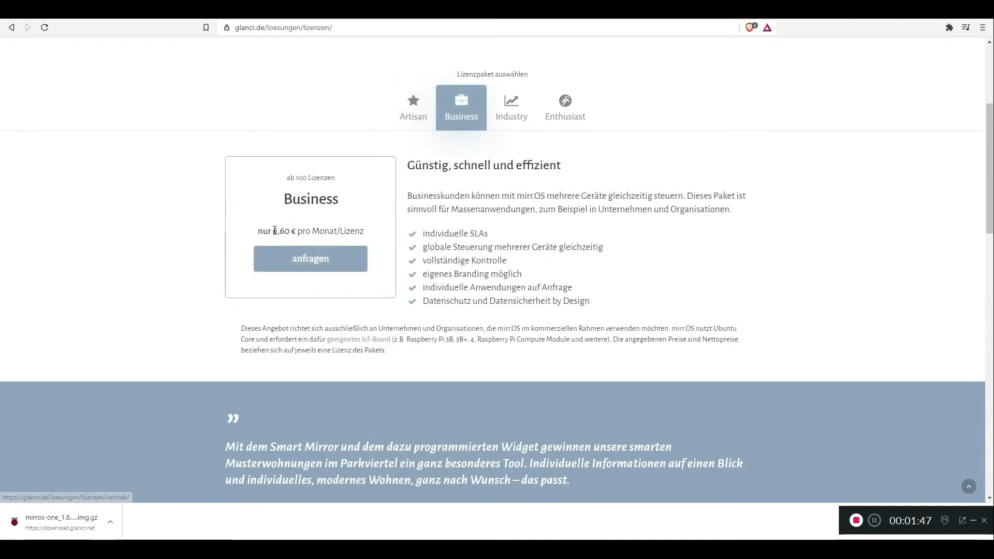
{"action": "double_click", "coordinate": [281, 231]}
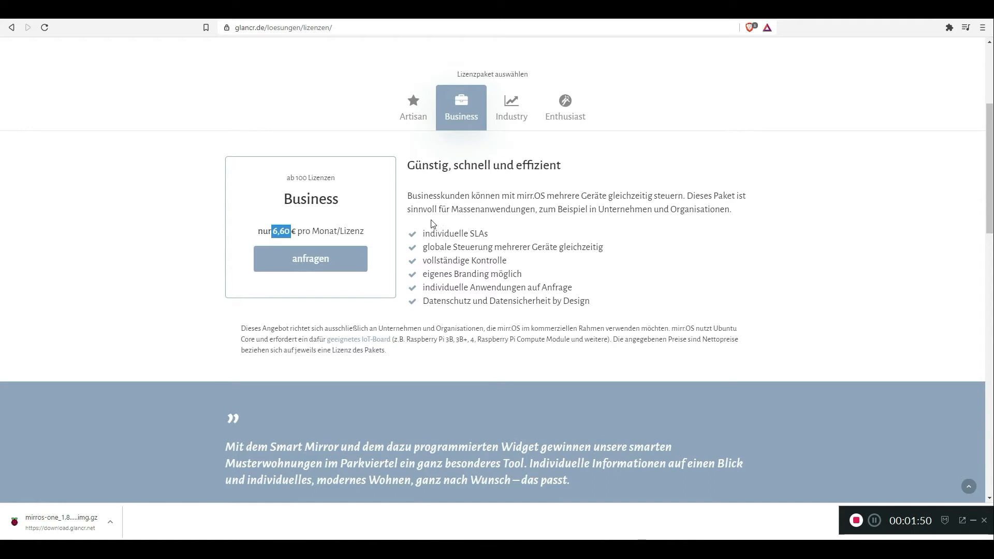
{"action": "left_click", "coordinate": [511, 106]}
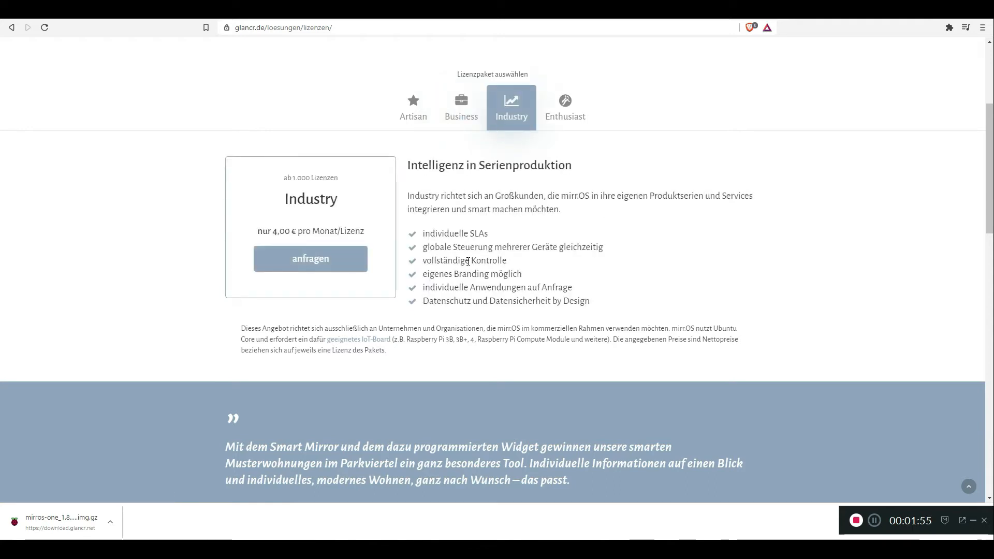
{"action": "left_click", "coordinate": [564, 107]}
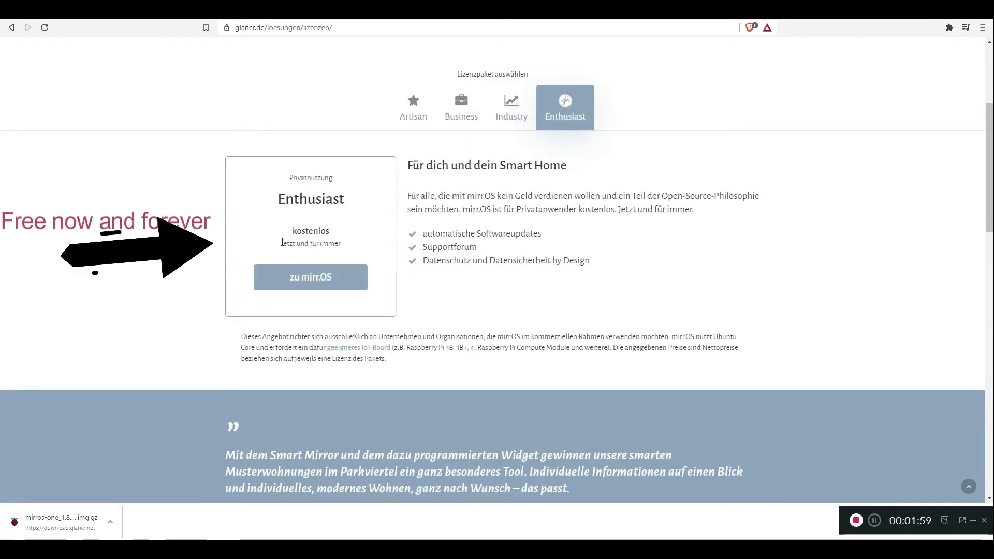
{"action": "double_click", "coordinate": [310, 243]}
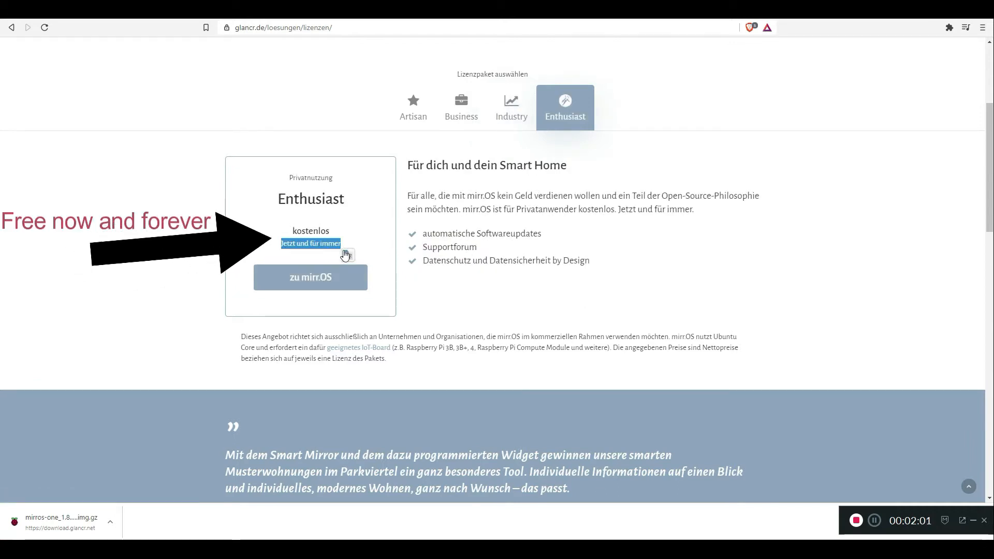
{"action": "mouse_move", "coordinate": [413, 389]}
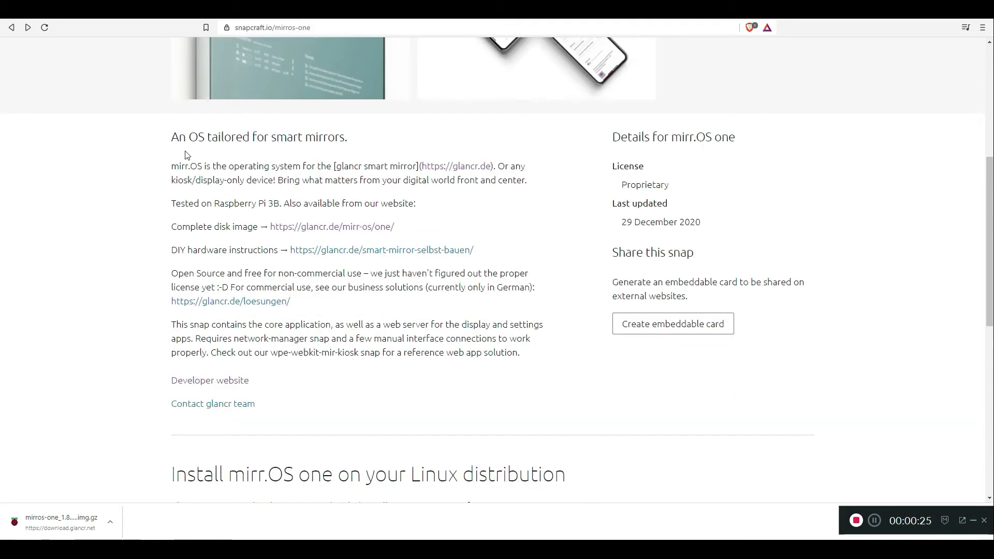
{"action": "mouse_move", "coordinate": [332, 226]}
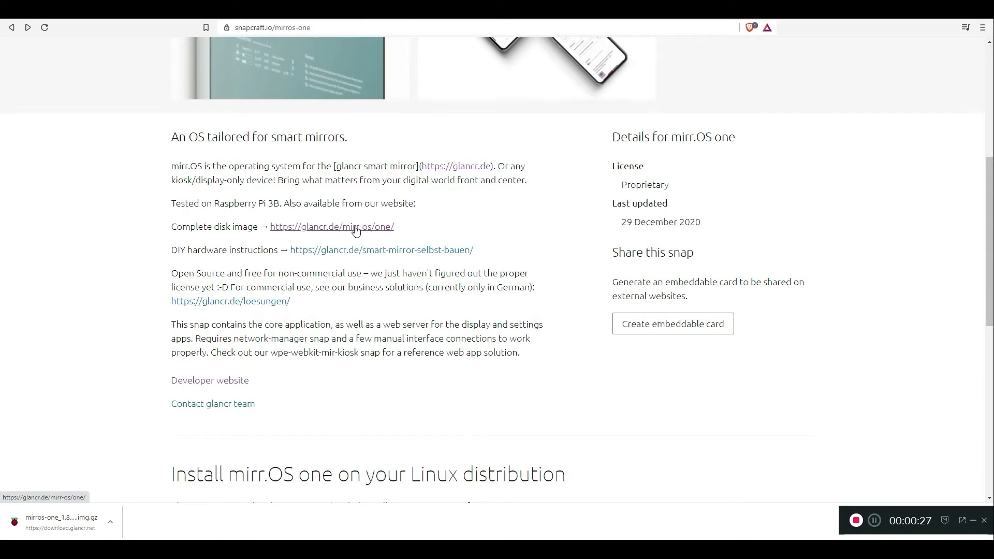
Open glancr's mirr.OS one page and decline the translation extension offer
{"action": "left_click", "coordinate": [331, 226]}
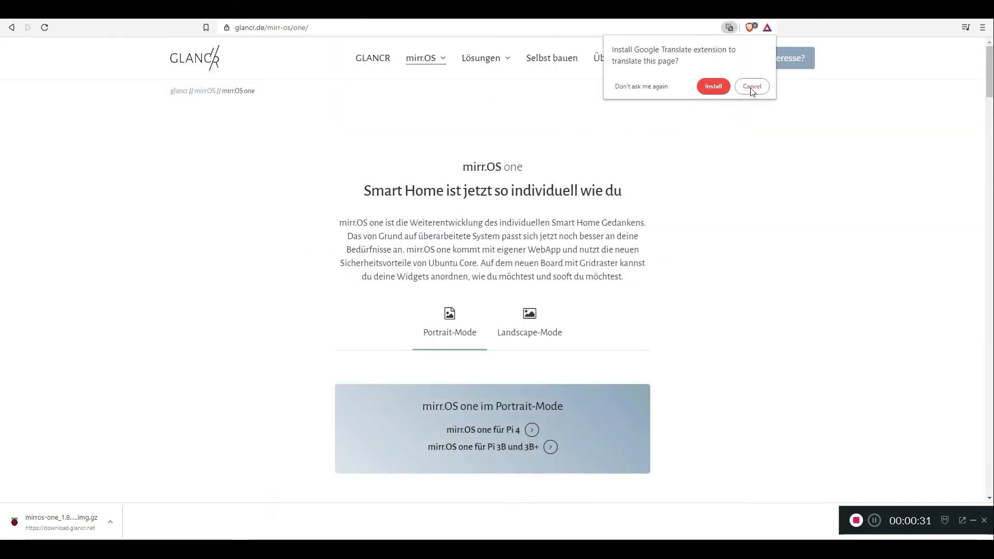
{"action": "left_click", "coordinate": [712, 87]}
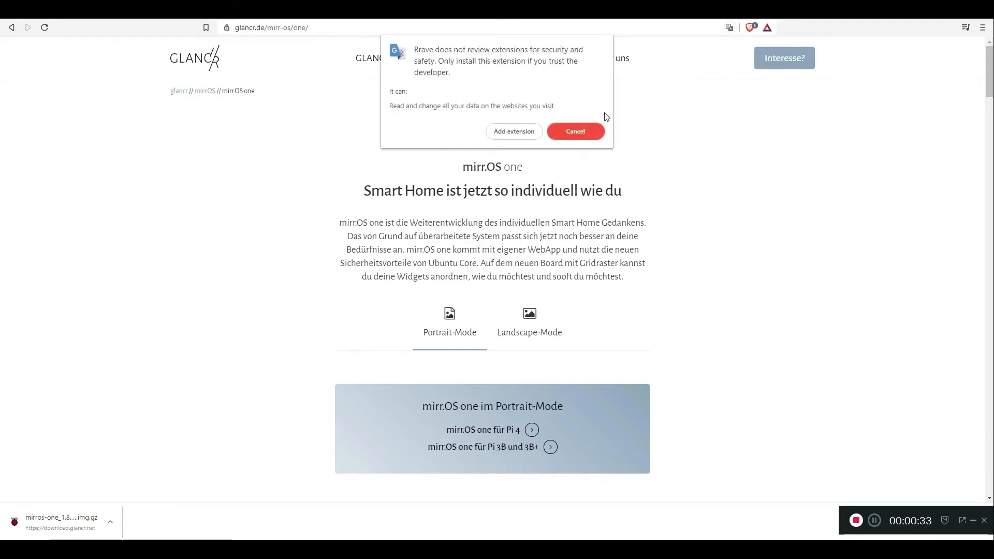
{"action": "left_click", "coordinate": [574, 131]}
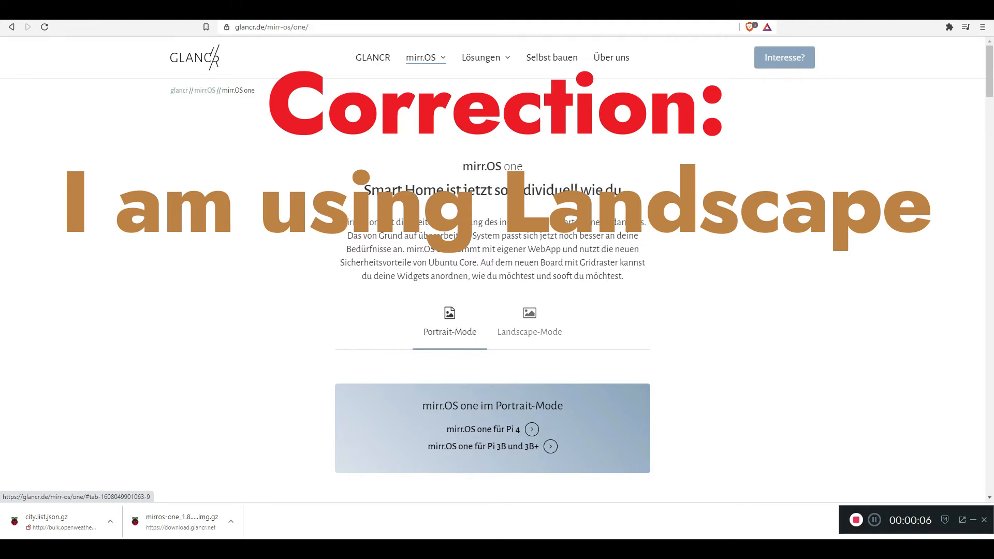
Choose Landscape-Mode and download 'mirr.OS one für Pi 4'
{"action": "left_click", "coordinate": [529, 331]}
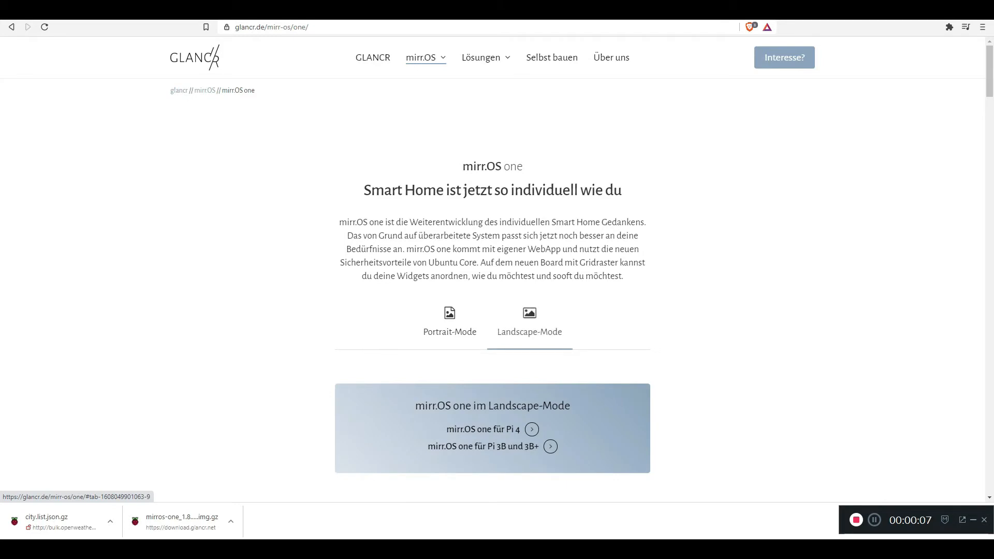
{"action": "scroll", "scroll_direction": "down", "scroll_amount": 3}
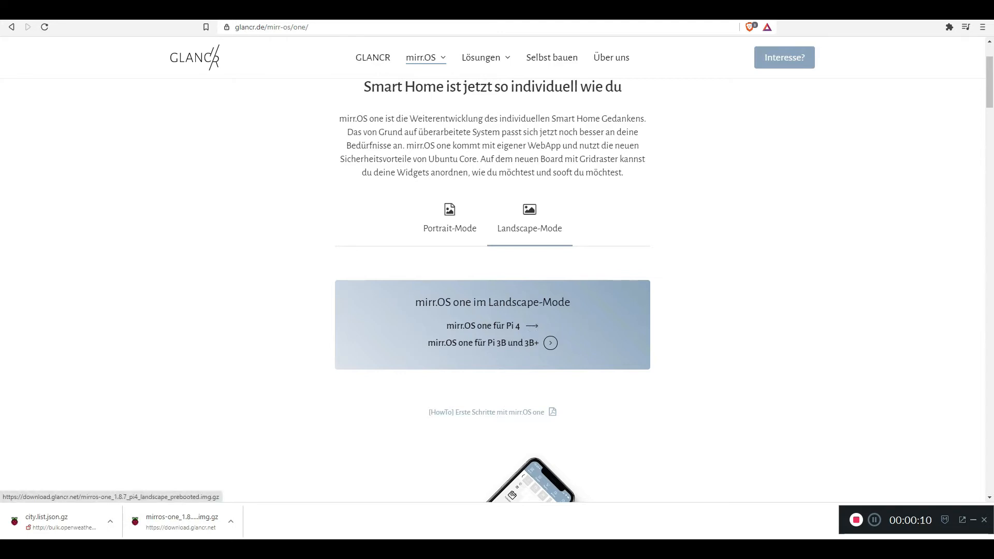
{"action": "left_click", "coordinate": [483, 325]}
{"action": "type", "text": "r"}
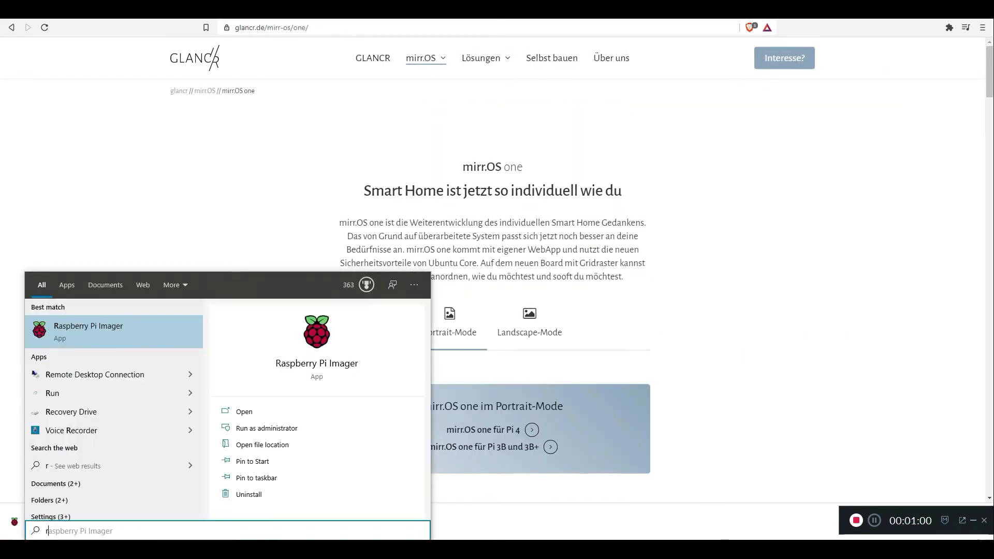
Launch Raspberry Pi Imager and load mirros-one_1.8.7_pi4_portrait_prebooted.img.gz as the custom image
{"action": "type", "text": "as"}
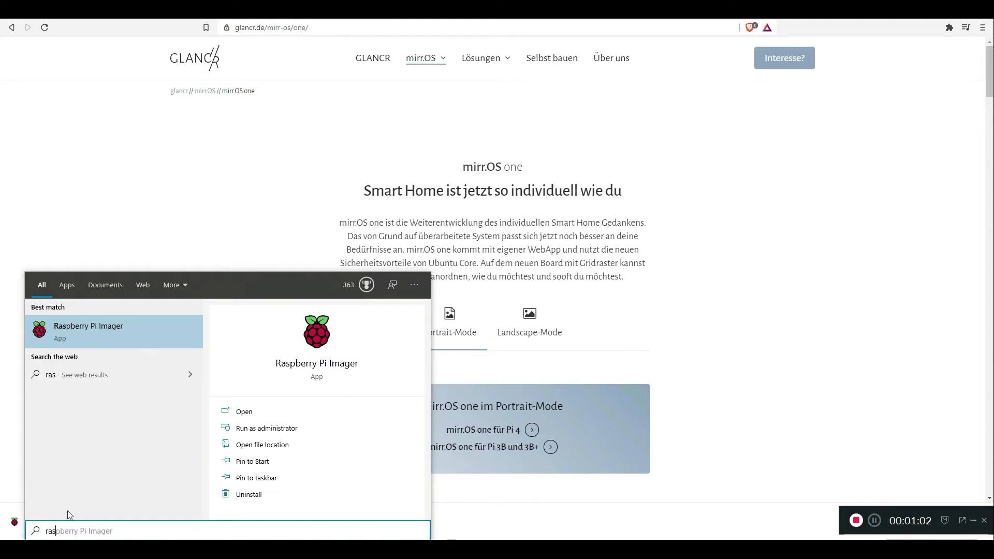
{"action": "left_click", "coordinate": [243, 411]}
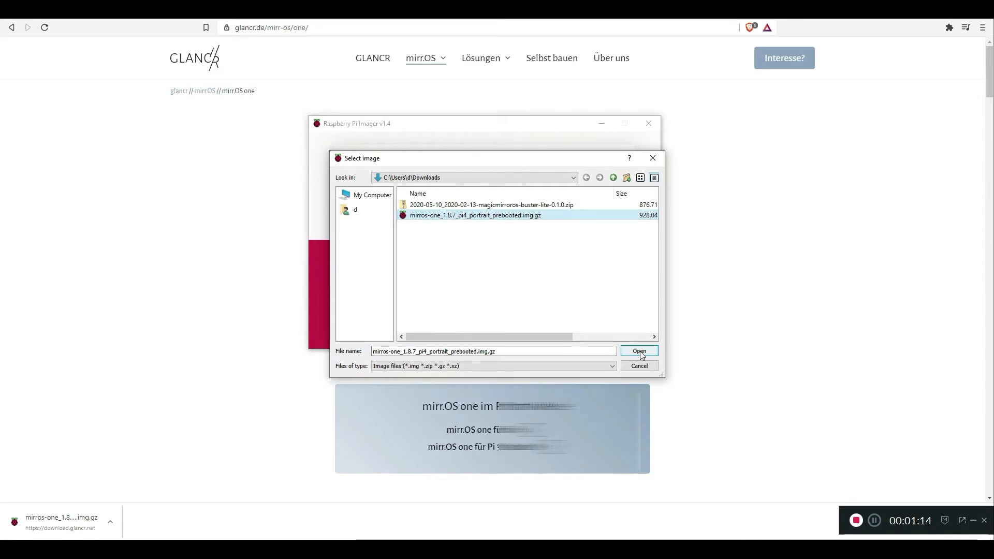
{"action": "left_click", "coordinate": [638, 351]}
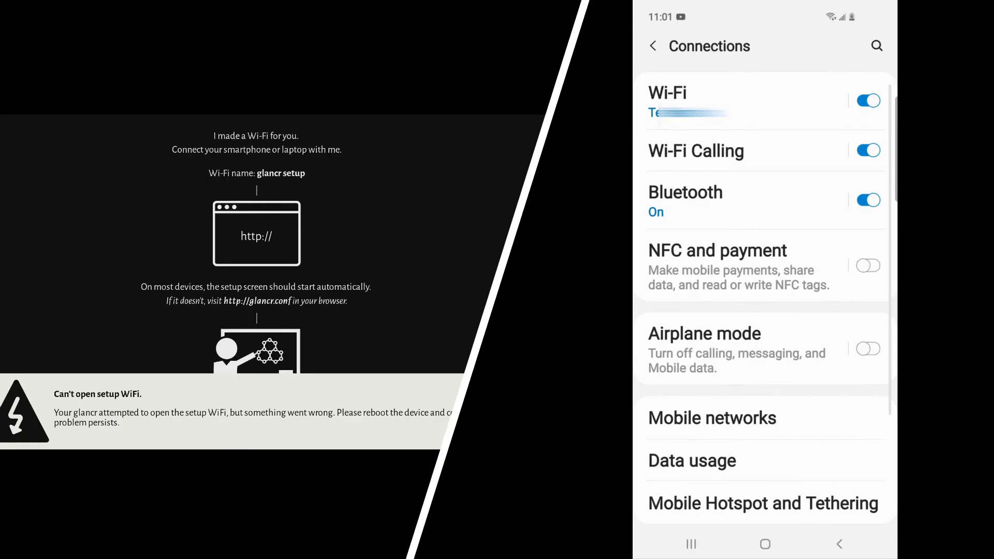
Join the 'glancr setup' Wi-Fi and choose English (United Kingdom) as the setup language
{"action": "left_click", "coordinate": [698, 100]}
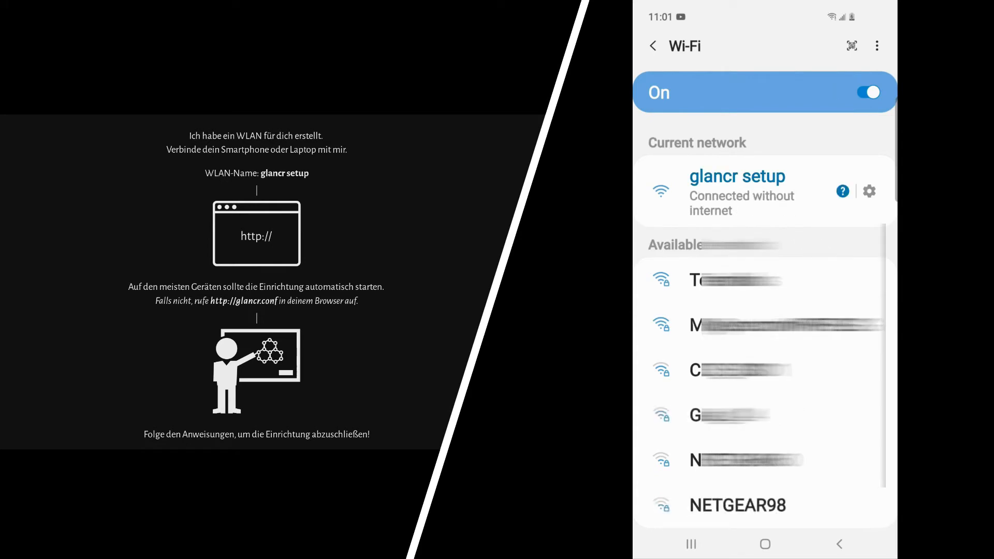
{"action": "type", "text": "glancr.conf/settings"}
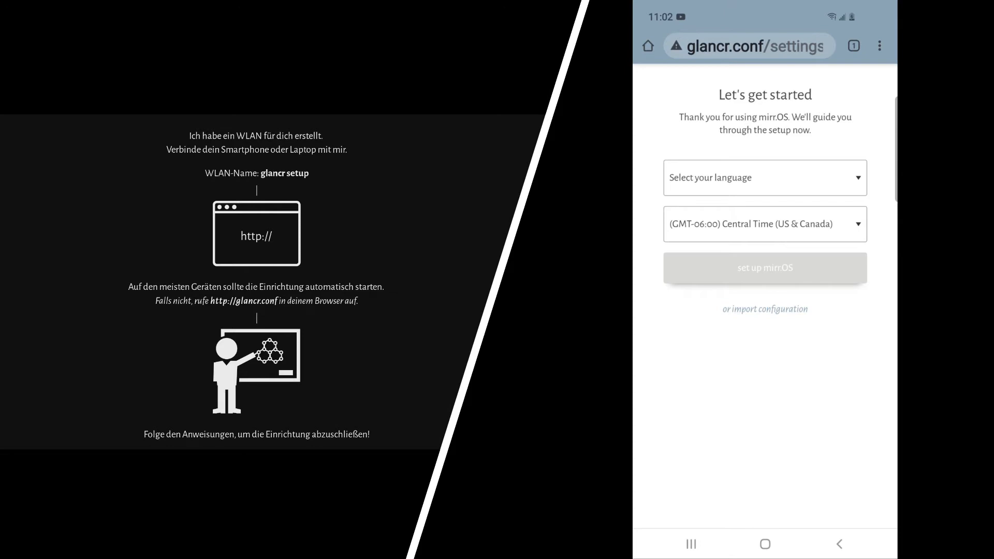
{"action": "left_click", "coordinate": [764, 178]}
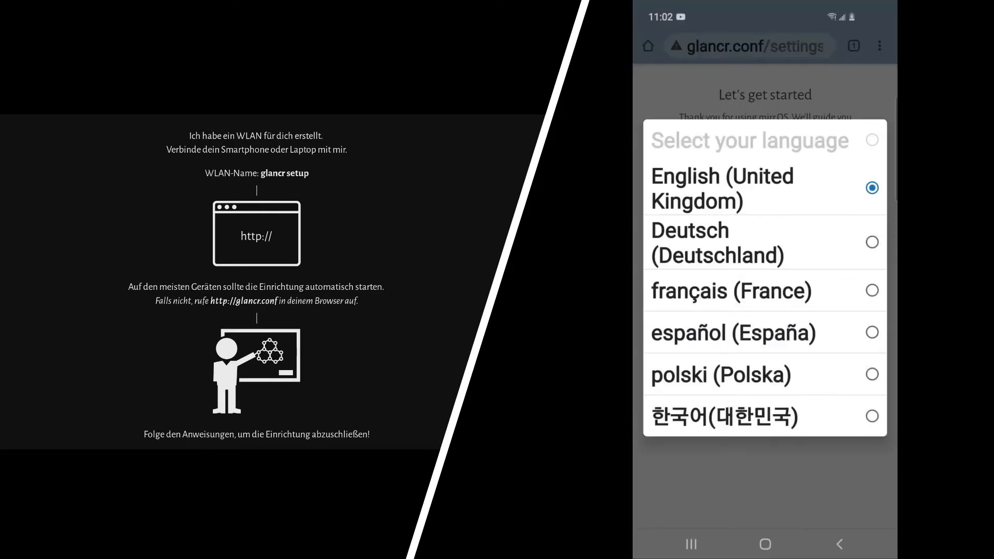
{"action": "left_click", "coordinate": [729, 189]}
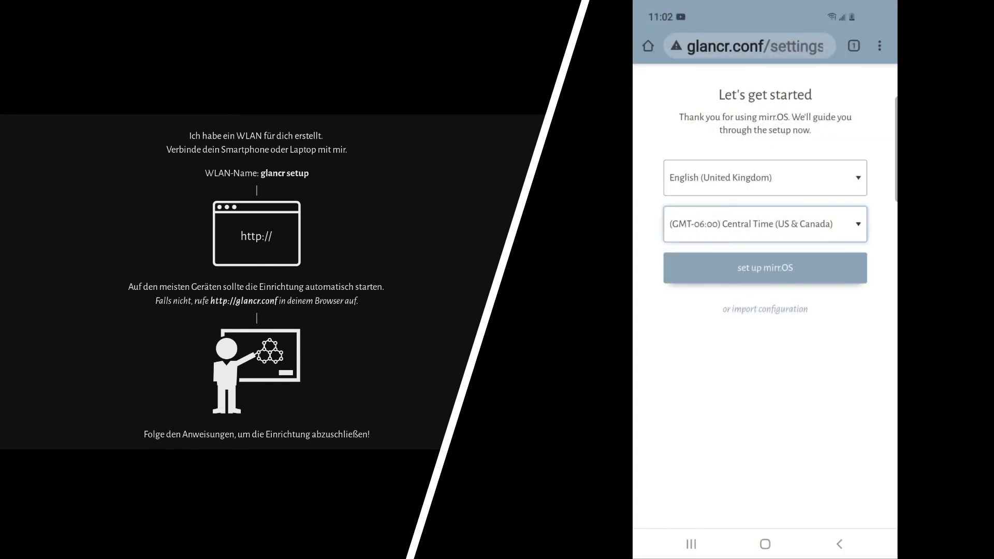
Agree to the privacy terms and start the mirr.OS setup
{"action": "left_click", "coordinate": [765, 267]}
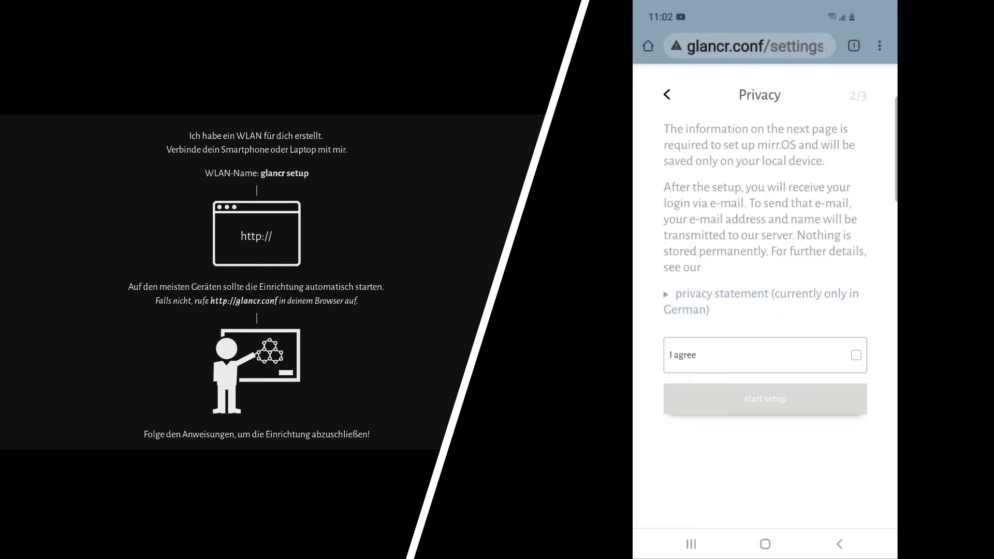
{"action": "left_click", "coordinate": [855, 355]}
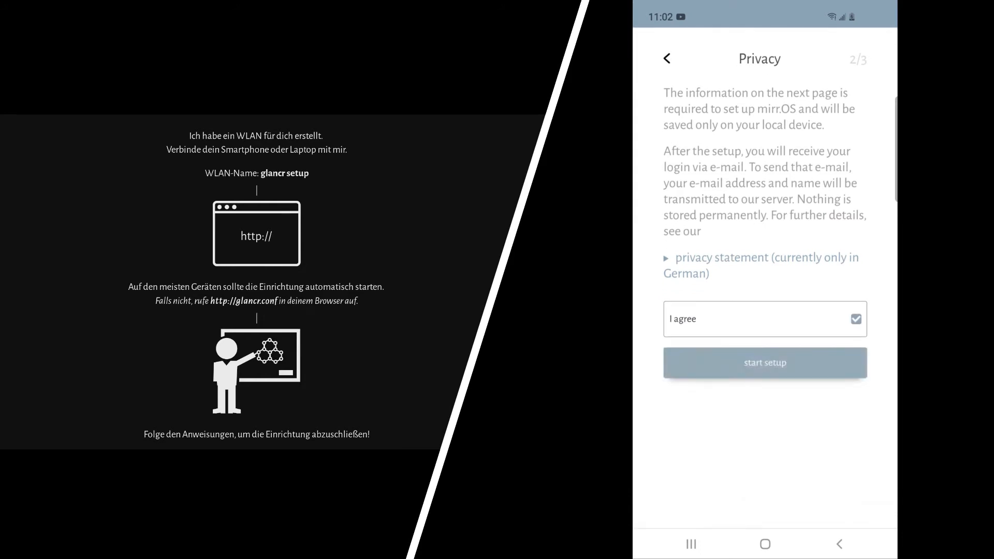
{"action": "left_click", "coordinate": [764, 363]}
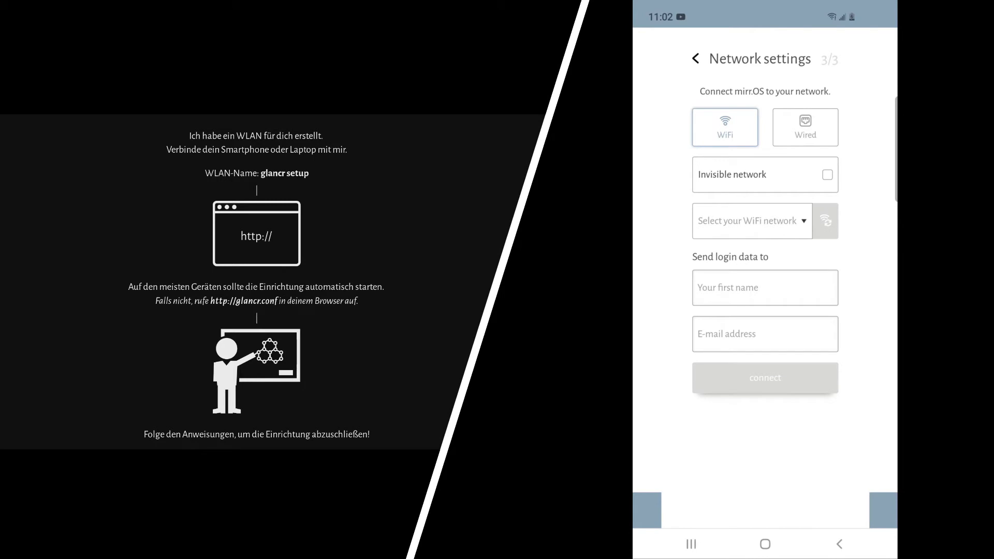
{"action": "left_click", "coordinate": [765, 377]}
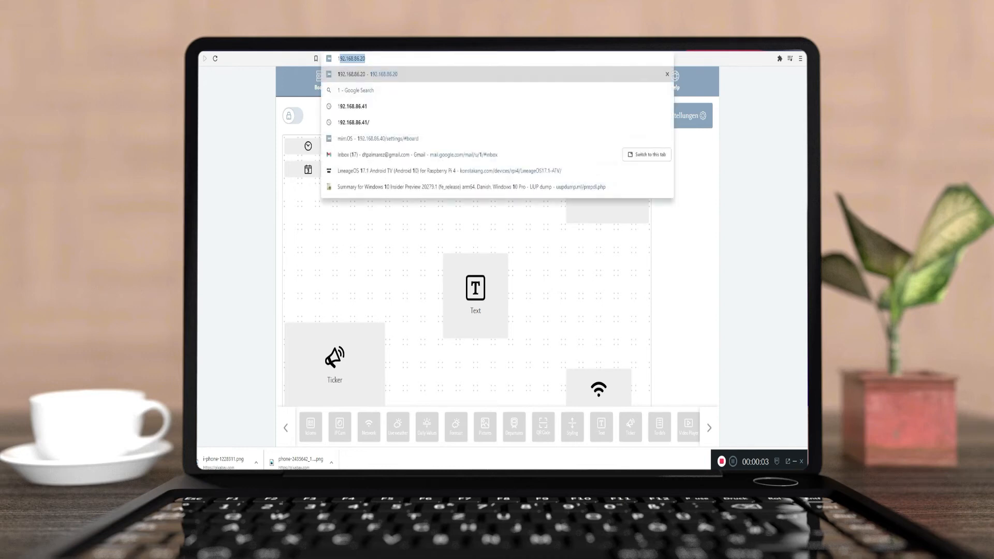
On the mirr.OS board, enable the Date widget title 'Today's Date' and save
{"action": "left_click", "coordinate": [382, 138]}
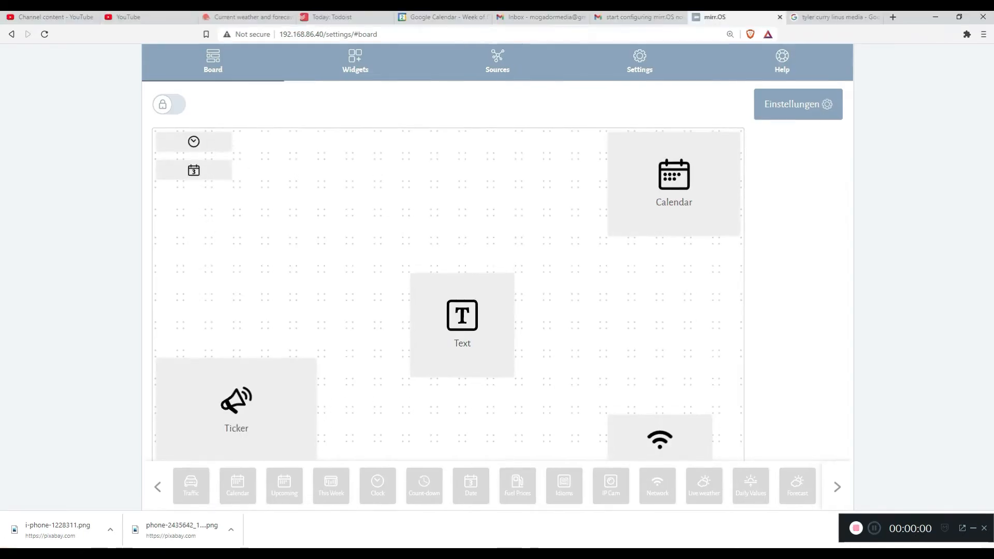
{"action": "left_click", "coordinate": [194, 141]}
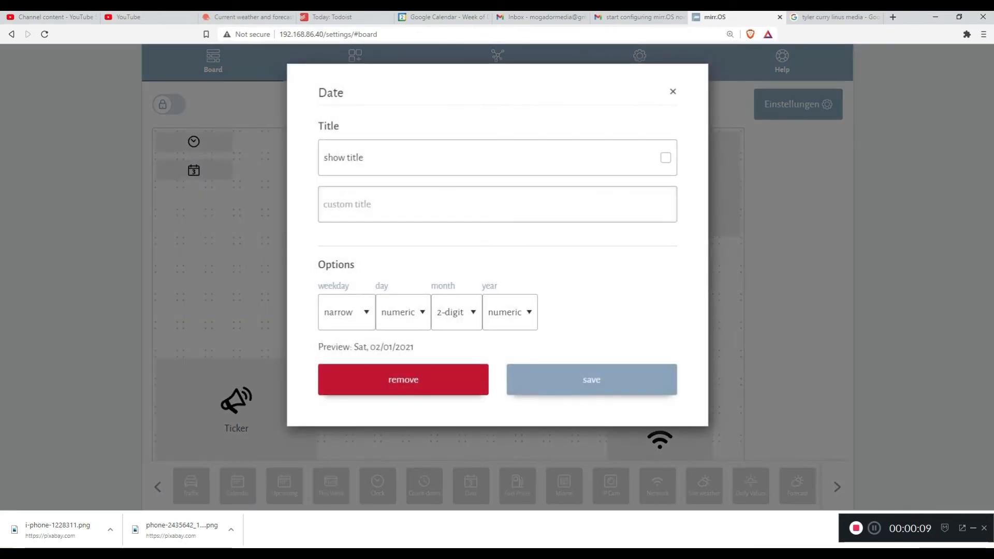
{"action": "left_click", "coordinate": [590, 379]}
{"action": "type", "text": "Today's Date:"}
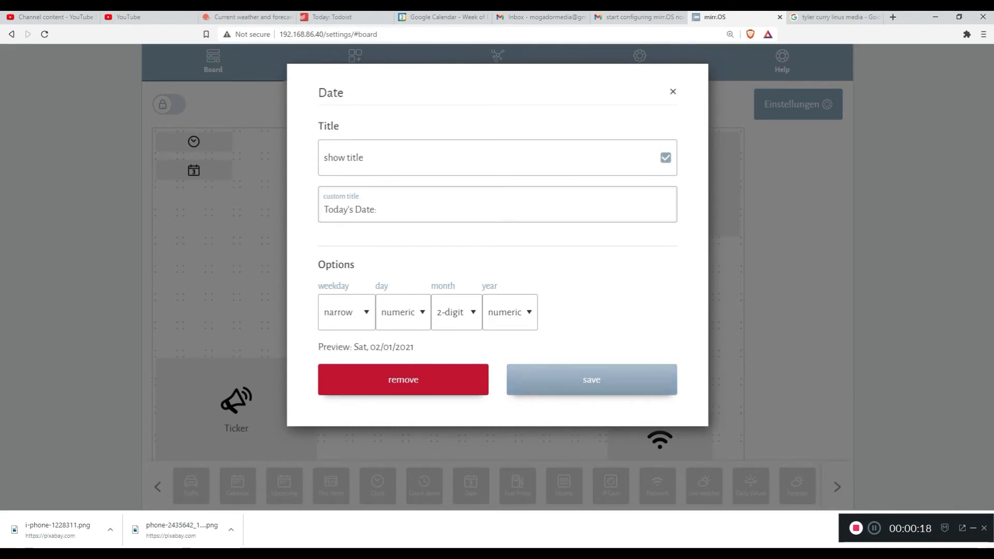
{"action": "left_click", "coordinate": [590, 379]}
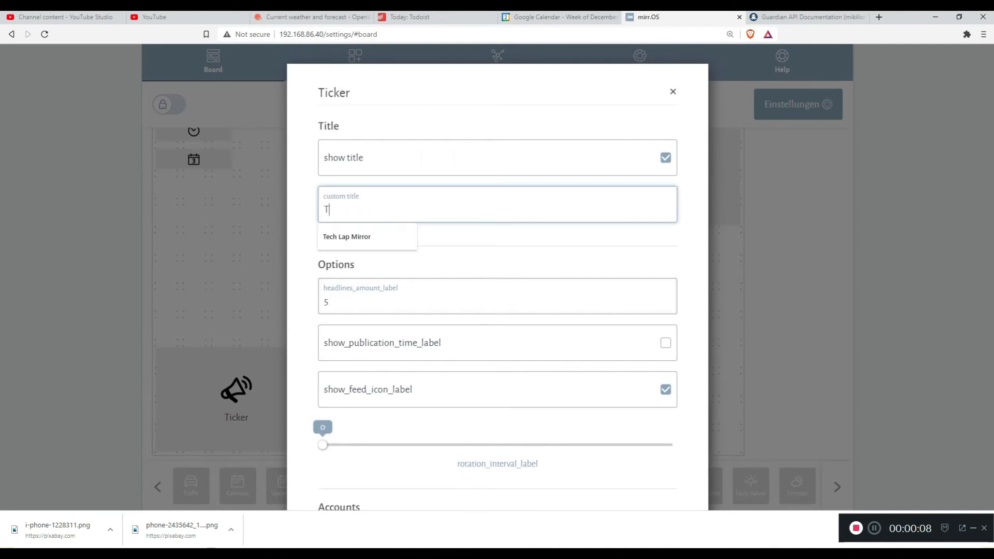
Title the Ticker widget 'Top News', then view the installed data sources
{"action": "type", "text": "op News"}
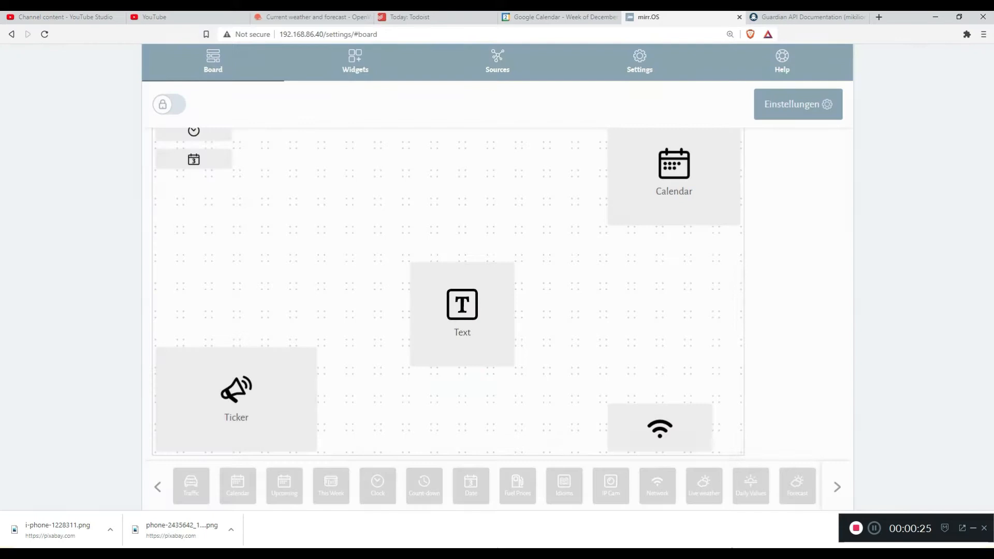
{"action": "left_click", "coordinate": [497, 62]}
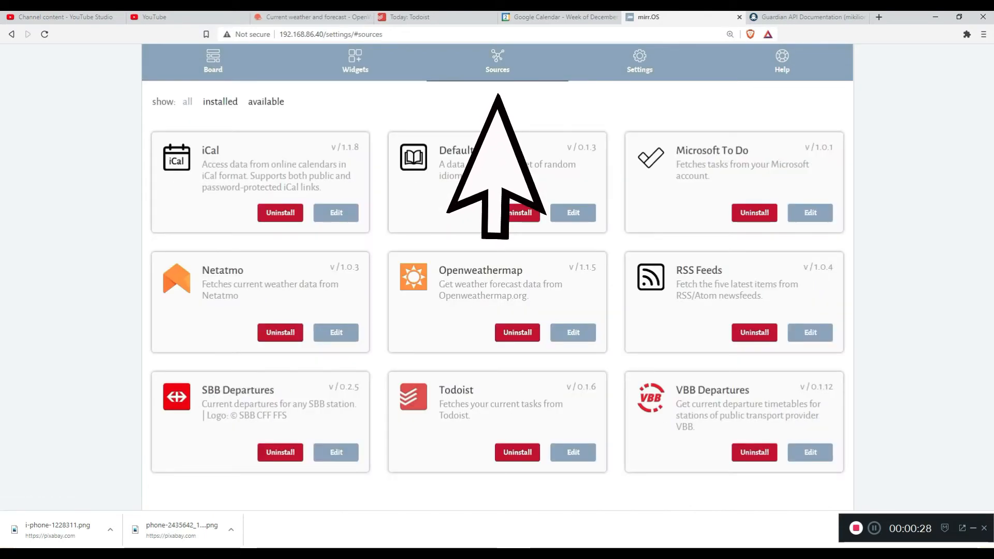
Add the New York Times World.xml feed to RSS Feeds and return to the board
{"action": "left_click", "coordinate": [810, 332]}
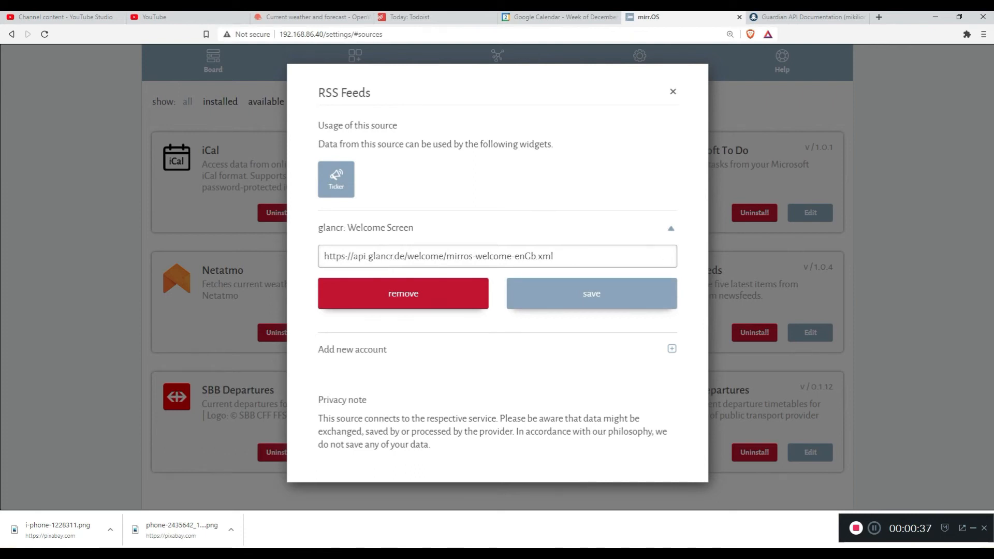
{"action": "left_click", "coordinate": [671, 348]}
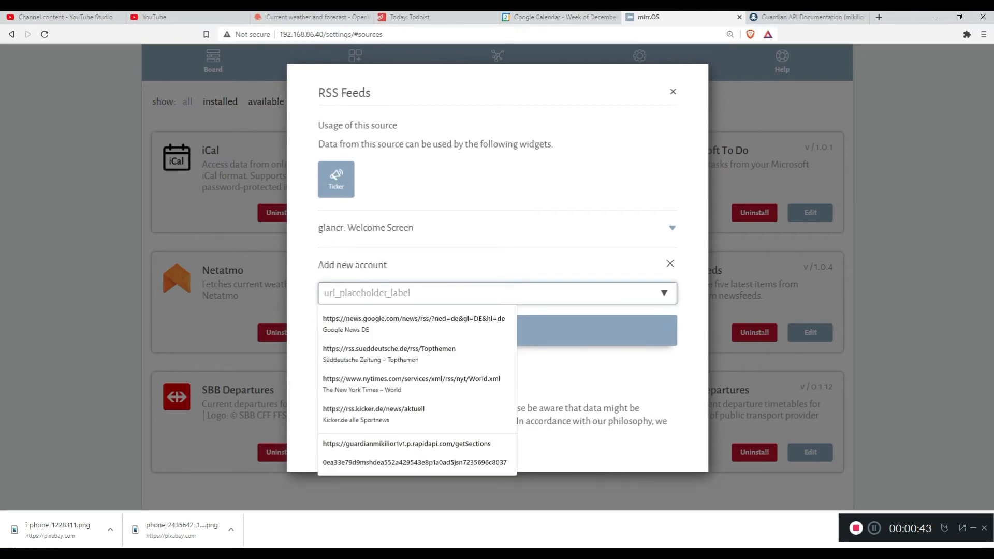
{"action": "mouse_move", "coordinate": [389, 354]}
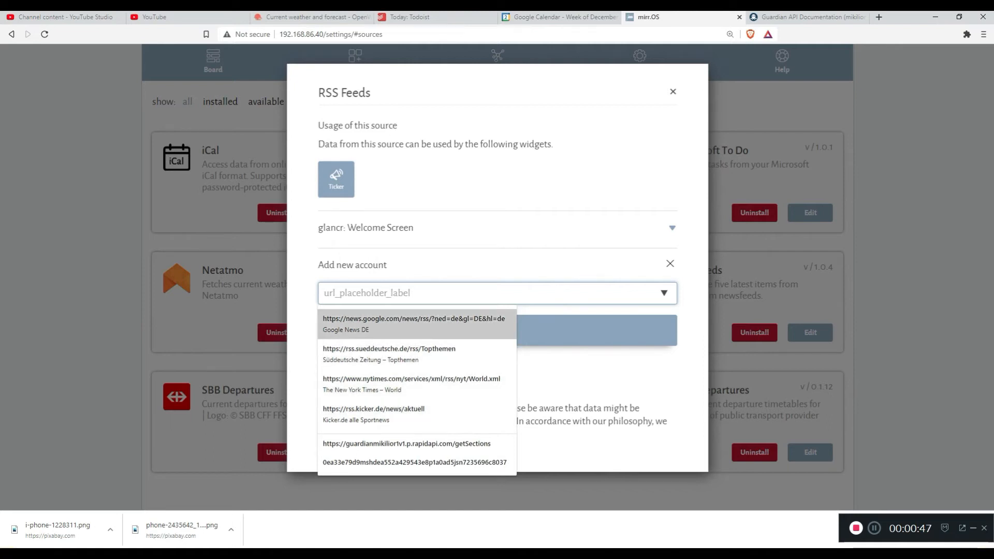
{"action": "mouse_move", "coordinate": [411, 384]}
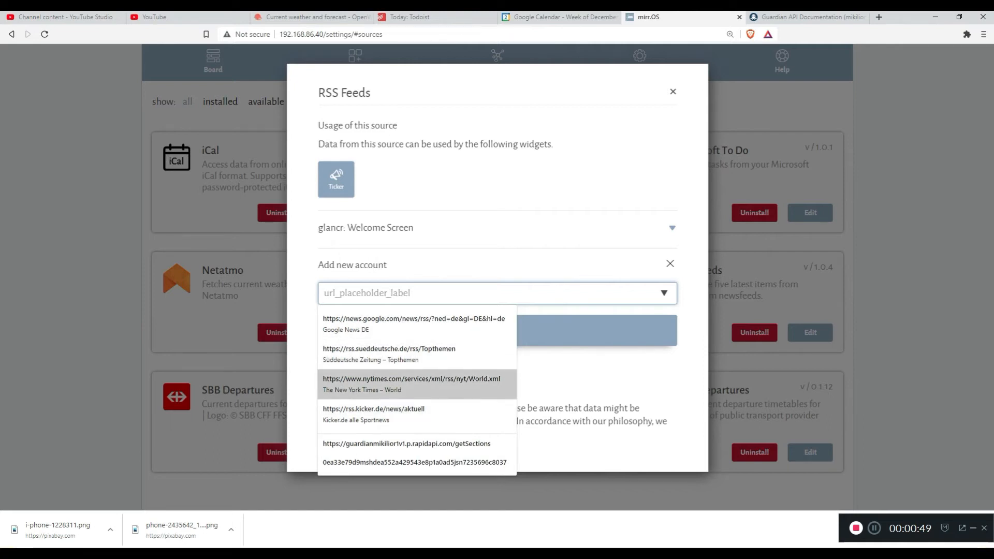
{"action": "left_click", "coordinate": [411, 384]}
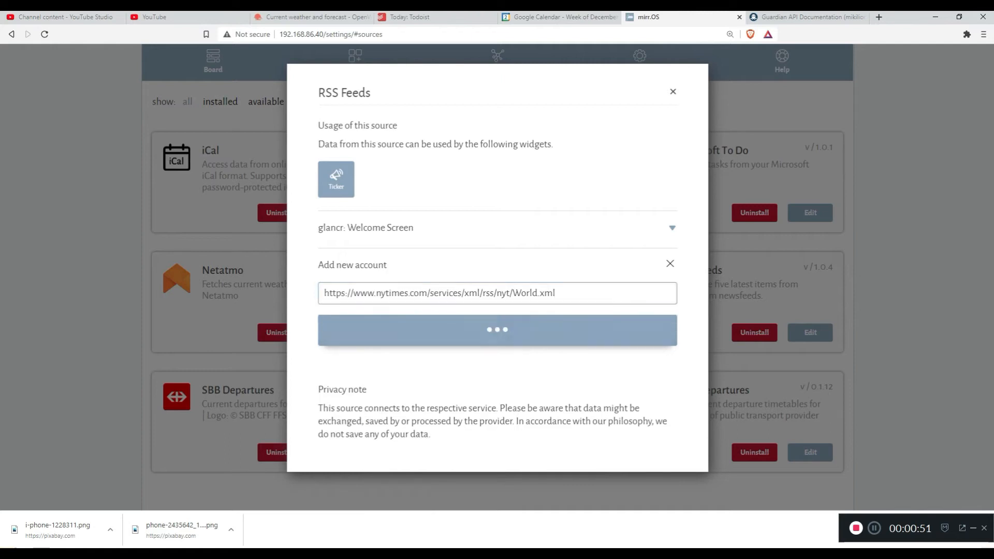
{"action": "left_click", "coordinate": [673, 91]}
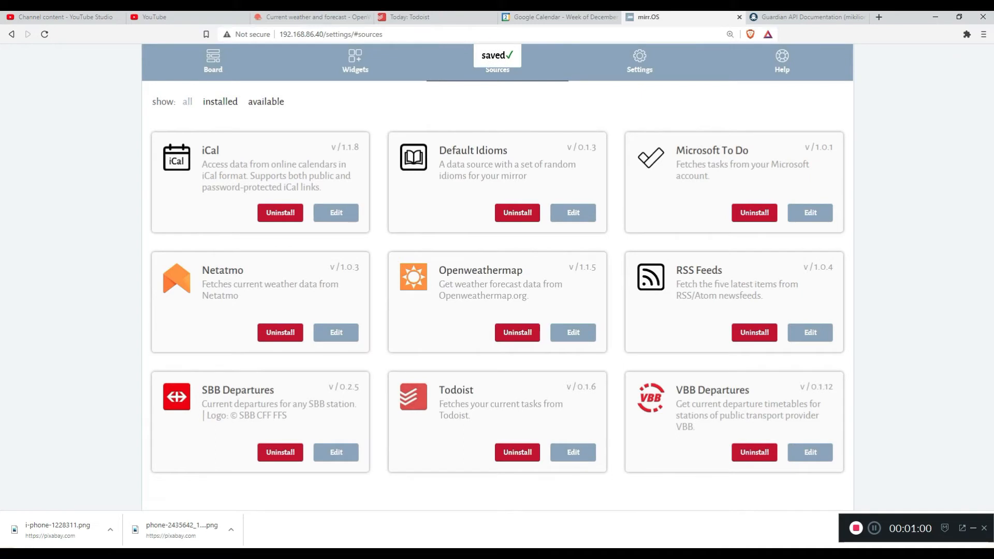
{"action": "left_click", "coordinate": [212, 61]}
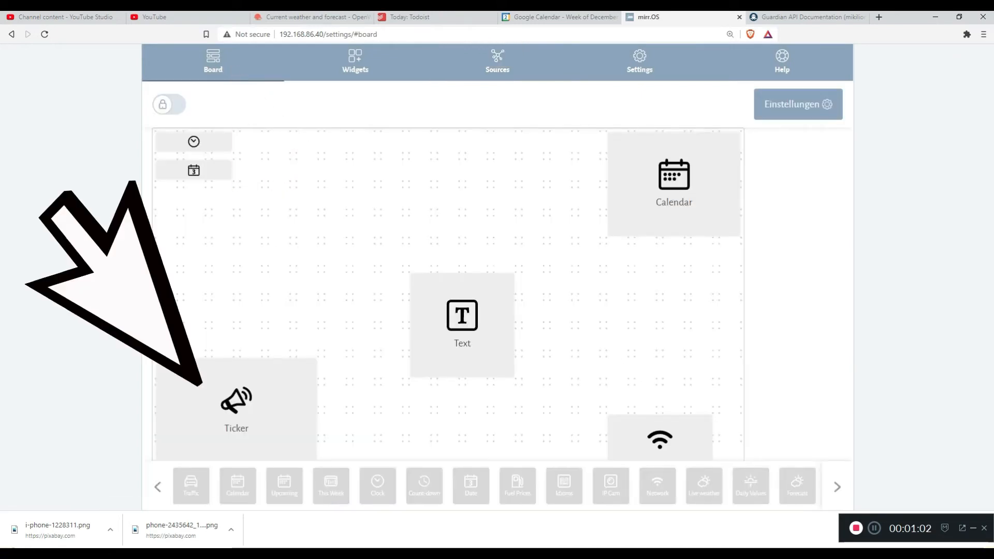
Switch the Ticker widget to NYT World News headlines with publication times, and save
{"action": "left_click", "coordinate": [236, 406]}
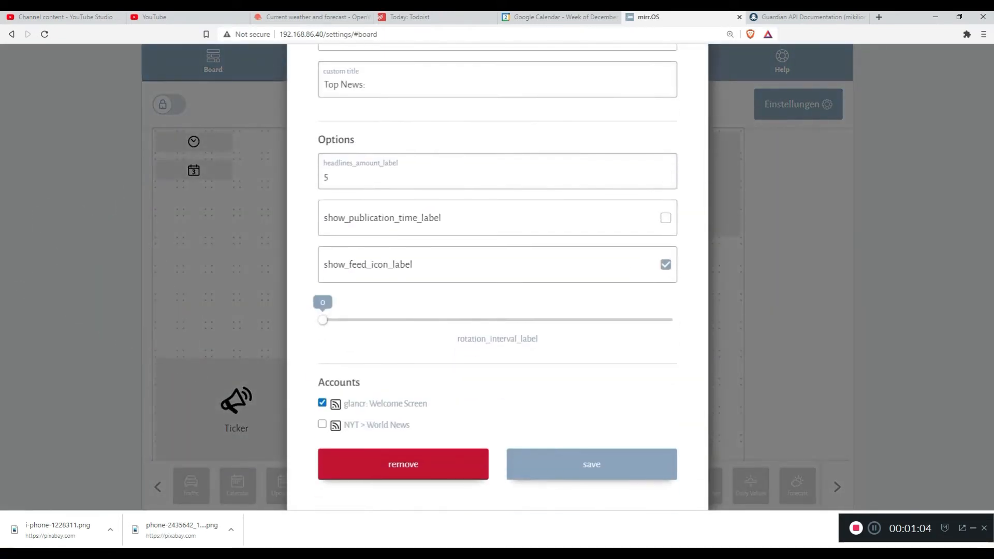
{"action": "left_click", "coordinate": [322, 424]}
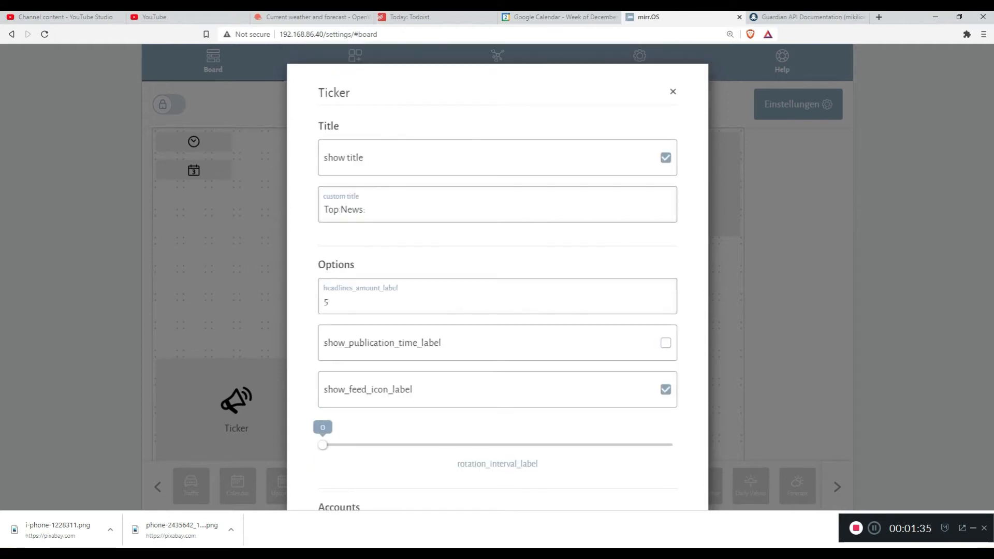
{"action": "left_click", "coordinate": [665, 342]}
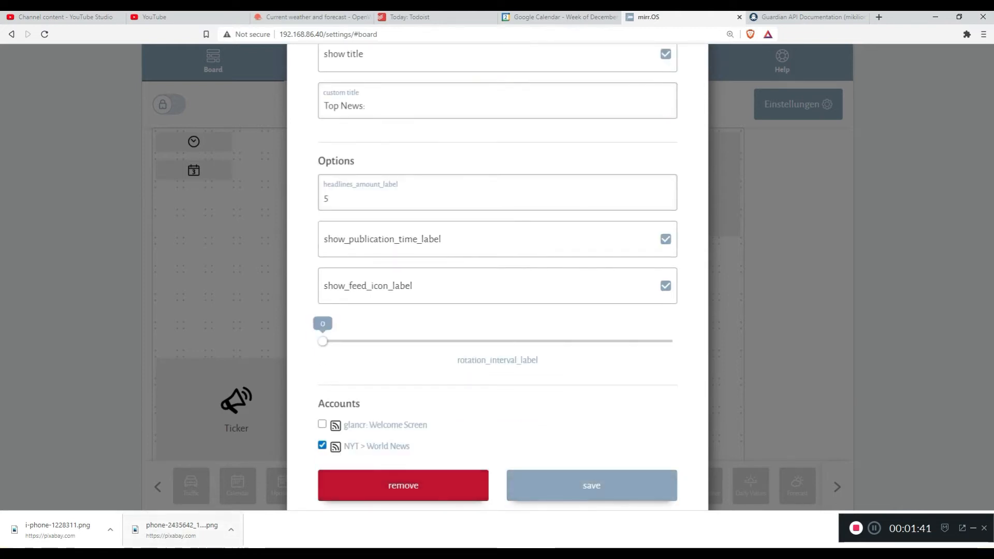
{"action": "left_click", "coordinate": [590, 485]}
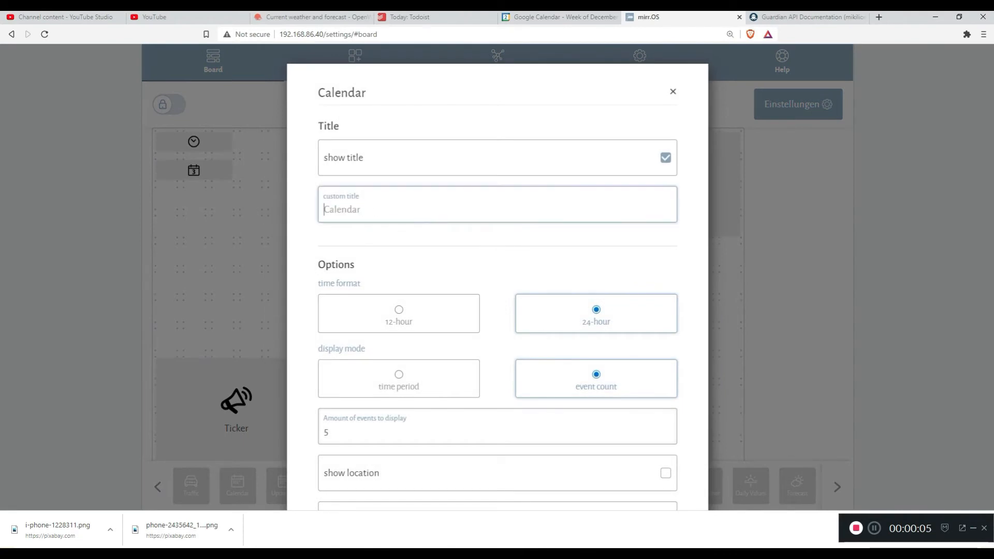
Give the Calendar widget the custom title 'US Upcoming Holidays:' and save it
{"action": "type", "text": "US Upcoming Holi"}
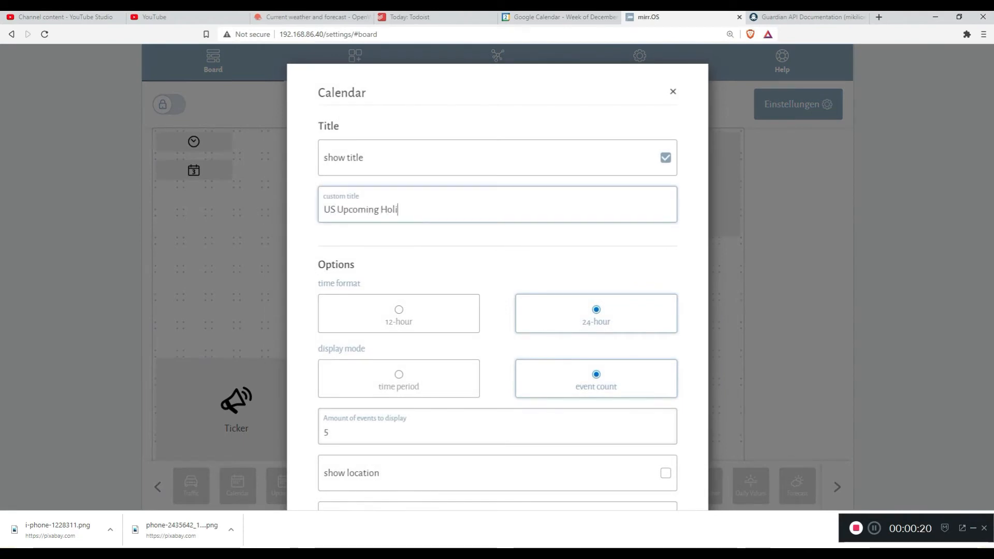
{"action": "type", "text": "days:"}
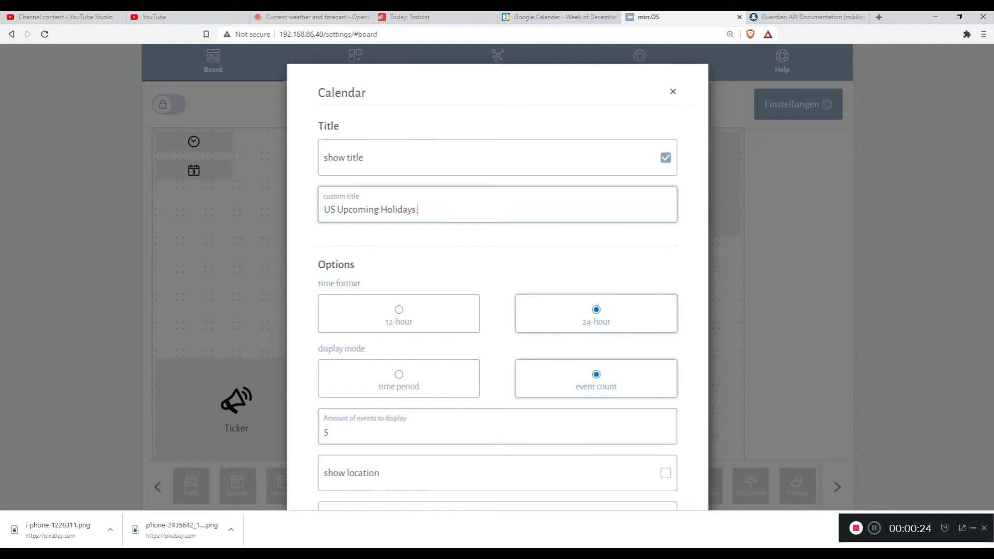
{"action": "scroll", "scroll_direction": "down", "scroll_amount": 3}
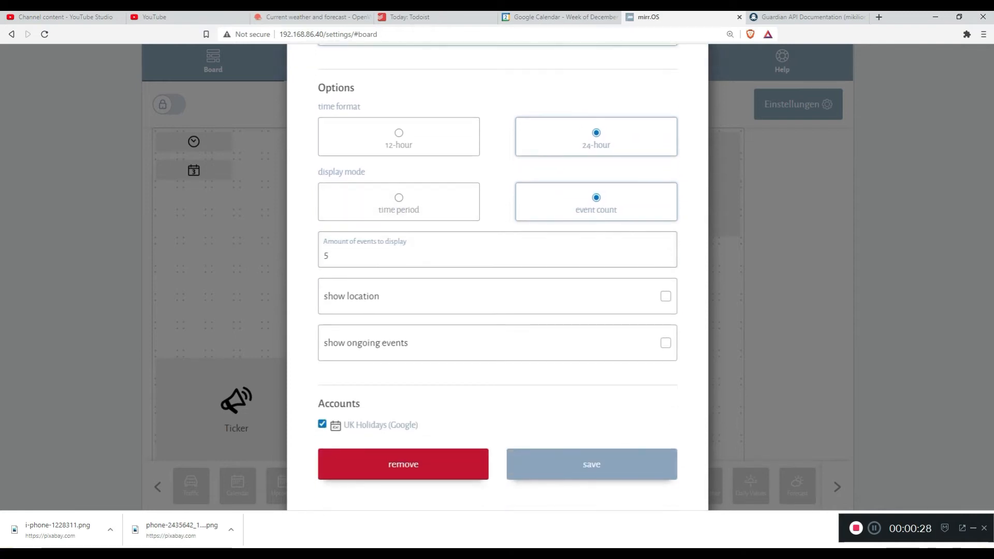
{"action": "left_click", "coordinate": [591, 464]}
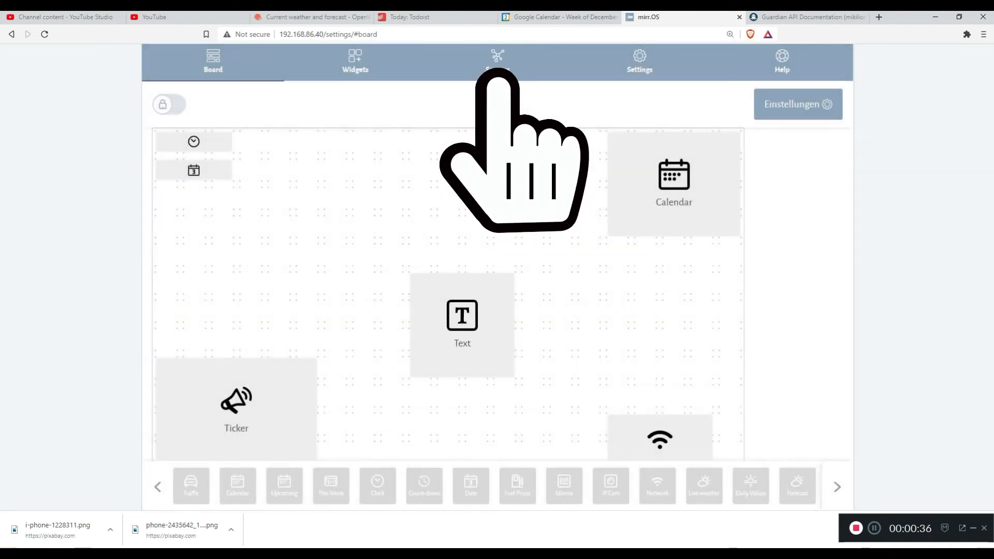
Open the iCal source's account form from Sources, then switch over to Google Calendar
{"action": "left_click", "coordinate": [497, 62]}
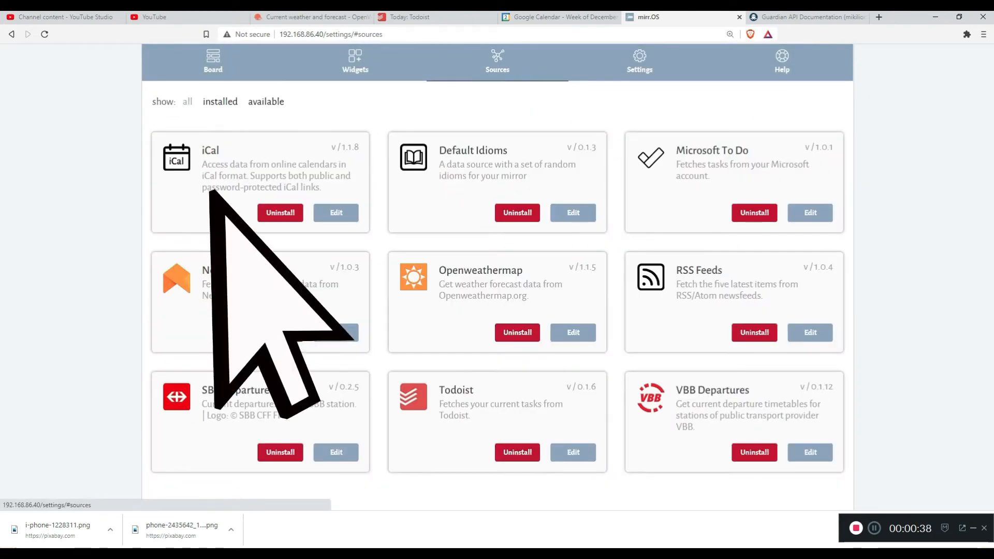
{"action": "left_click", "coordinate": [336, 213]}
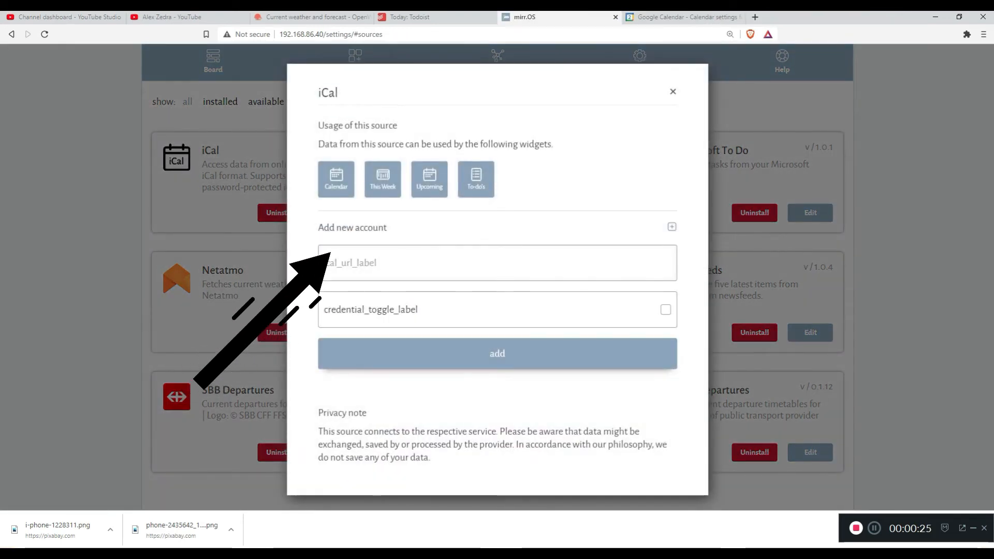
{"action": "left_click", "coordinate": [681, 18]}
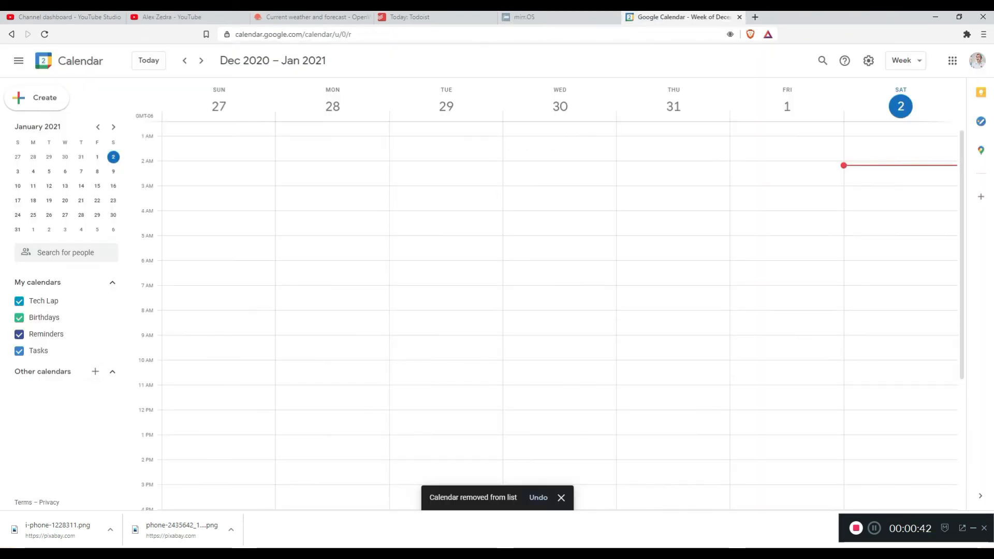
Add Holidays in United States from regional holidays and select its public iCal address
{"action": "left_click", "coordinate": [96, 372]}
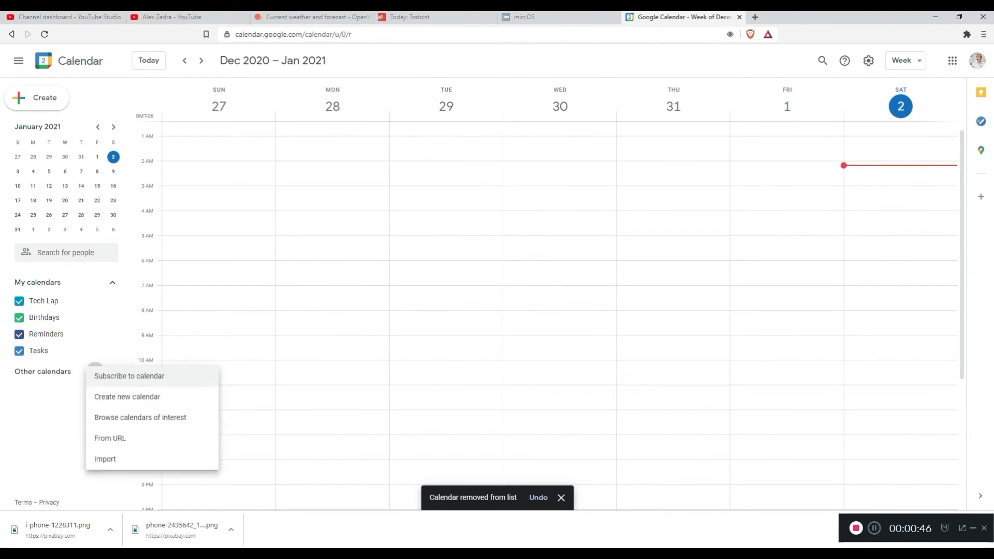
{"action": "left_click", "coordinate": [139, 417]}
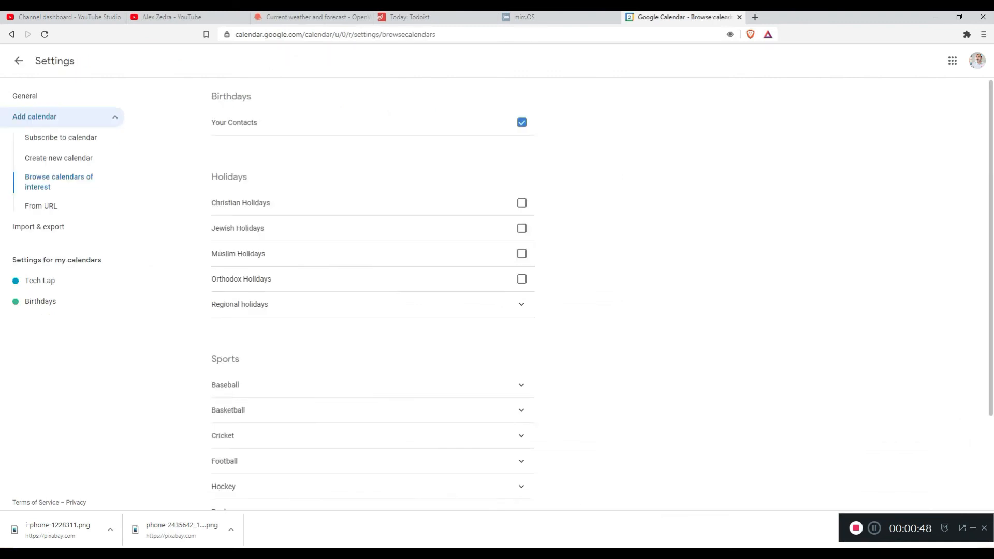
{"action": "scroll", "scroll_direction": "down", "scroll_amount": 3}
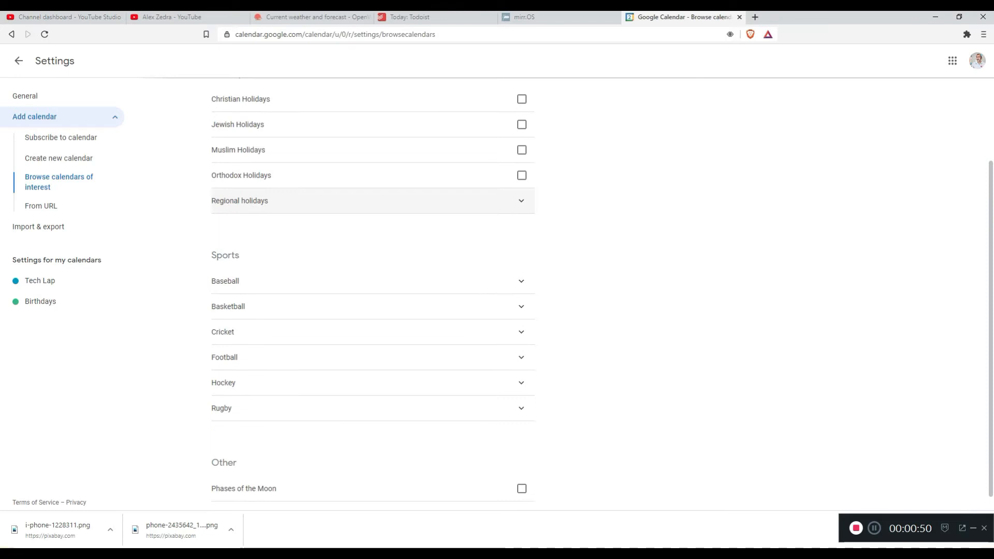
{"action": "left_click", "coordinate": [521, 215]}
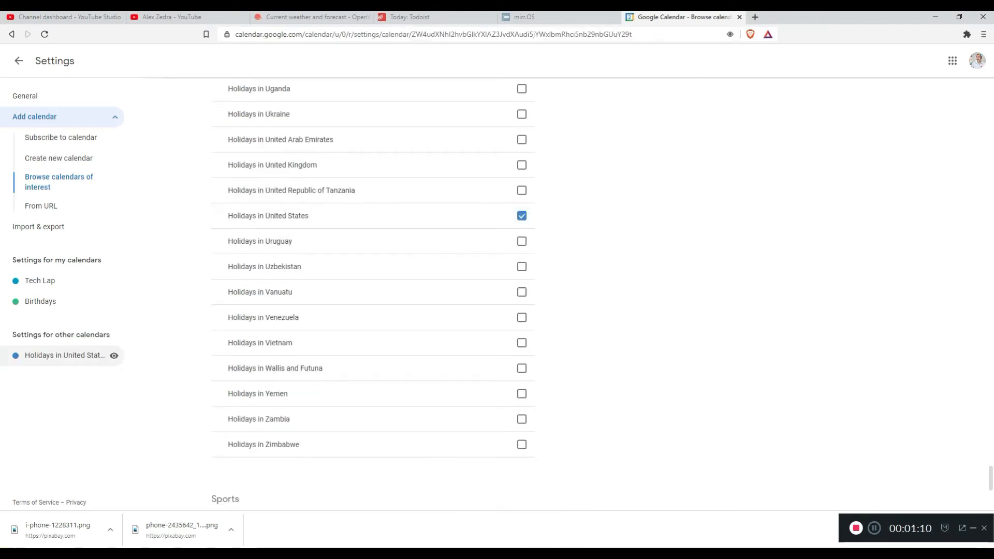
{"action": "left_click", "coordinate": [65, 355]}
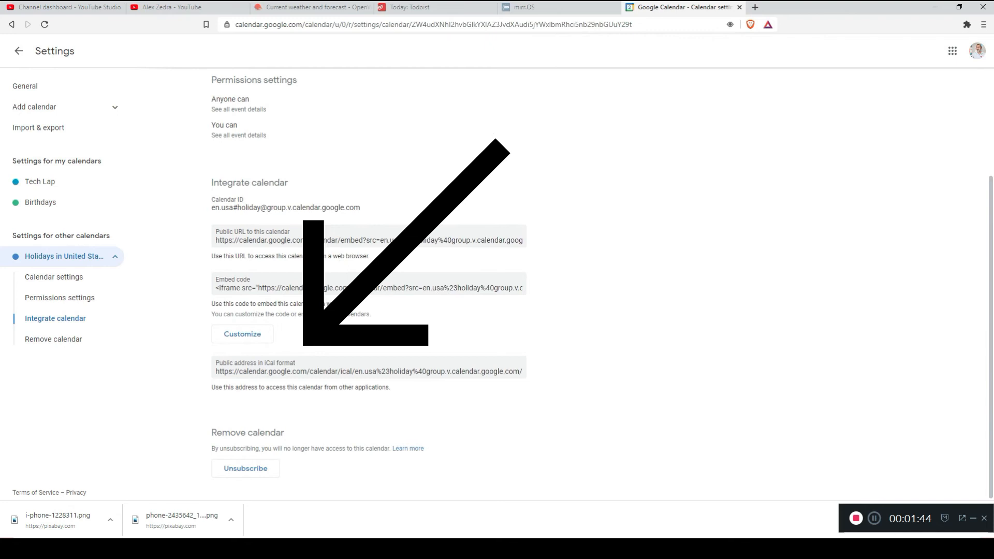
{"action": "triple_click", "coordinate": [367, 371]}
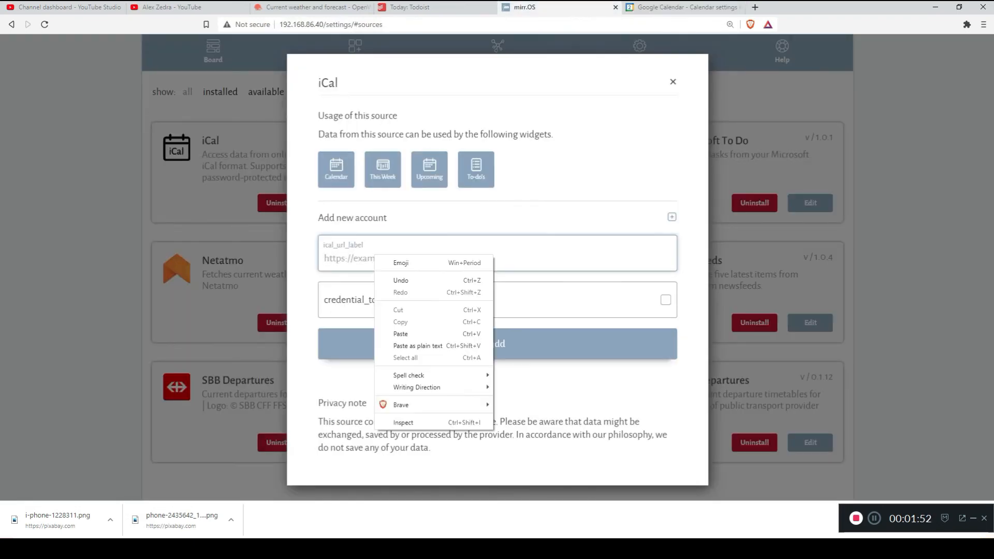
Add the US holidays iCal address as a mirr.OS account and return to the board
{"action": "left_click", "coordinate": [400, 333]}
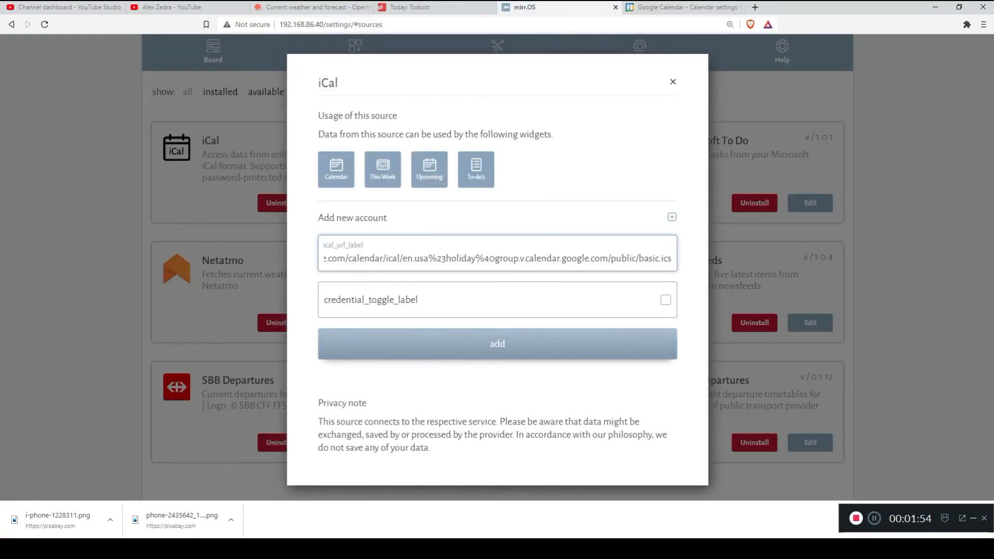
{"action": "left_click", "coordinate": [497, 344]}
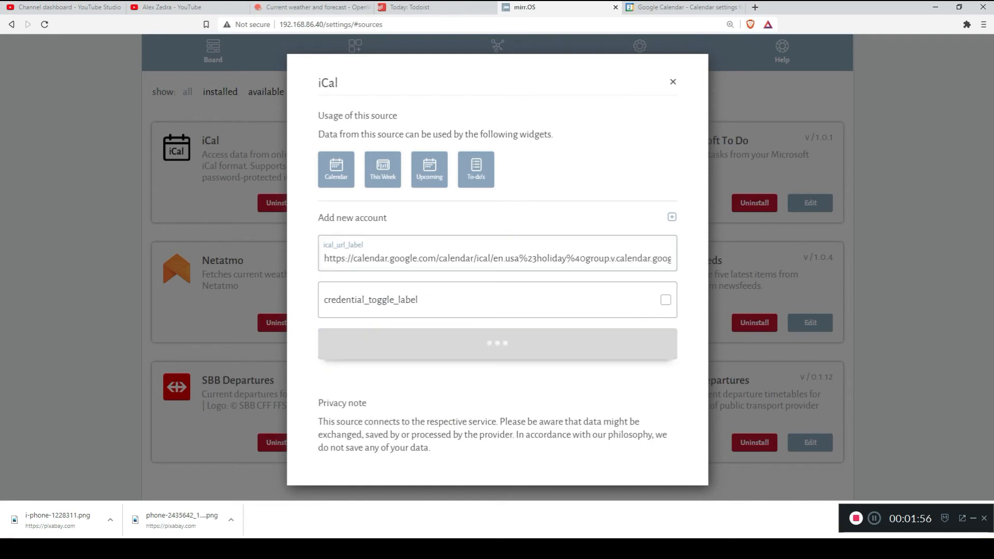
{"action": "left_click", "coordinate": [673, 82]}
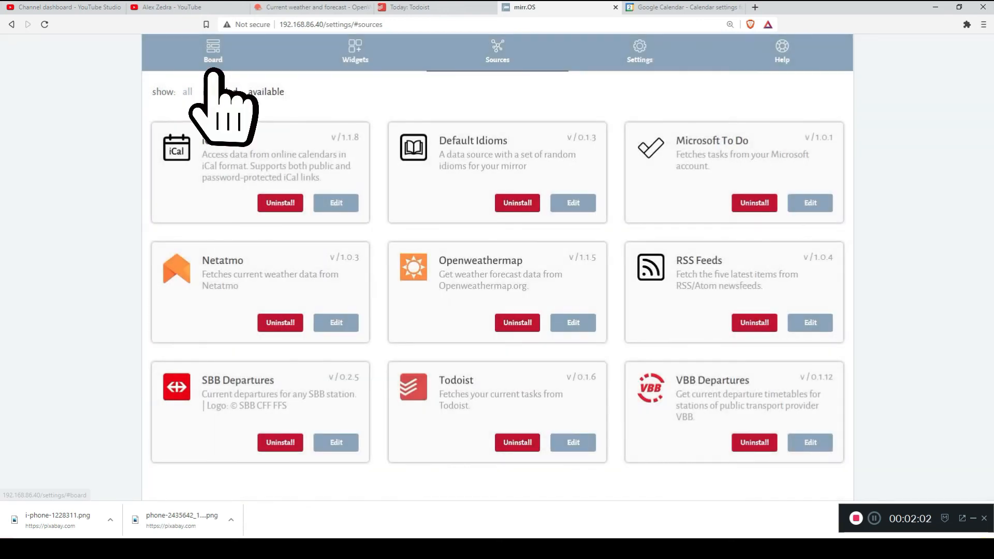
Link the 'calendar' account to the Calendar widget and close its settings
{"action": "left_click", "coordinate": [213, 50]}
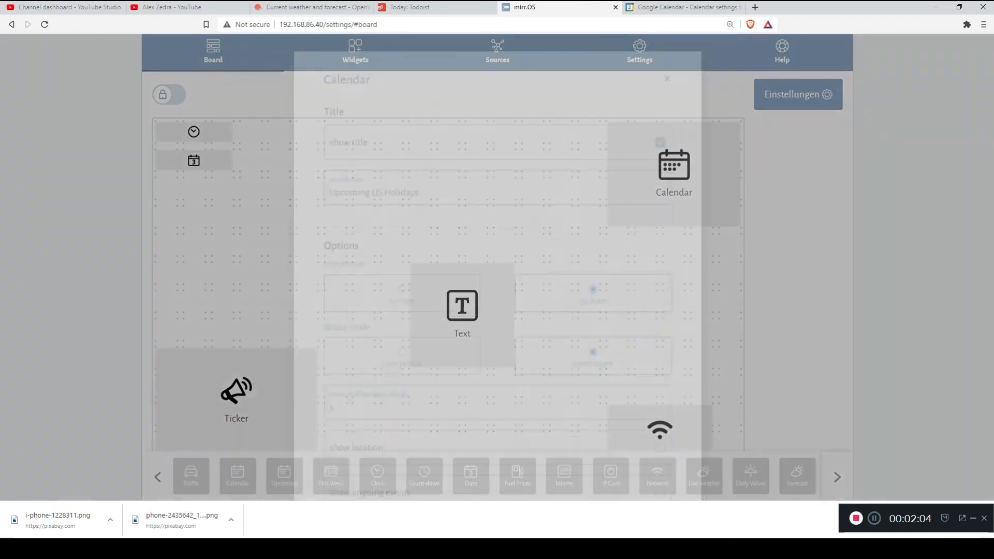
{"action": "scroll", "scroll_direction": "down", "scroll_amount": 3}
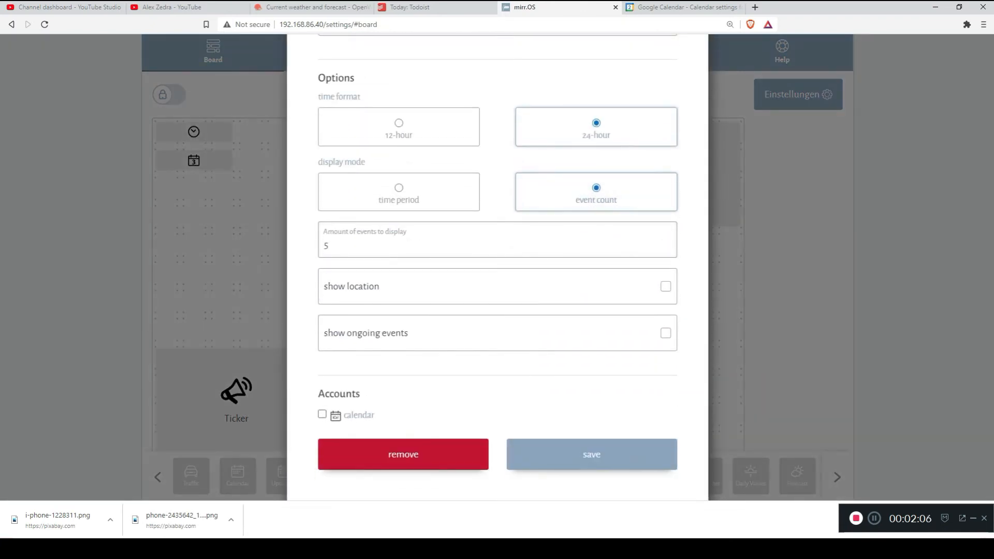
{"action": "left_click", "coordinate": [322, 415]}
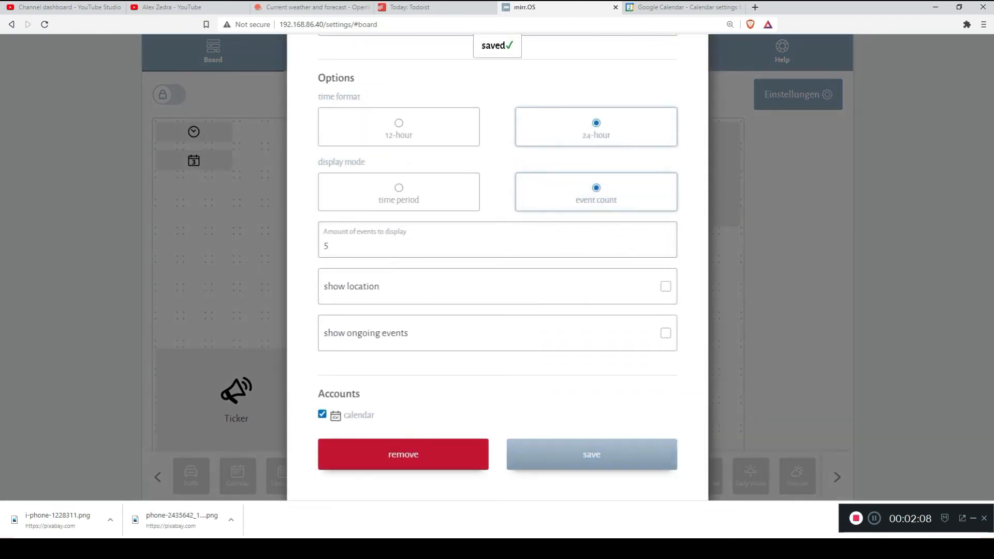
{"action": "scroll", "scroll_direction": "up", "scroll_amount": 3}
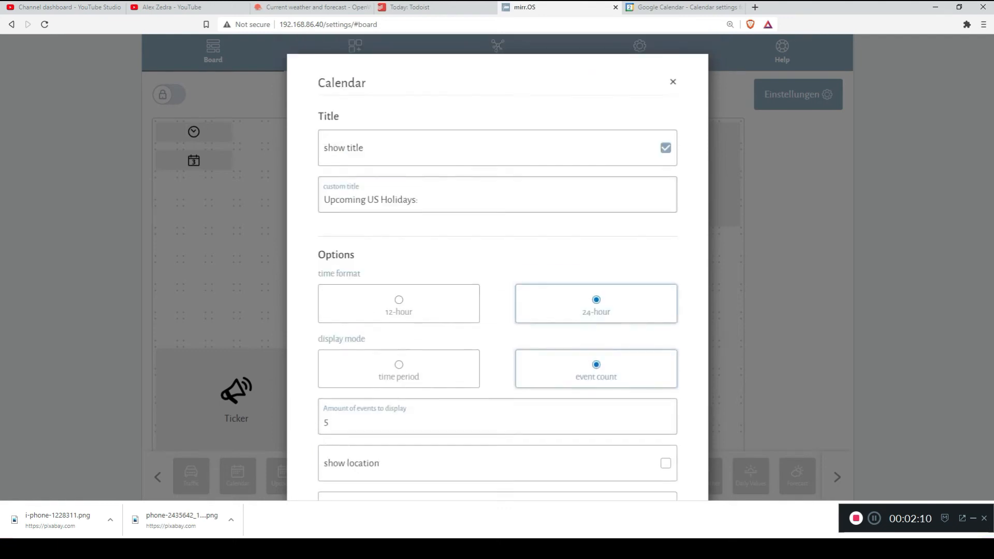
{"action": "left_click", "coordinate": [672, 81]}
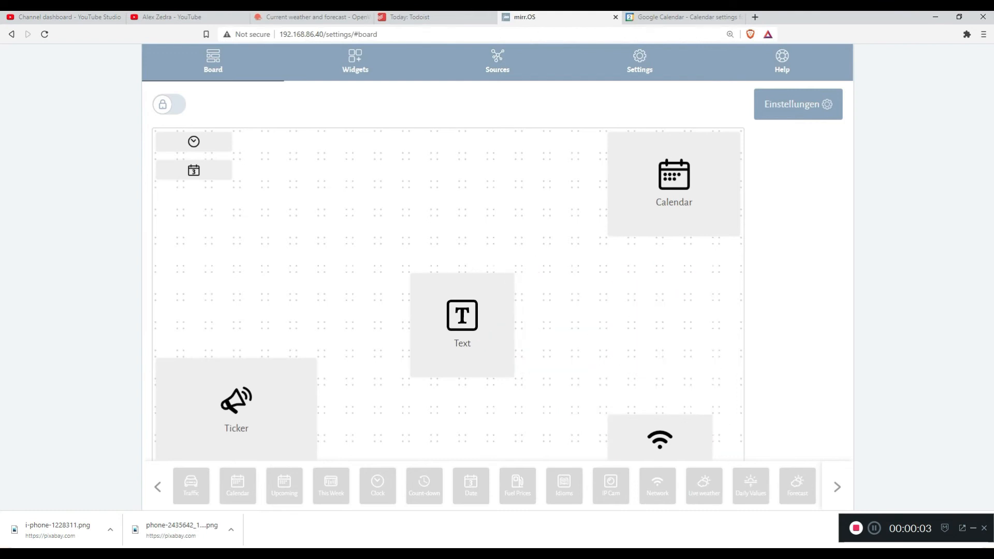
Unlock the board, place Forecast, Pictures and Video Player widgets, and size the video player 8×5
{"action": "left_click", "coordinate": [169, 104]}
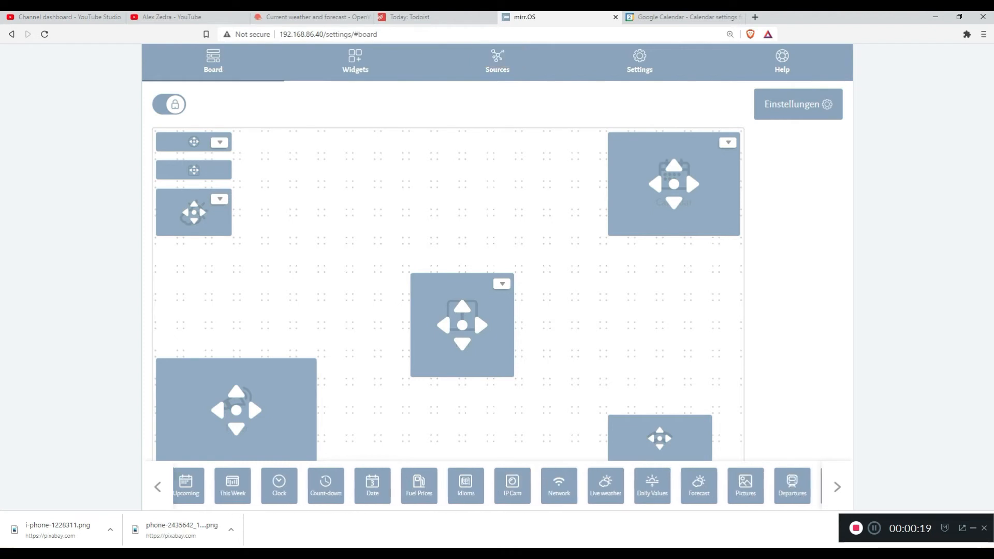
{"action": "left_click", "coordinate": [837, 486]}
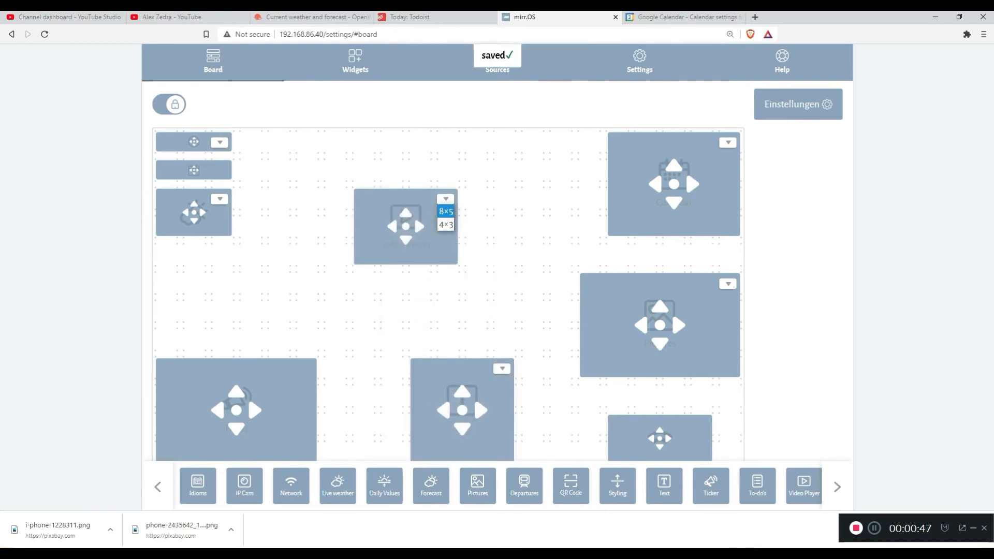
{"action": "left_click", "coordinate": [446, 211]}
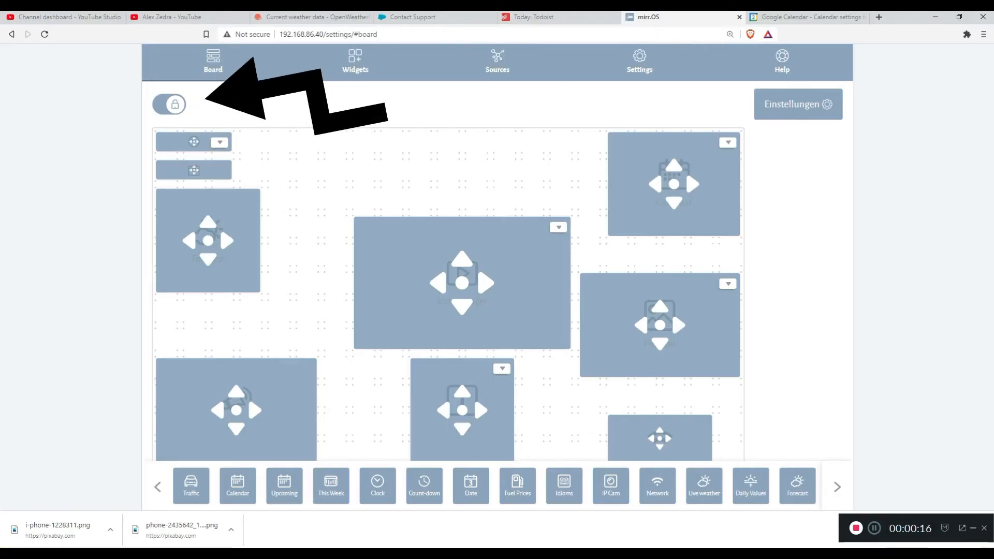
Lock the board, glance at the Live weather widget settings, and list the data sources
{"action": "left_click", "coordinate": [168, 104]}
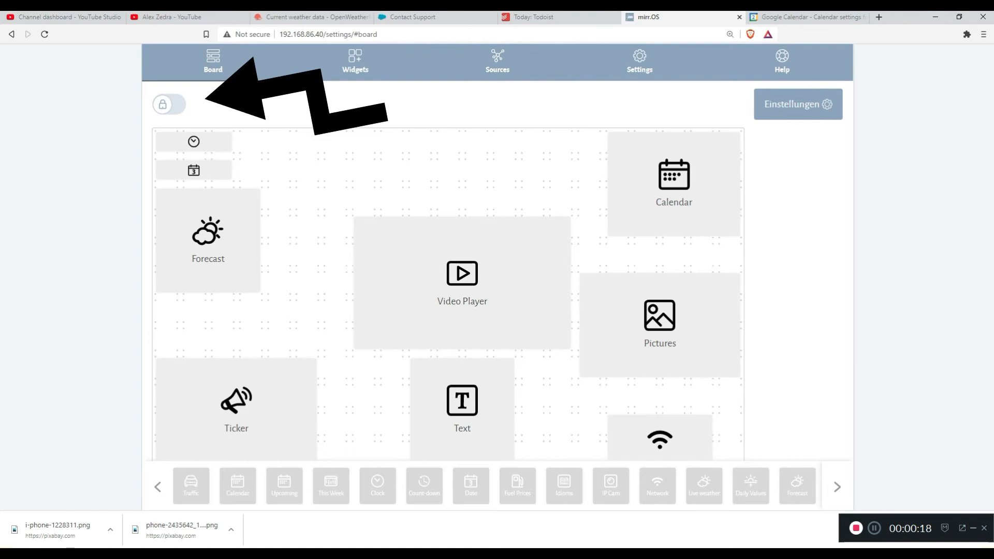
{"action": "left_click", "coordinate": [703, 486]}
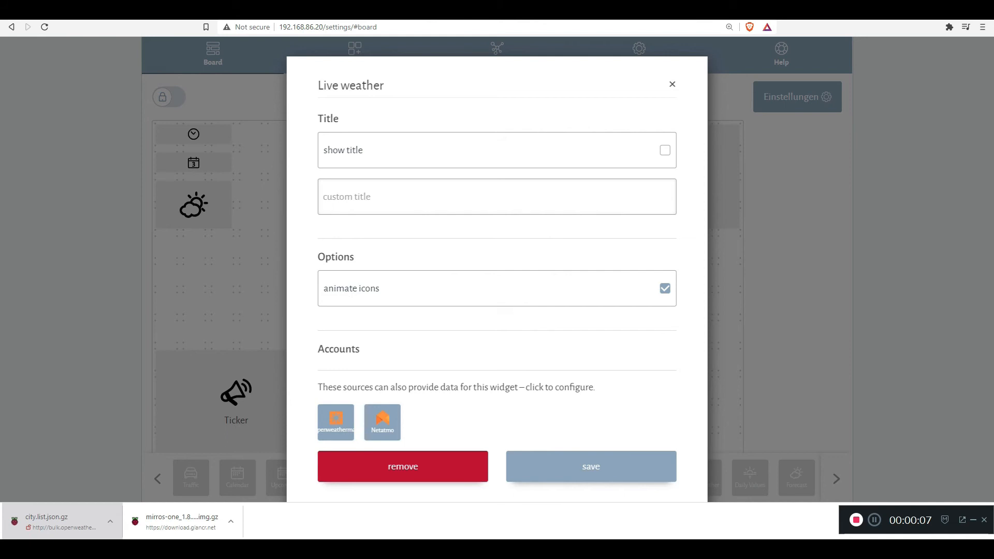
{"action": "left_click", "coordinate": [672, 84]}
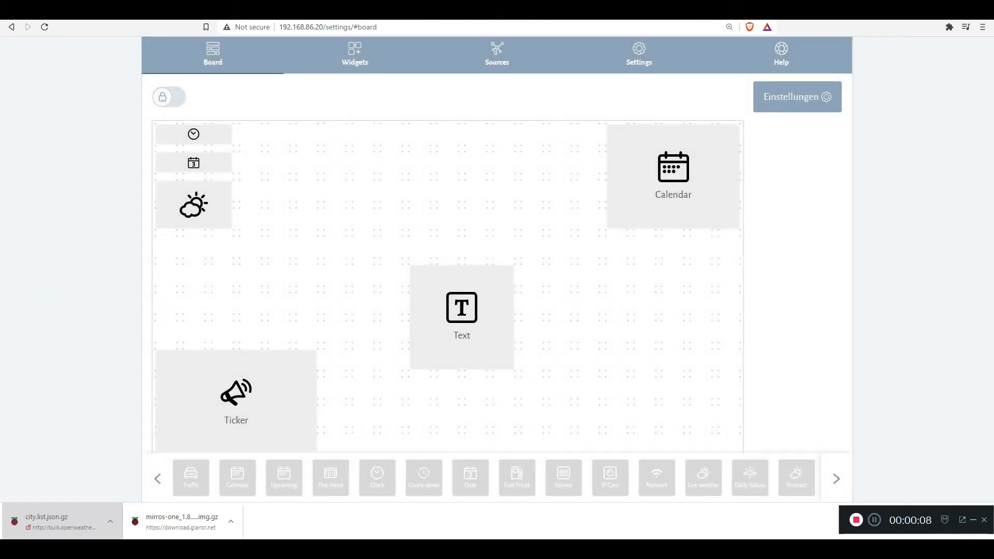
{"action": "left_click", "coordinate": [497, 53]}
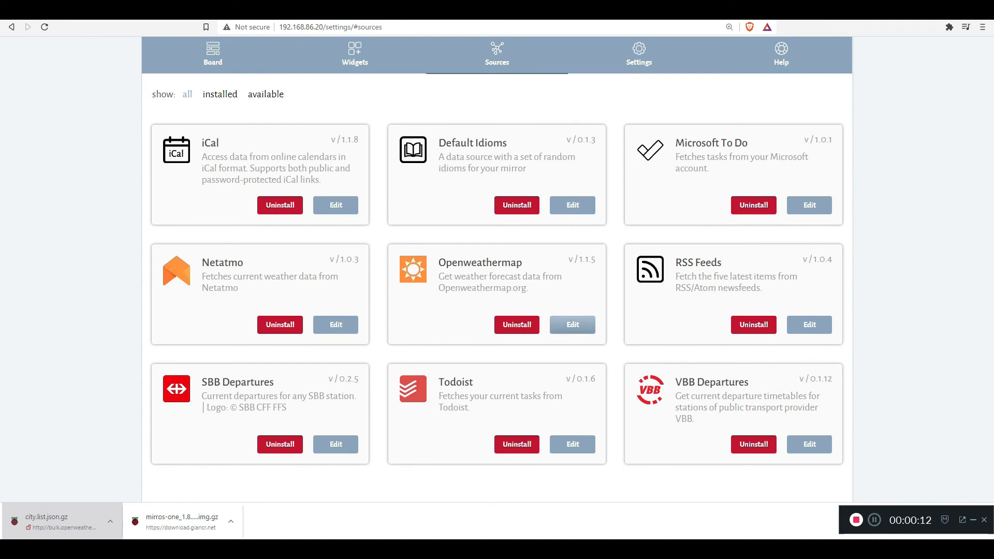
Open the Openweathermap source's add-account form and go to the OpenWeather website
{"action": "left_click", "coordinate": [571, 325]}
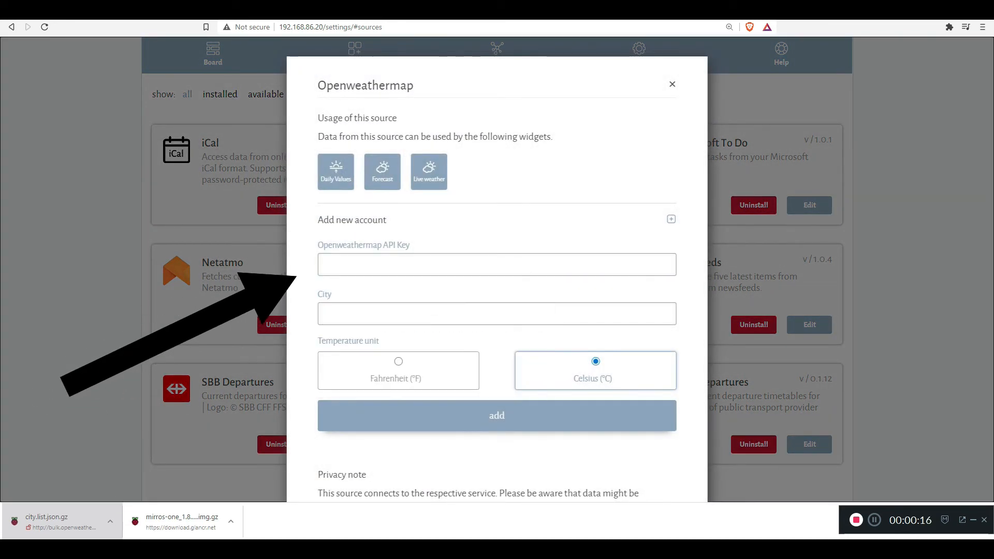
{"action": "left_click", "coordinate": [671, 218]}
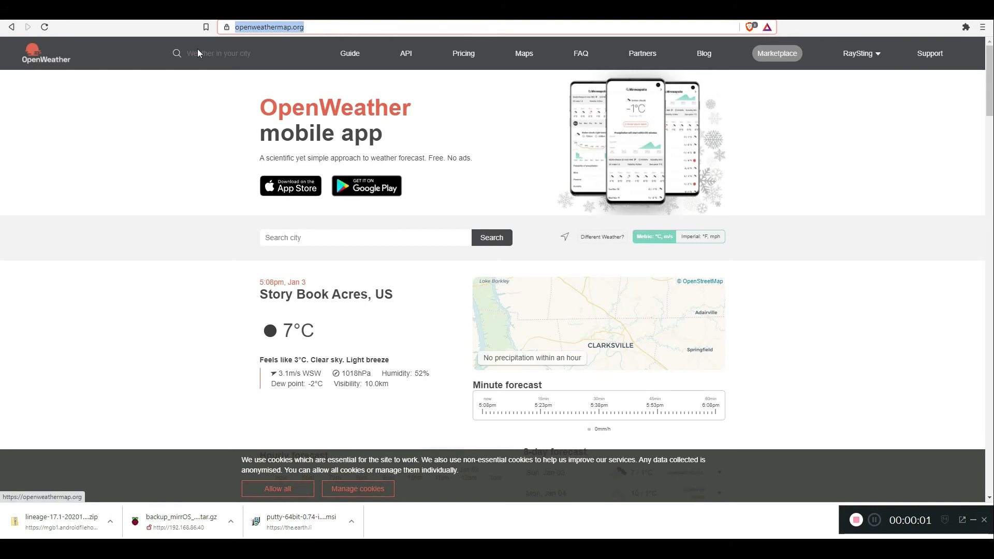
{"action": "mouse_move", "coordinate": [864, 59]}
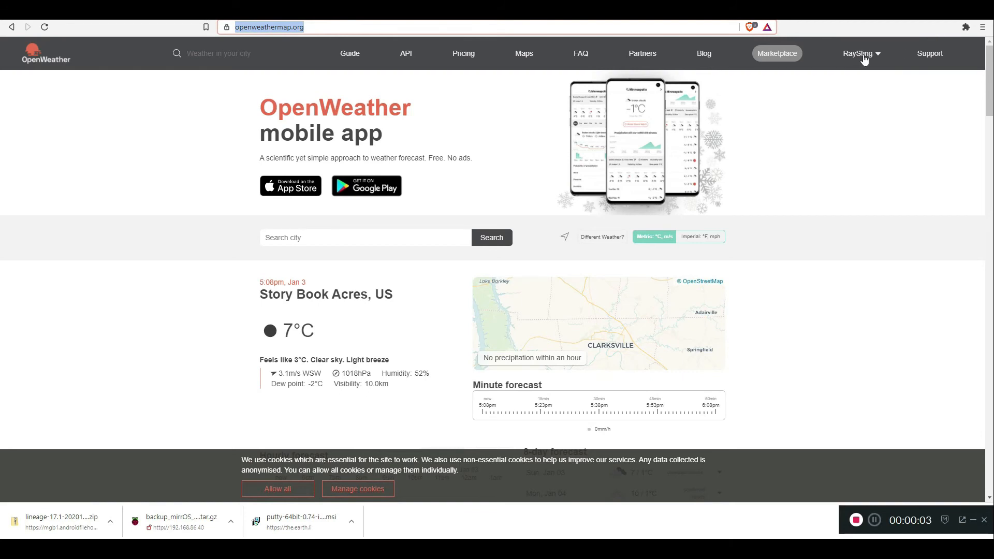
Go to My API Keys from the OpenWeather account menu
{"action": "left_click", "coordinate": [858, 53]}
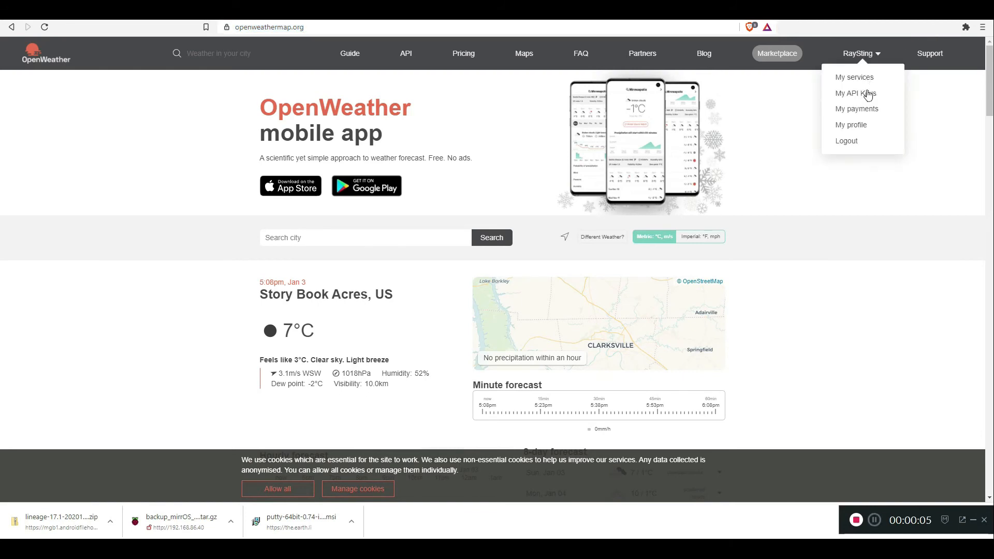
{"action": "left_click", "coordinate": [855, 93]}
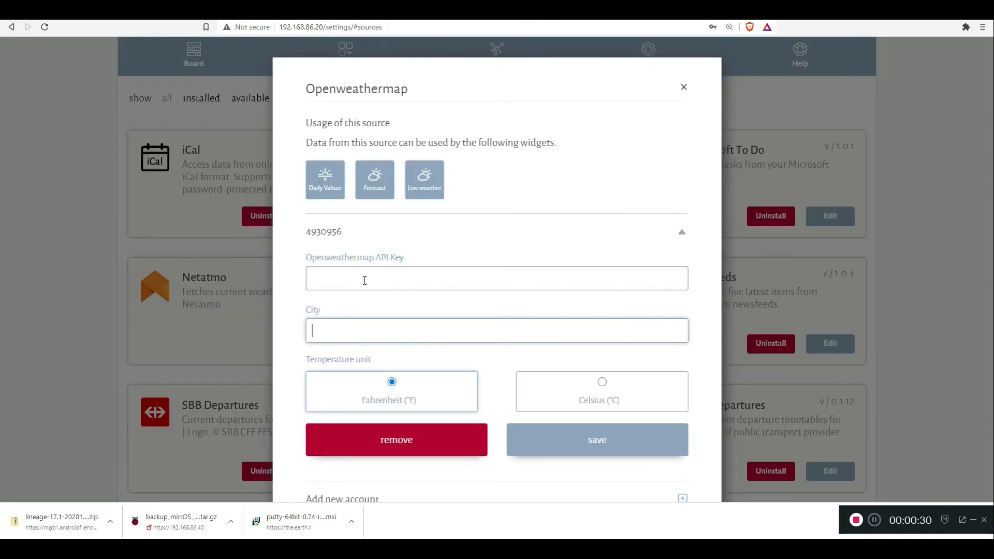
Enter the OpenWeather API key and choose Miami Beach as the city
{"action": "type", "text": "6d"}
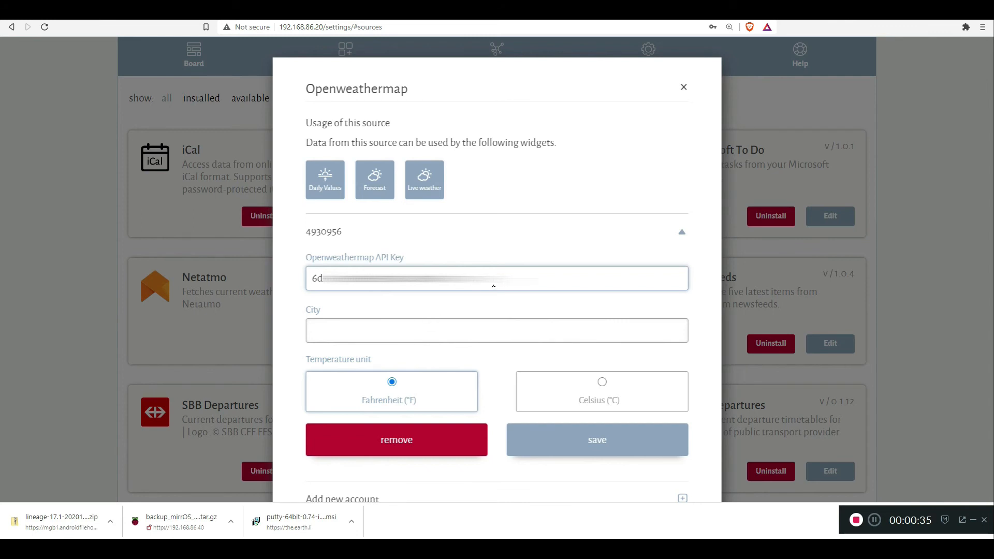
{"action": "type", "text": "M"}
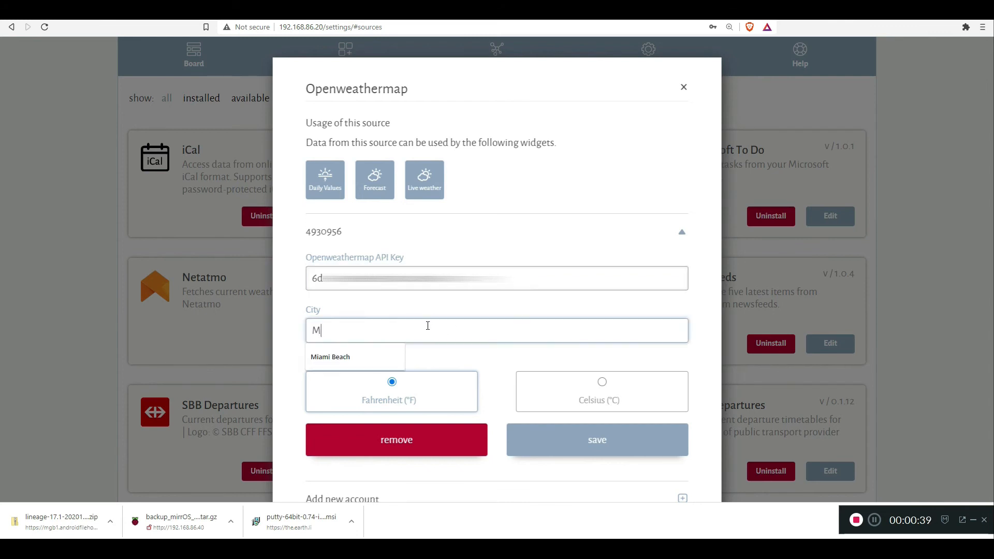
{"action": "type", "text": "iami"}
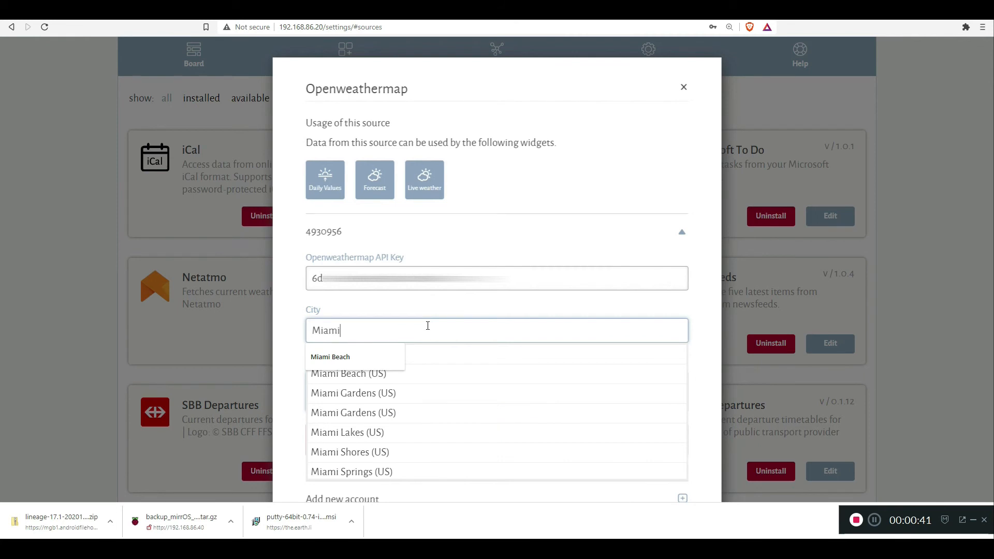
{"action": "mouse_move", "coordinate": [434, 393]}
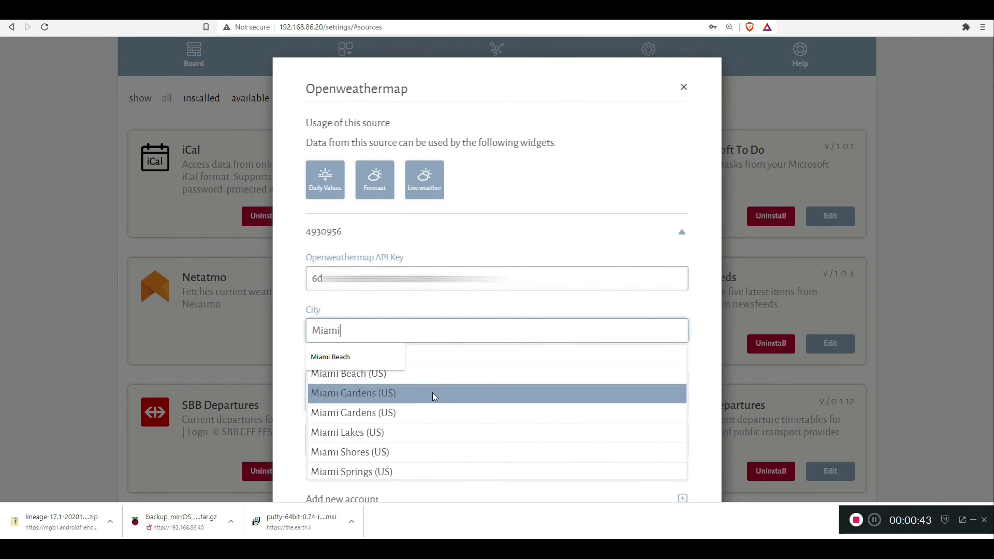
{"action": "mouse_move", "coordinate": [436, 381]}
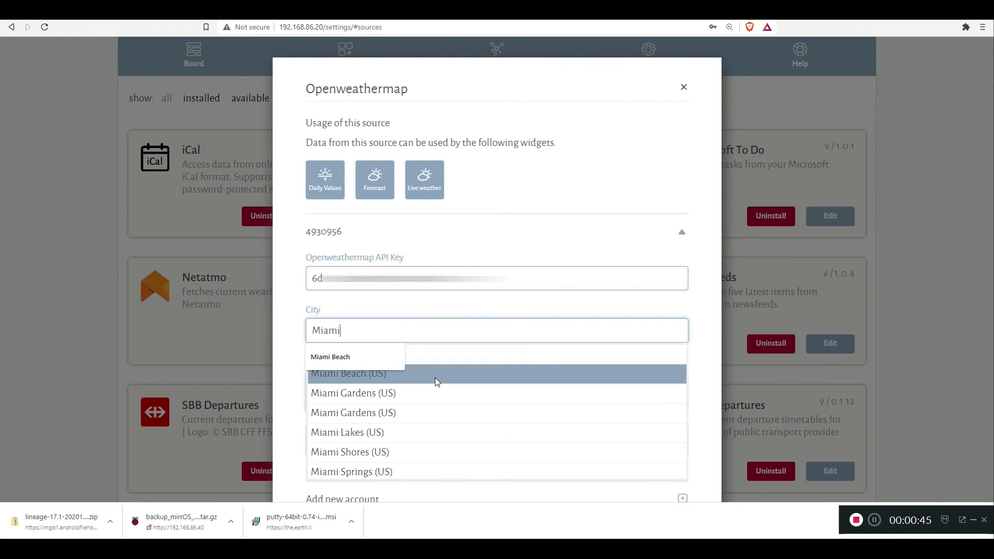
{"action": "left_click", "coordinate": [348, 373]}
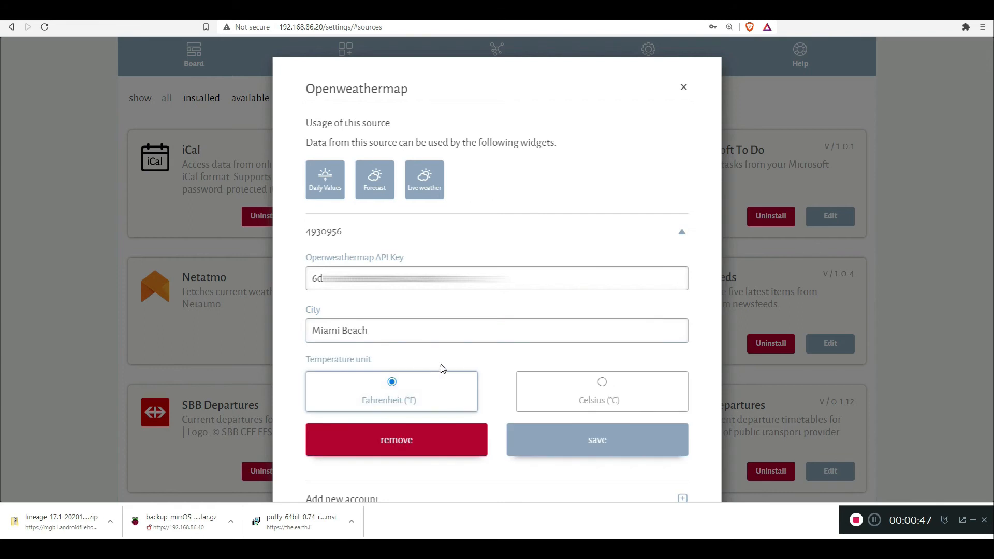
Set the temperature unit to Fahrenheit and save the weather account
{"action": "left_click", "coordinate": [601, 382]}
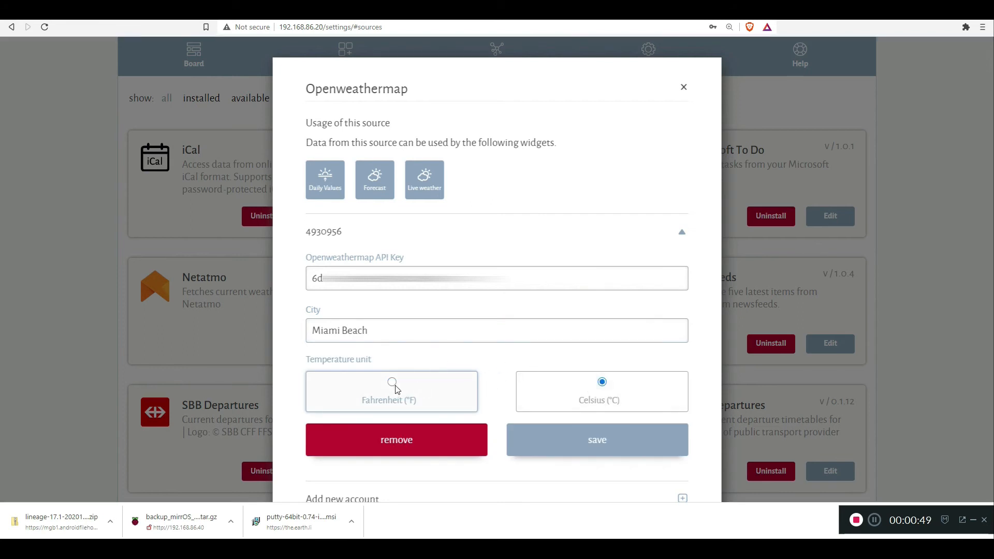
{"action": "left_click", "coordinate": [392, 382]}
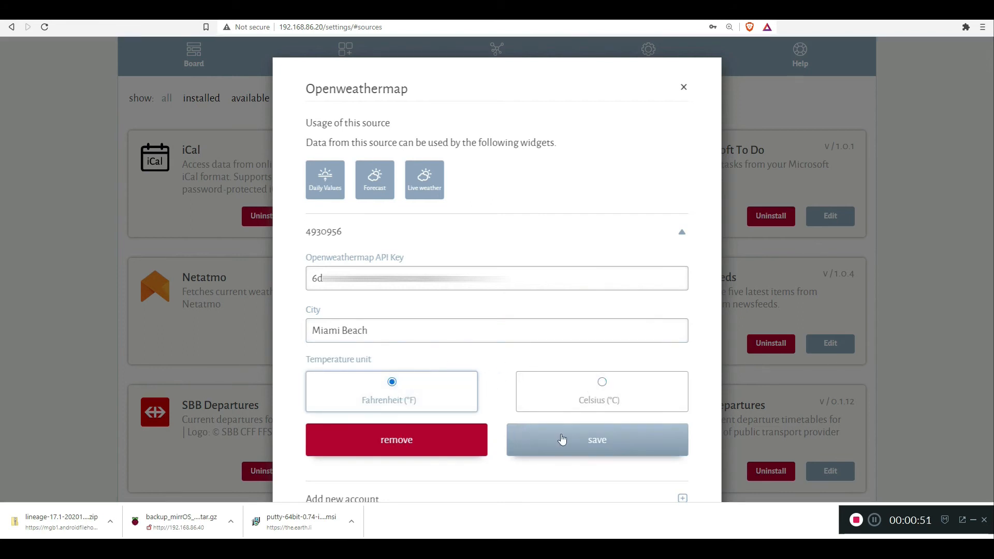
{"action": "left_click", "coordinate": [596, 439]}
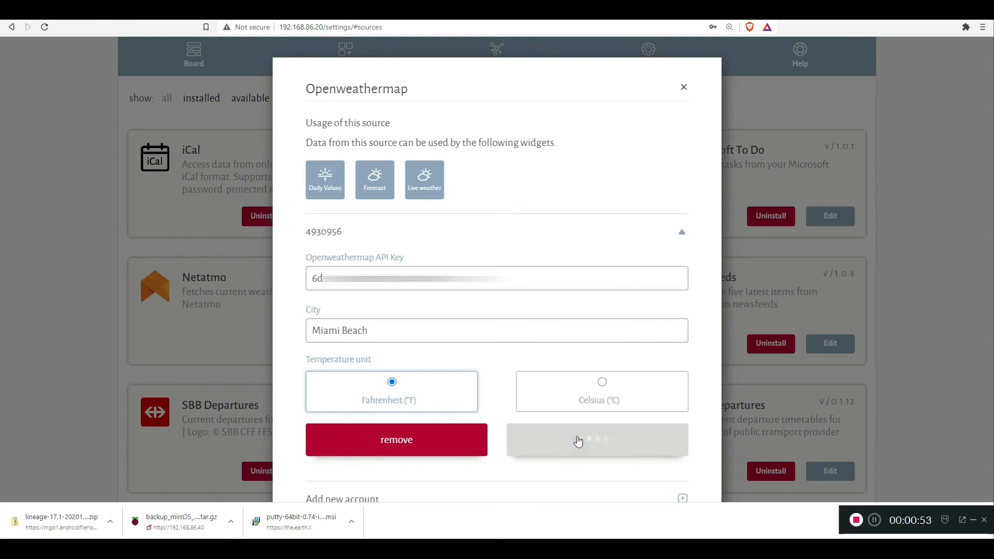
{"action": "left_click", "coordinate": [596, 439]}
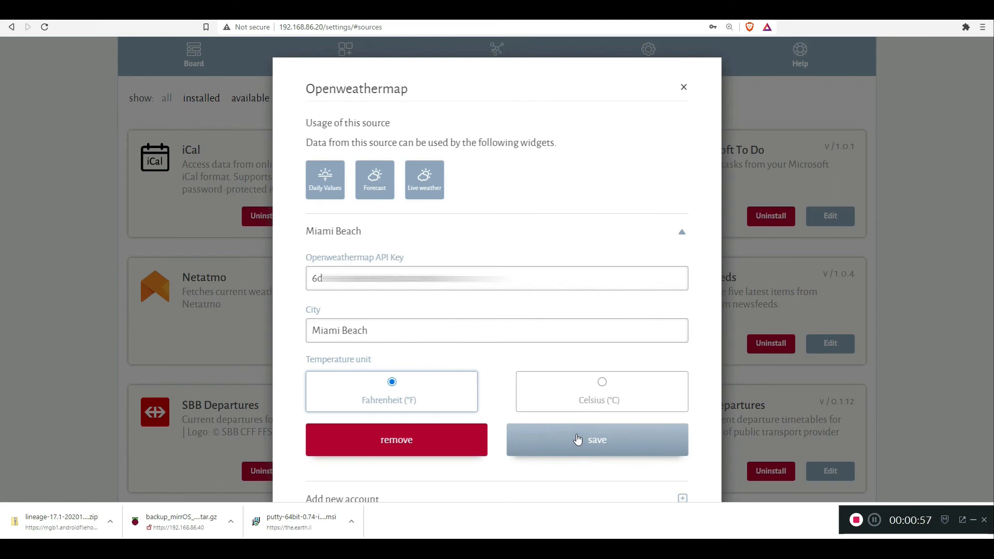
{"action": "mouse_move", "coordinate": [288, 95]}
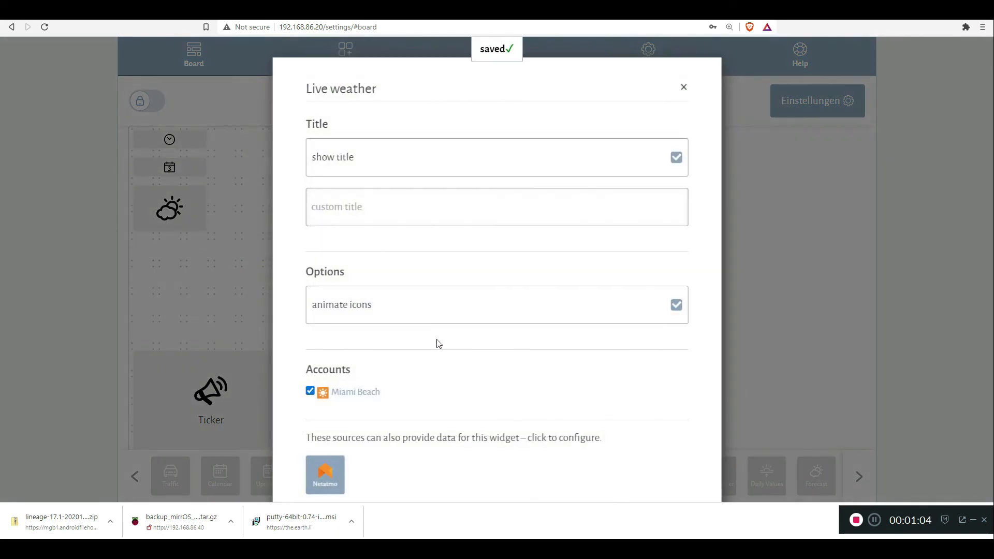
Save the Live weather widget using the Miami Beach account
{"action": "scroll", "scroll_direction": "down", "scroll_amount": 3}
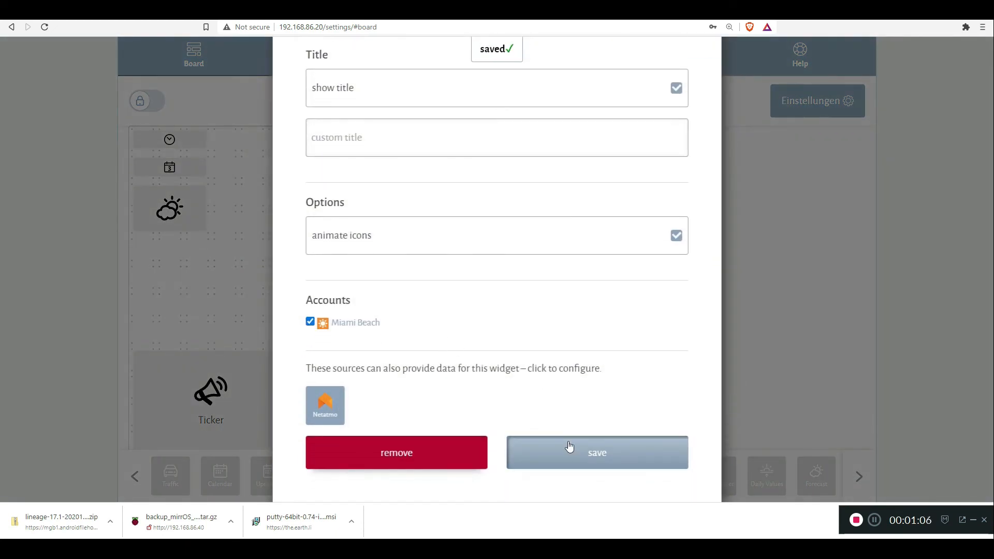
{"action": "left_click", "coordinate": [596, 452]}
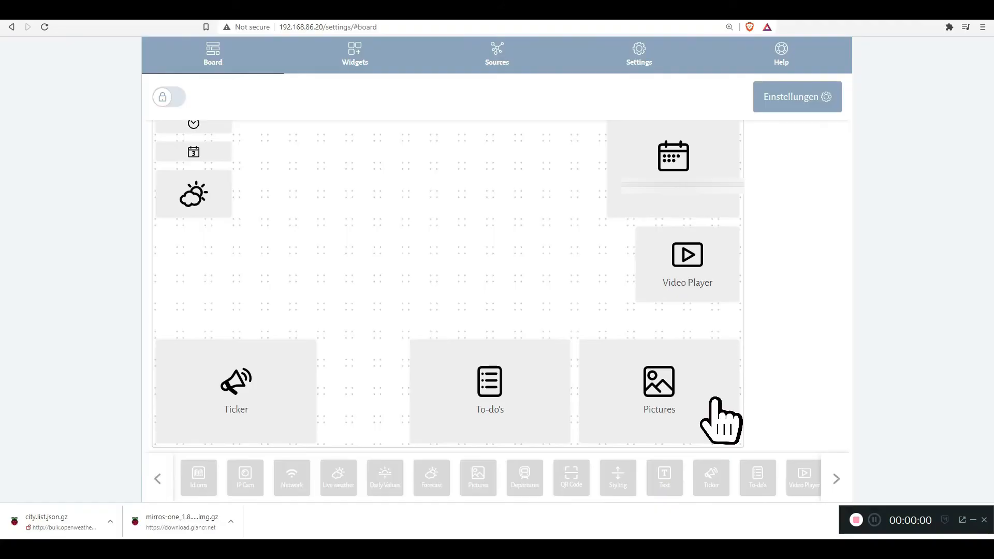
Upload the dog photo 20200813_134816.jpg to the 'What makes my day' Pictures widget and save
{"action": "left_click", "coordinate": [658, 390]}
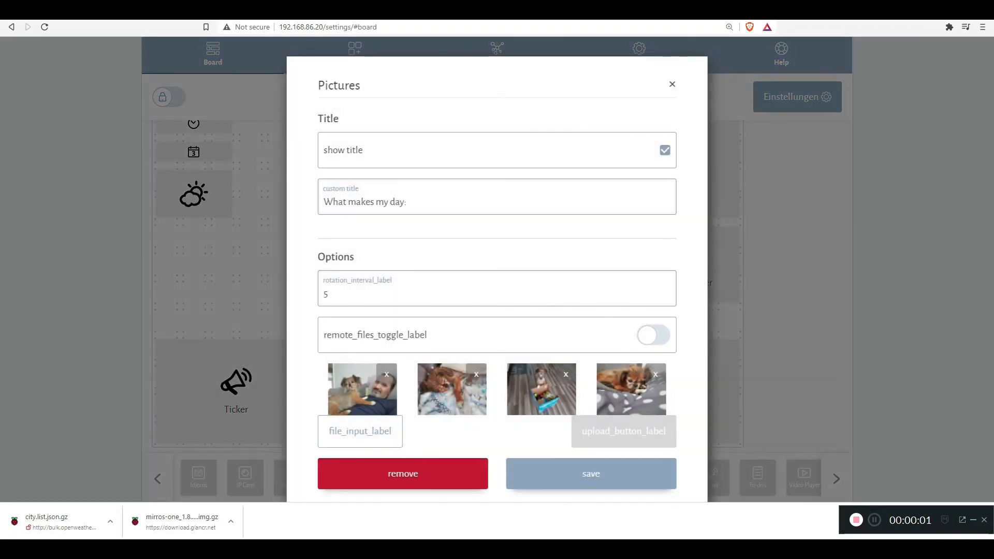
{"action": "triple_click", "coordinate": [364, 202]}
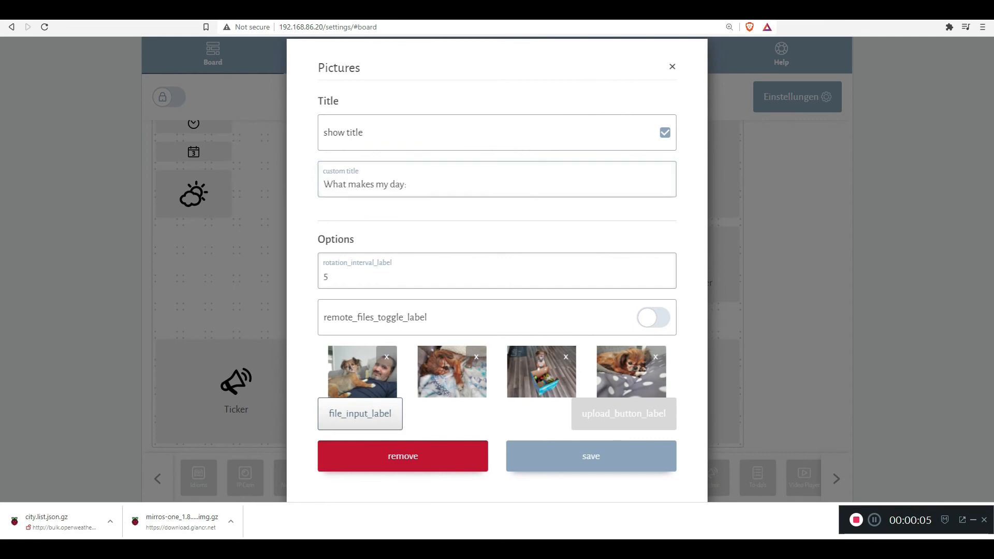
{"action": "left_click", "coordinate": [359, 413]}
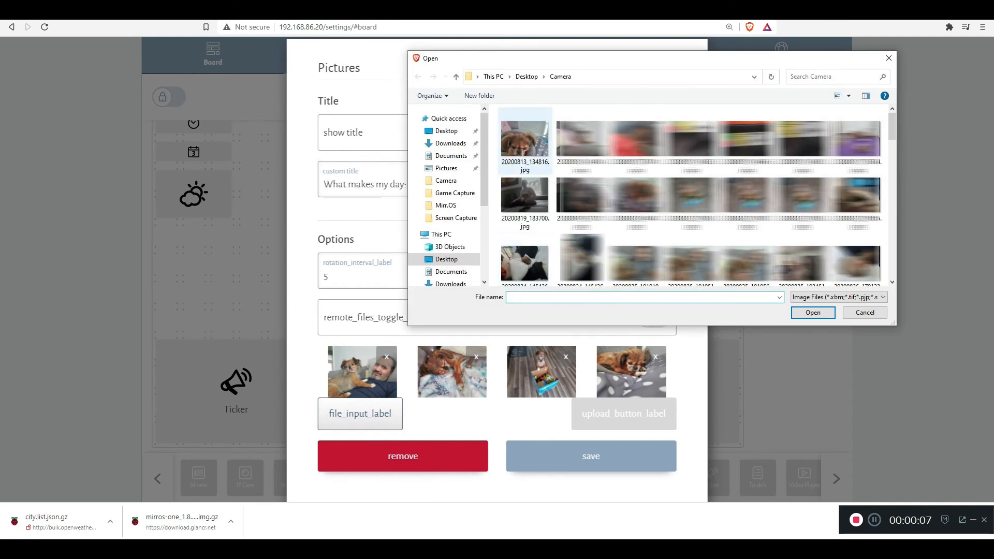
{"action": "left_click", "coordinate": [525, 141]}
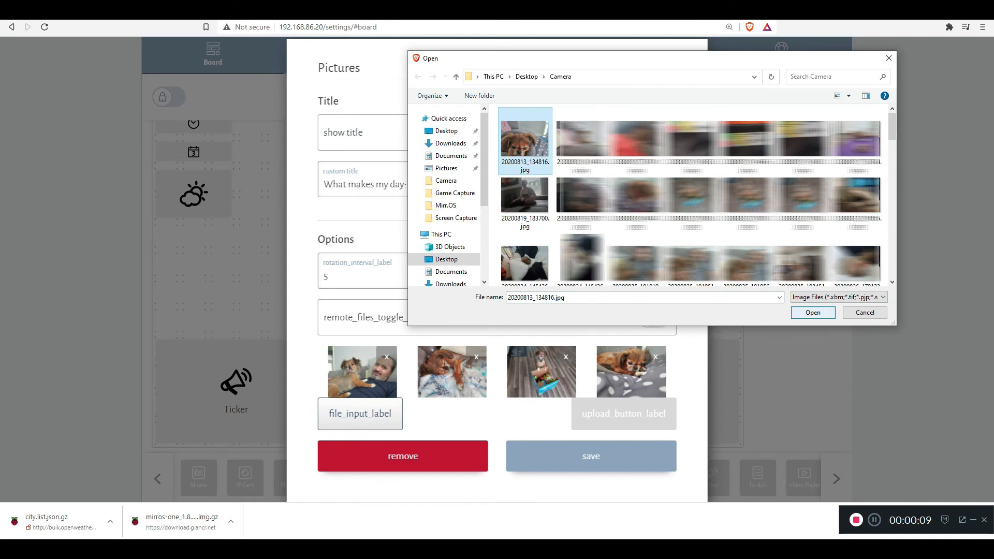
{"action": "left_click", "coordinate": [812, 313]}
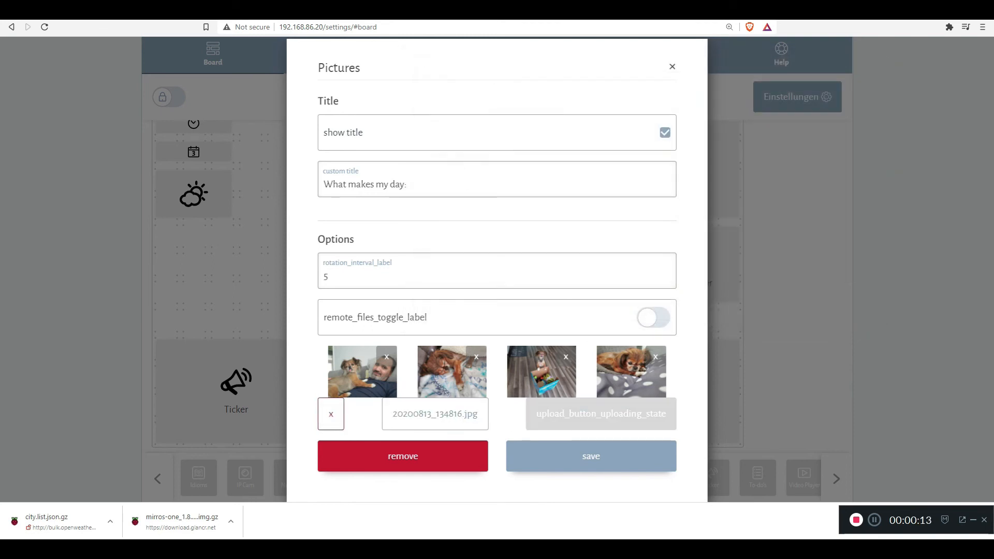
{"action": "left_click", "coordinate": [590, 456]}
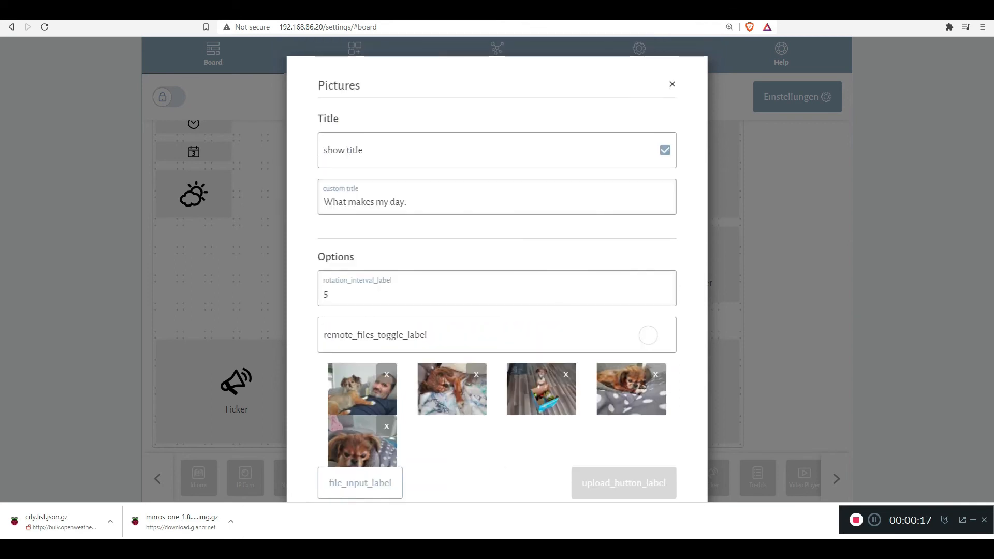
{"action": "left_click", "coordinate": [672, 84]}
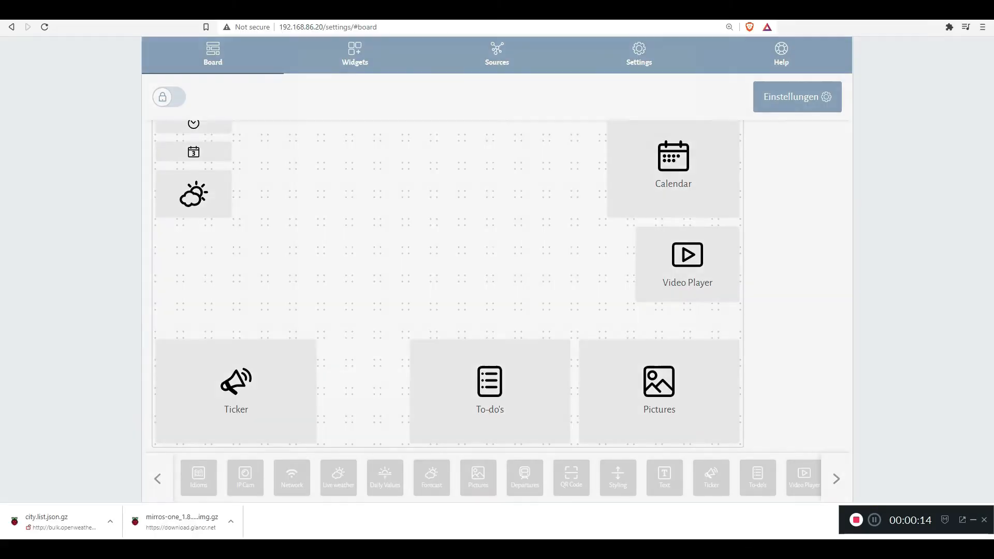
Paste the YouTube link into the Video Player widget's video URL field
{"action": "left_click", "coordinate": [686, 263]}
{"action": "type", "text": "Today's"}
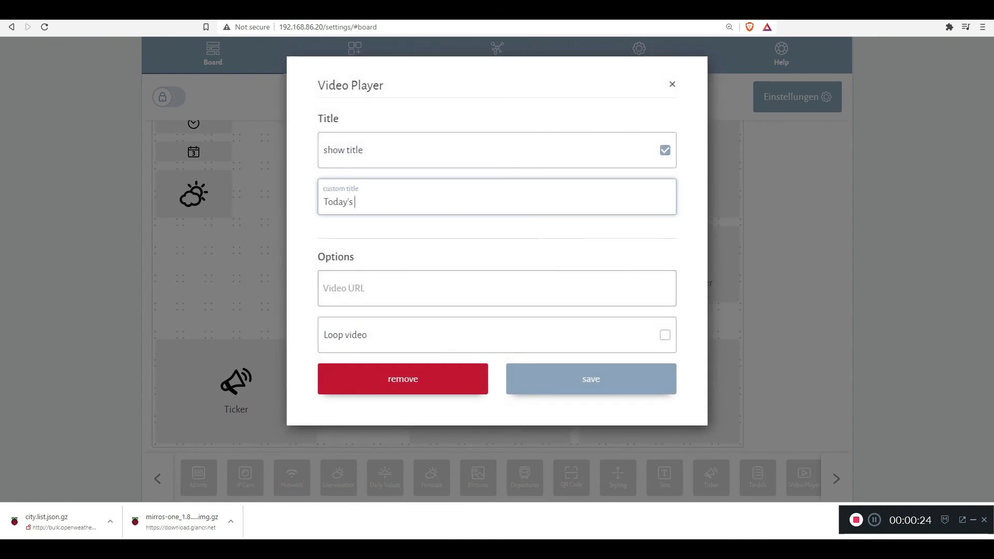
{"action": "right_click", "coordinate": [412, 288]}
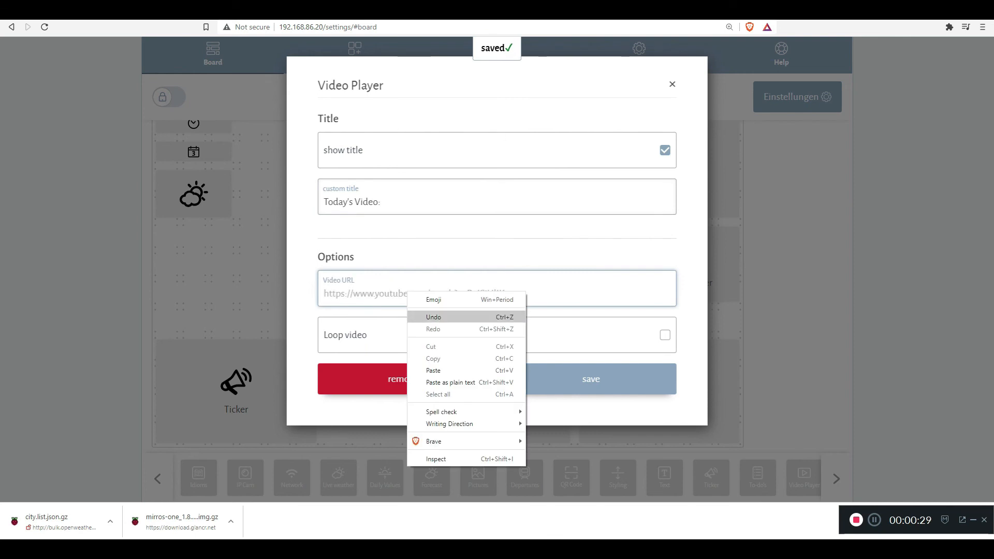
{"action": "left_click", "coordinate": [433, 370]}
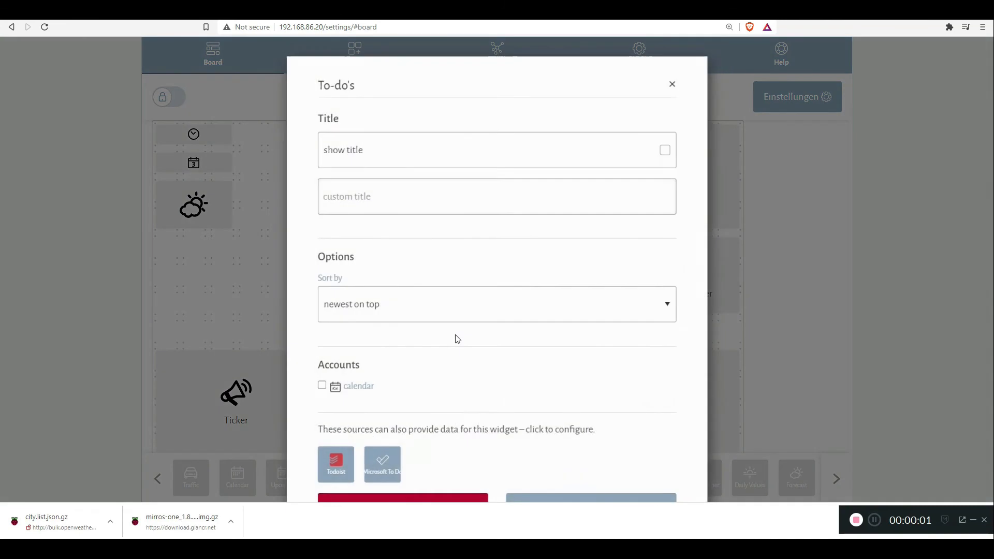
Edit the Todoist data source and follow its link to find the API key
{"action": "scroll", "scroll_direction": "down", "scroll_amount": 3}
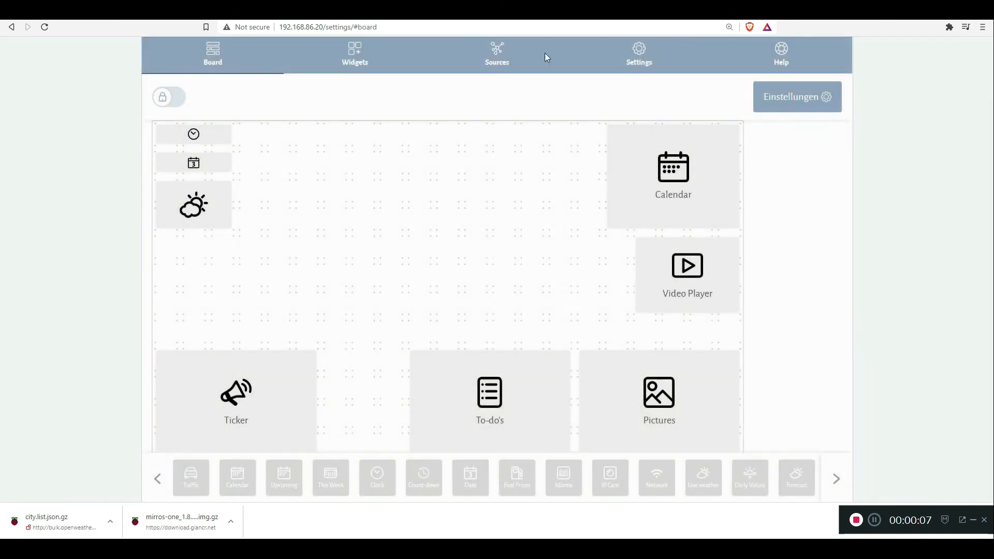
{"action": "left_click", "coordinate": [496, 53]}
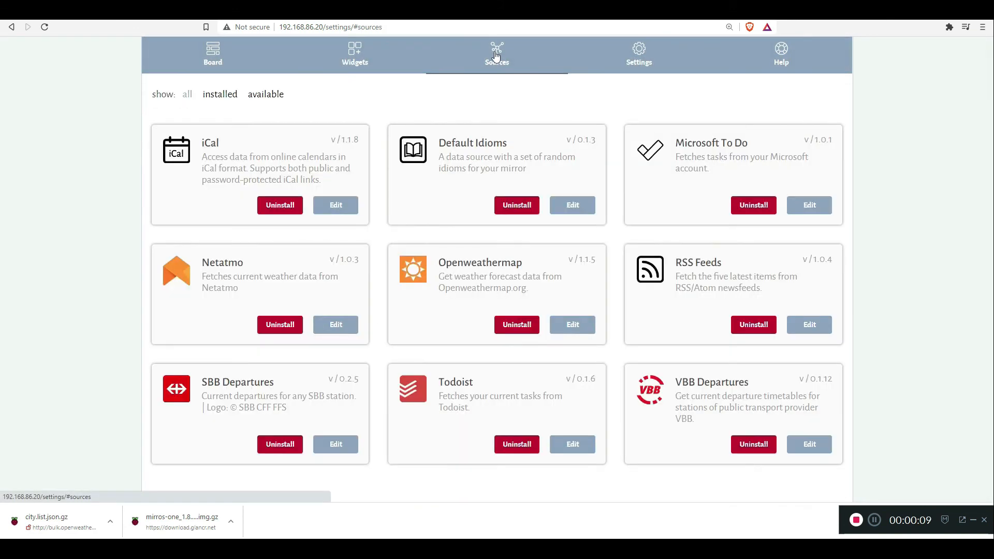
{"action": "left_click", "coordinate": [572, 444]}
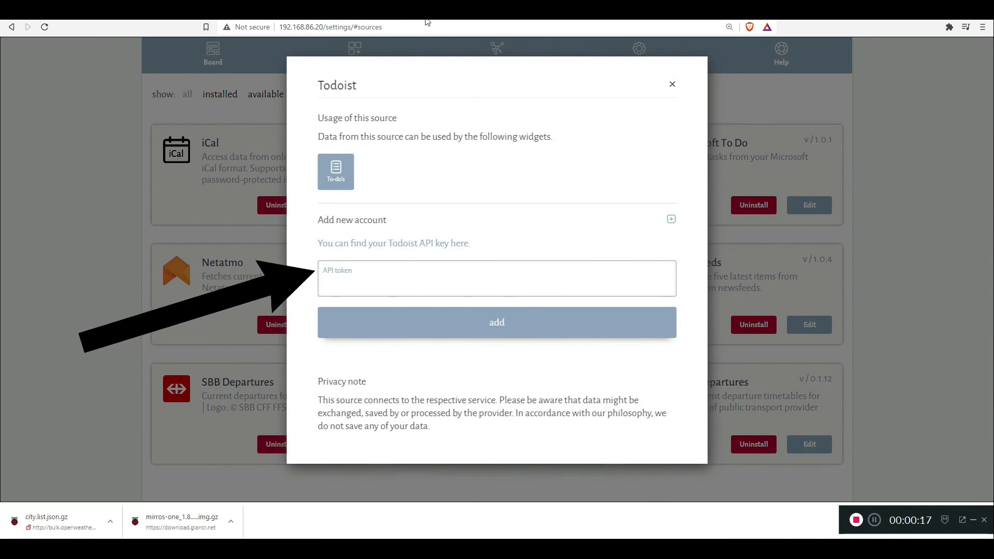
{"action": "left_click", "coordinate": [393, 243]}
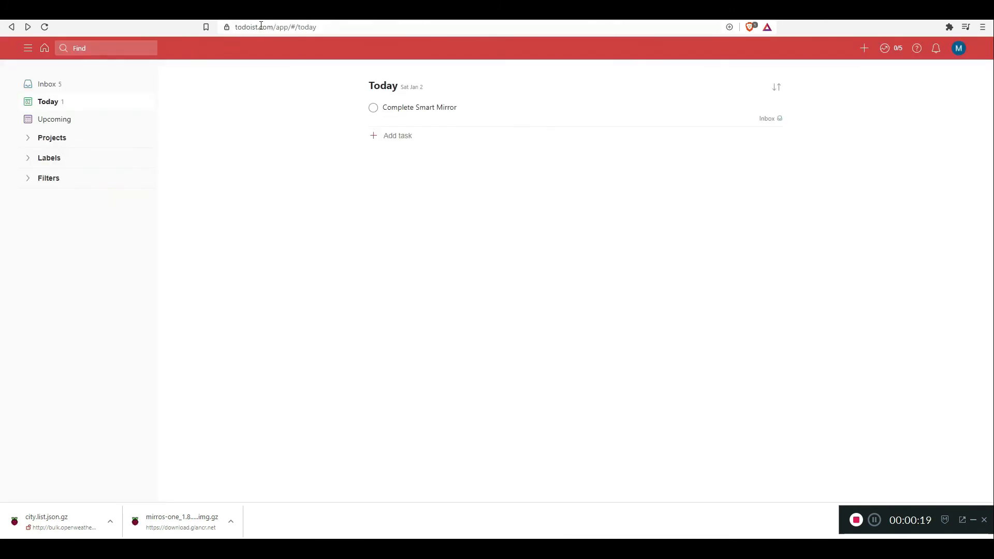
Open Todoist's Settings > Integrations page holding the account's API token
{"action": "left_click", "coordinate": [275, 26]}
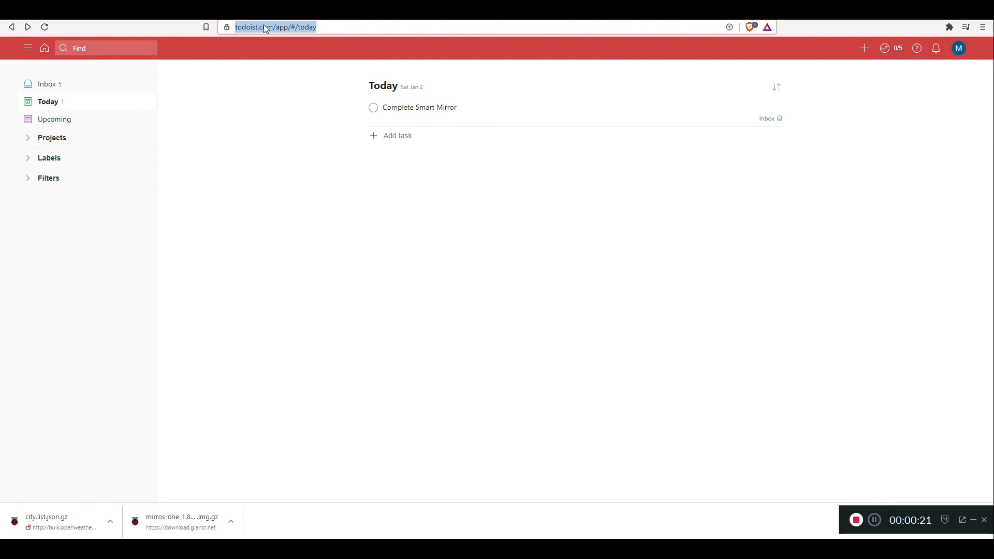
{"action": "left_click", "coordinate": [957, 48]}
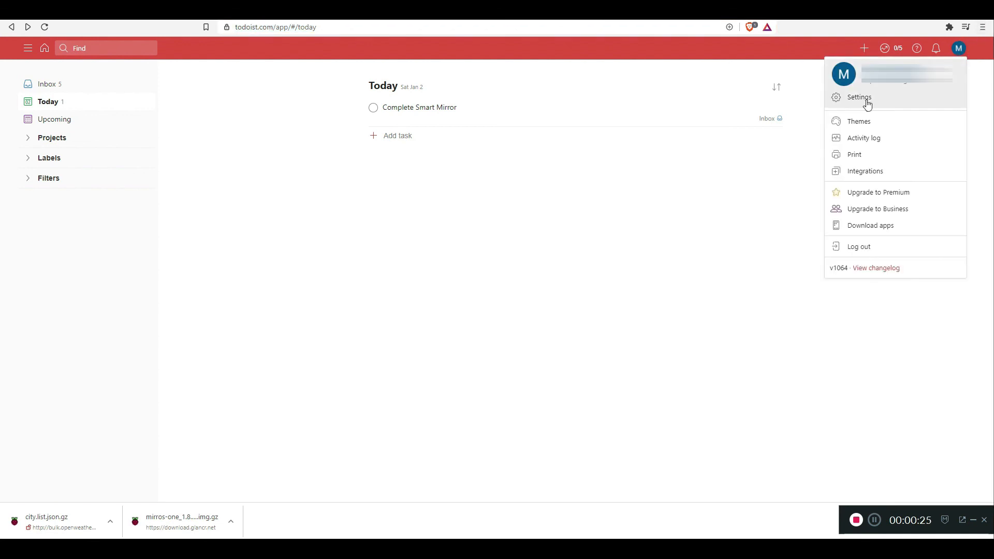
{"action": "left_click", "coordinate": [859, 97]}
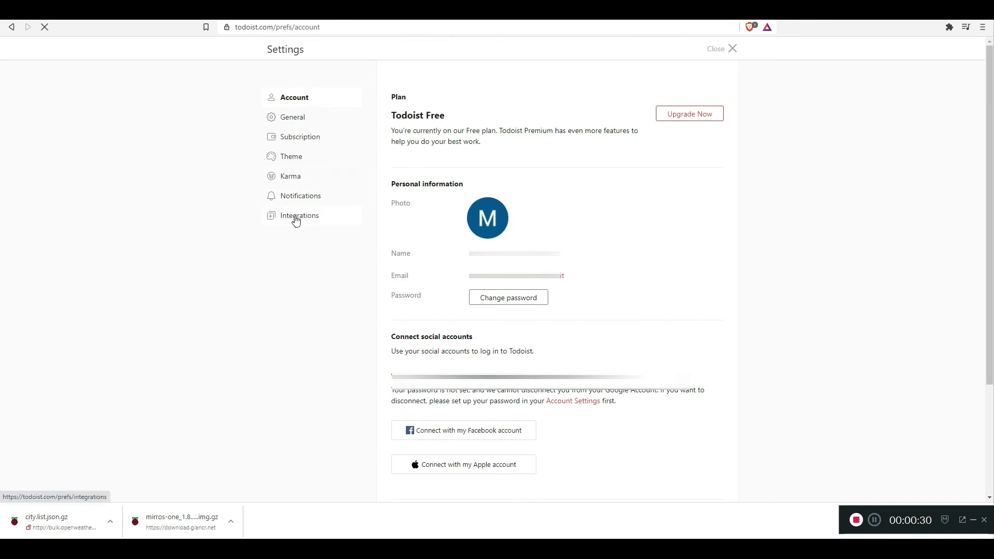
{"action": "left_click", "coordinate": [305, 215]}
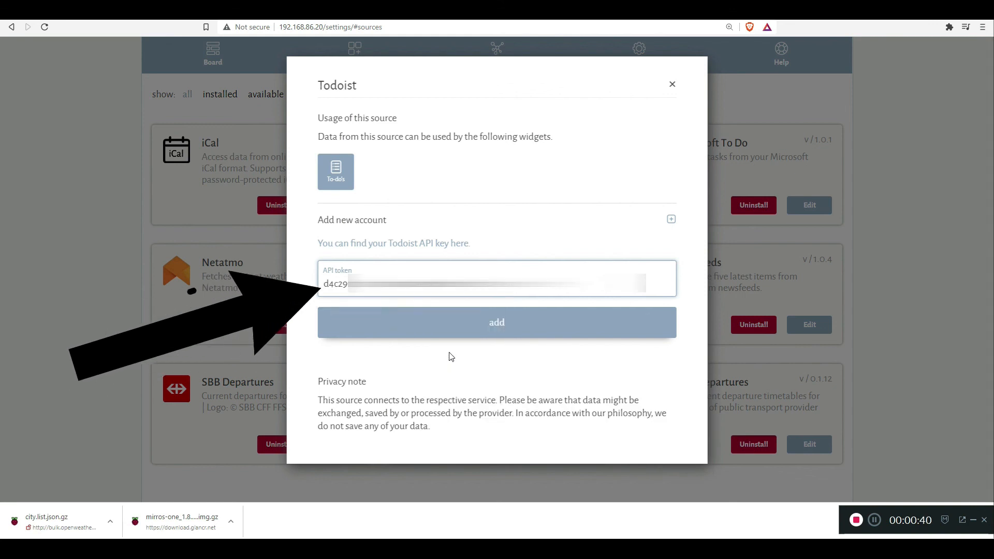
Add the Todoist account with the pasted token, then reopen the board's To-do's widget
{"action": "left_click", "coordinate": [496, 322]}
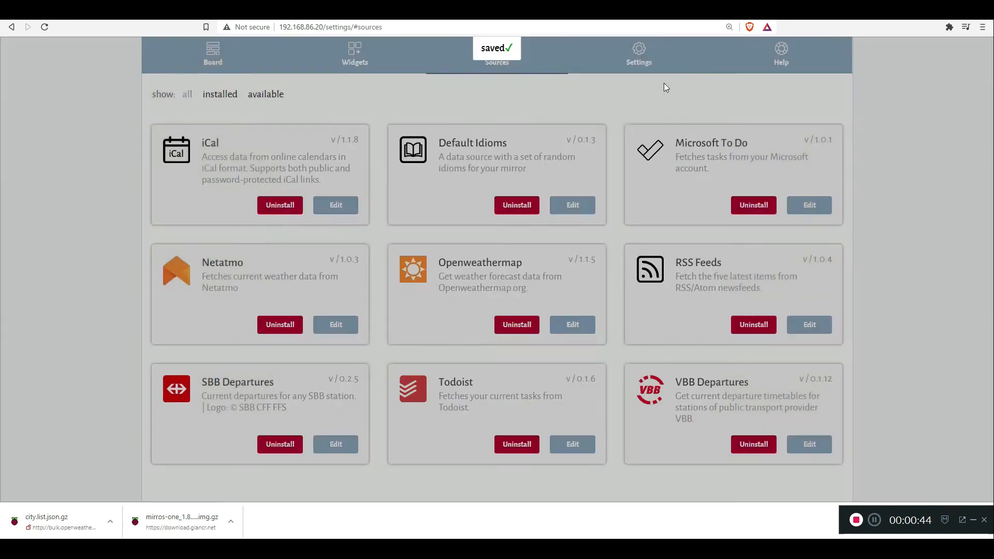
{"action": "left_click", "coordinate": [212, 53]}
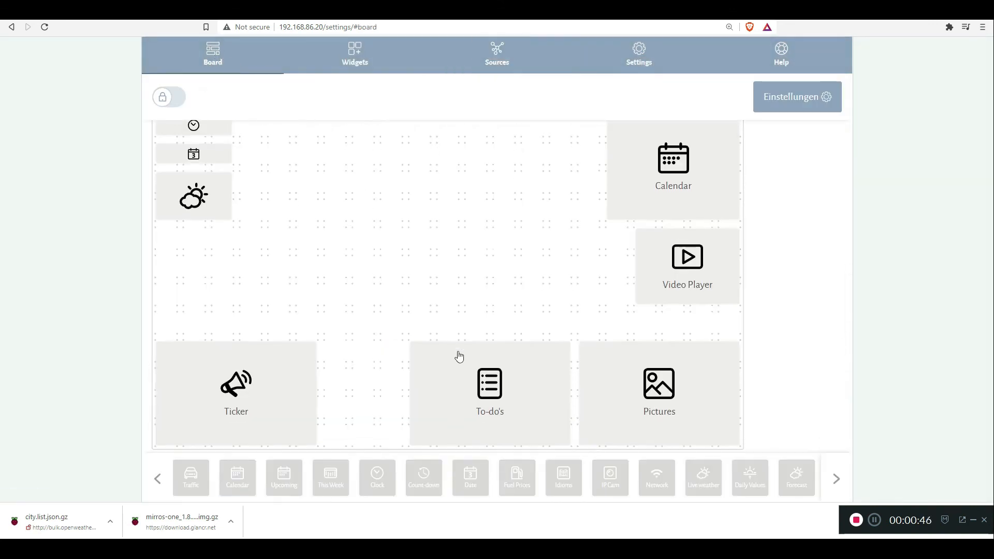
{"action": "left_click", "coordinate": [488, 390]}
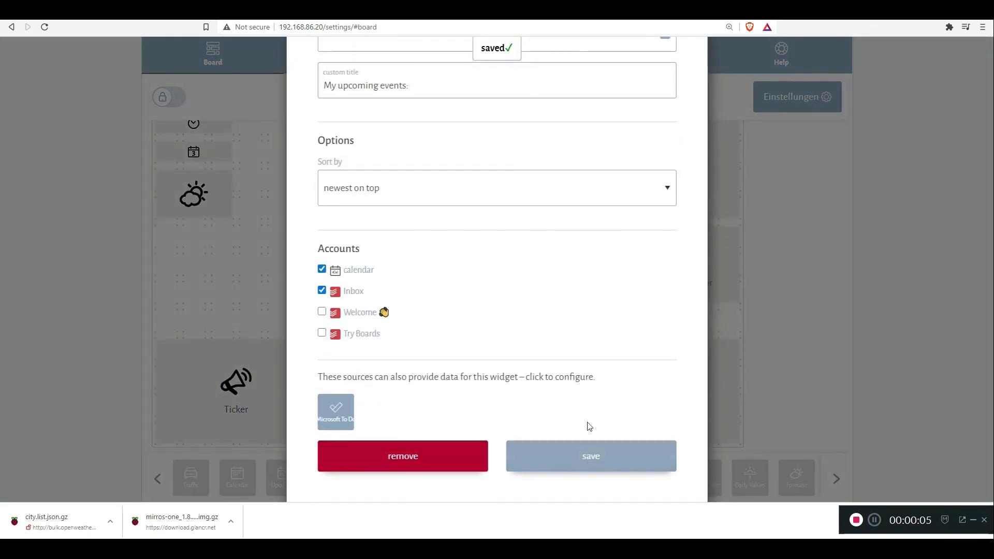
Save the To-do's widget with the calendar and Todoist Inbox accounts ticked
{"action": "left_click", "coordinate": [589, 456]}
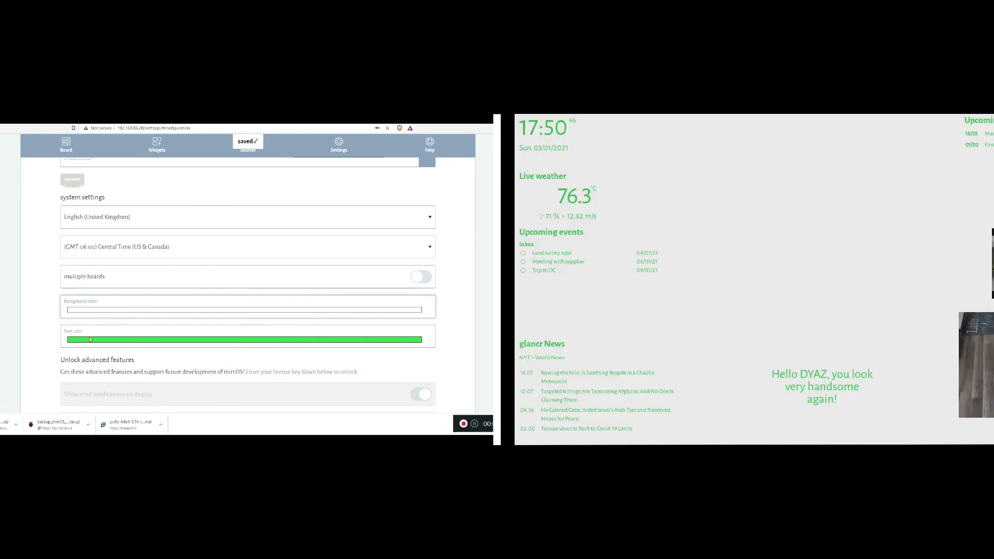
Open the font colour picker in mirr.OS system settings
{"action": "left_click", "coordinate": [247, 339]}
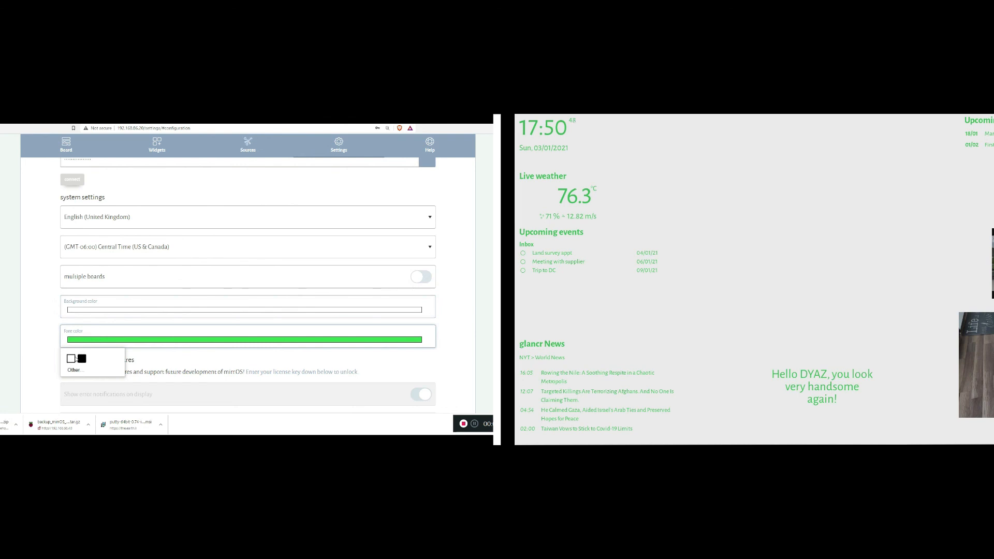